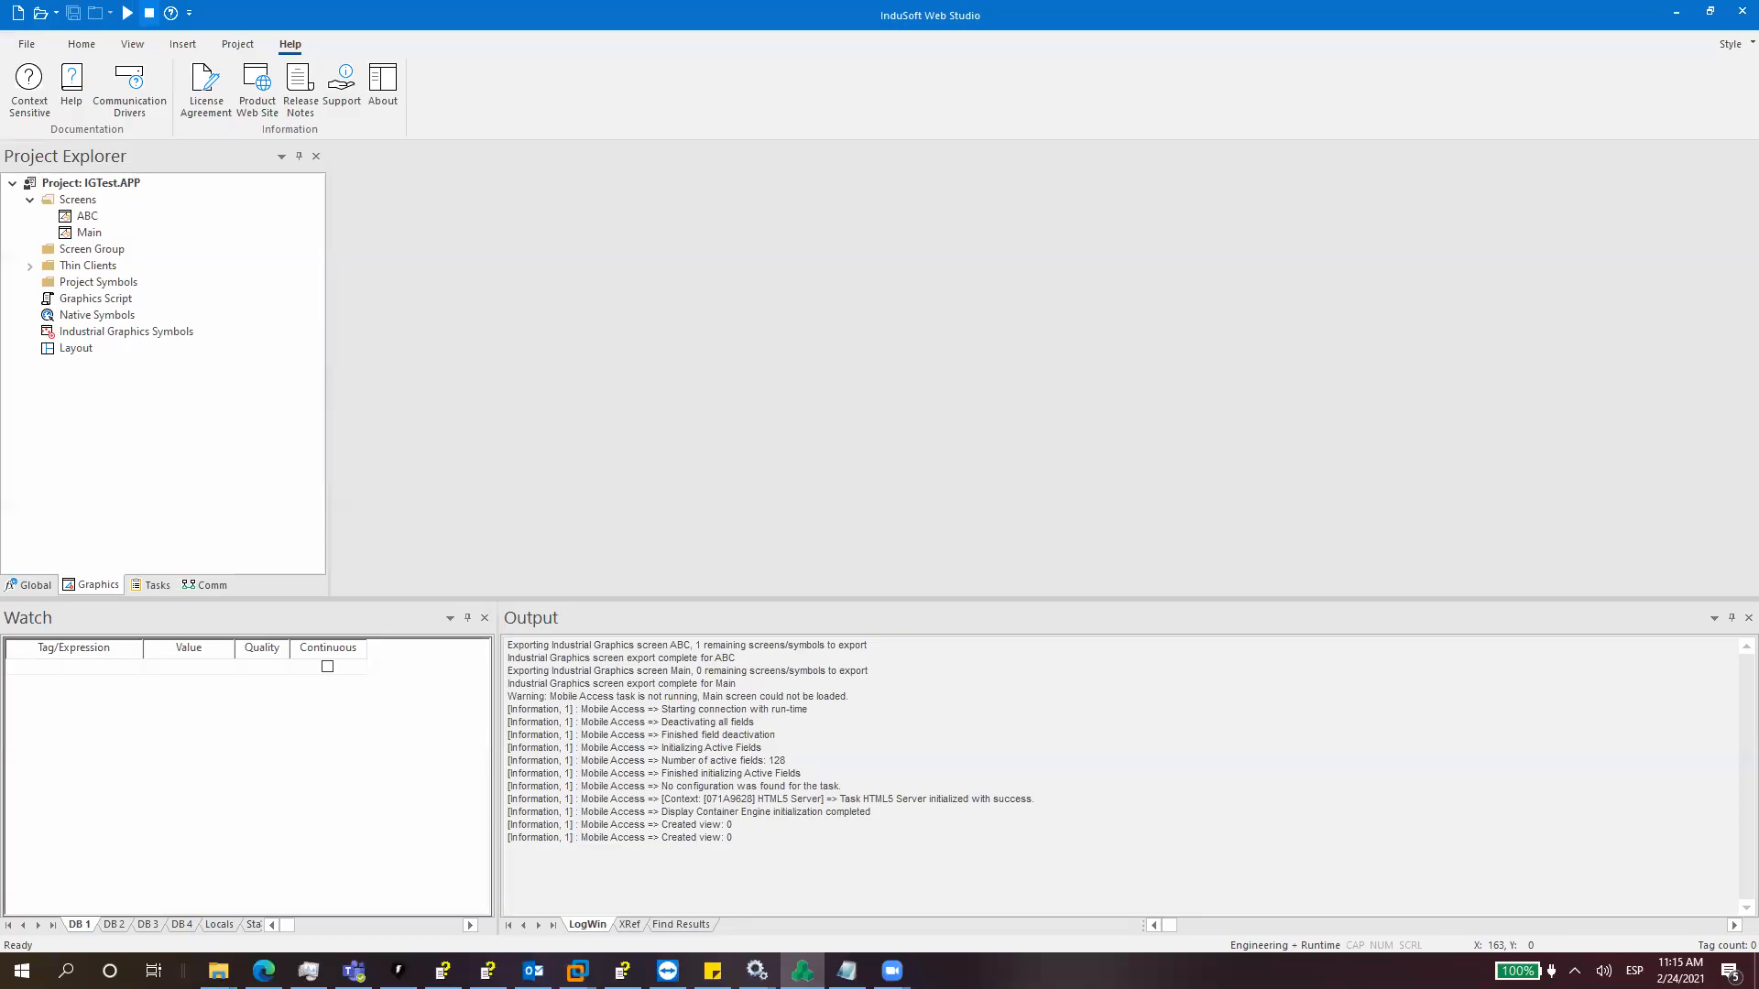
pyautogui.moveTo(1325, 271)
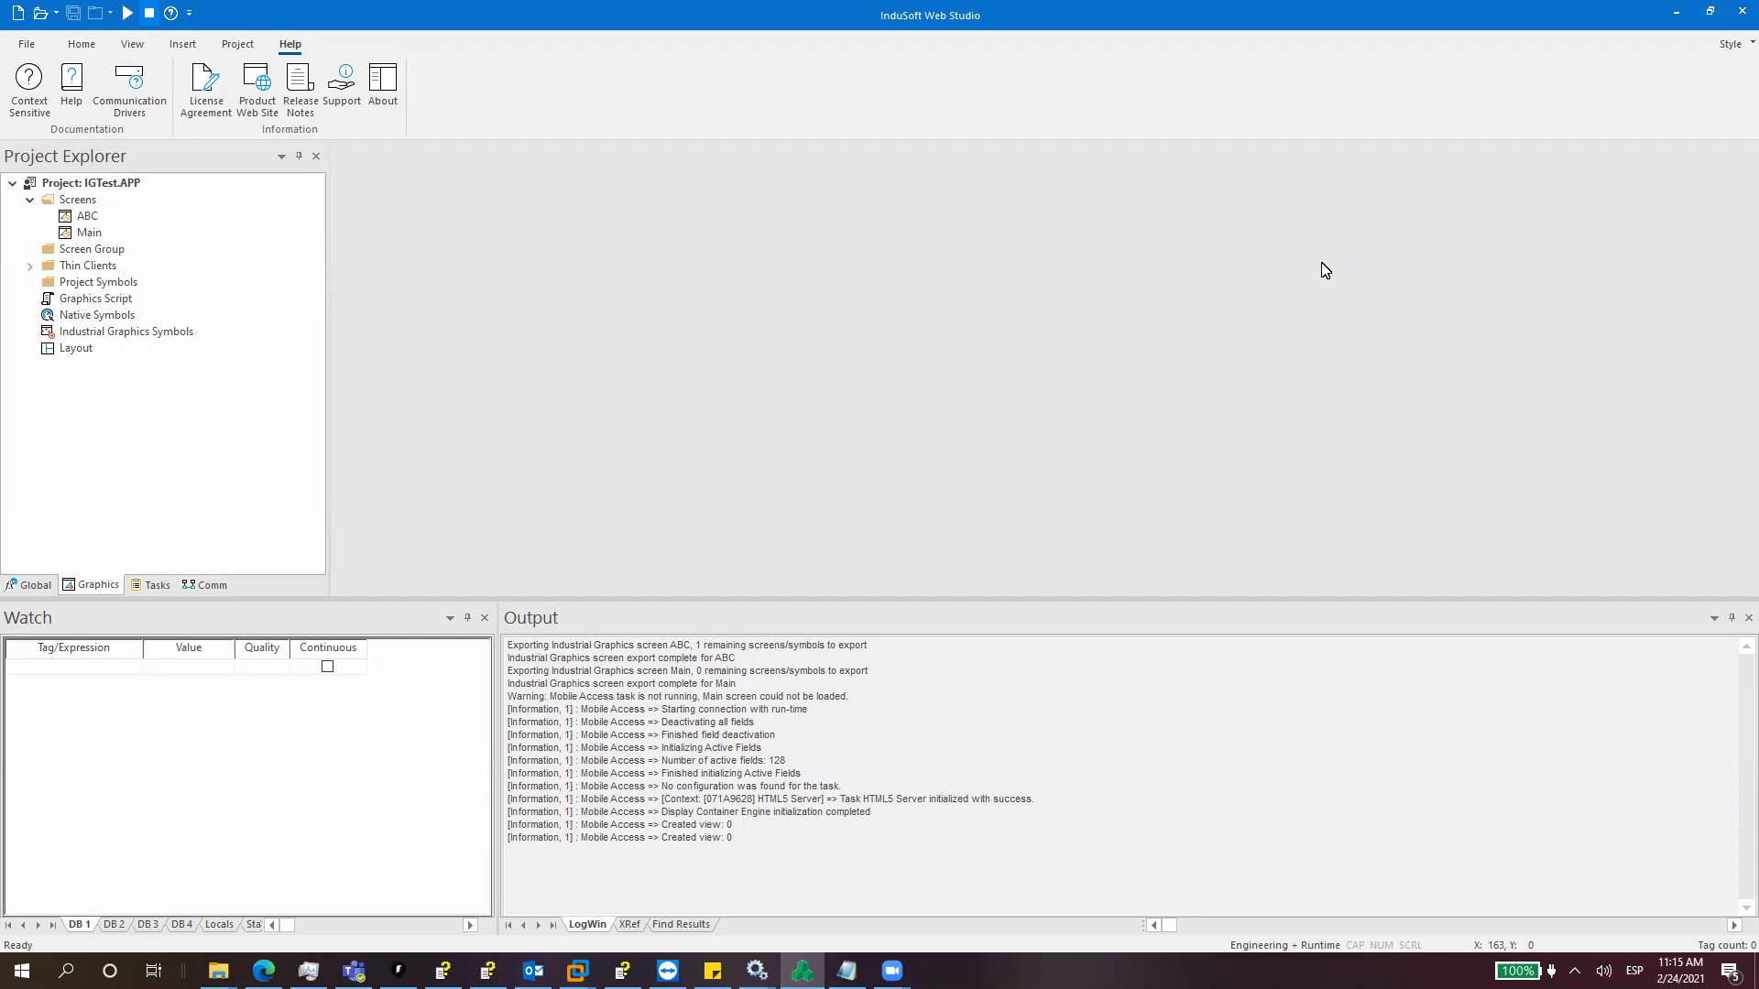
pyautogui.moveTo(1281, 276)
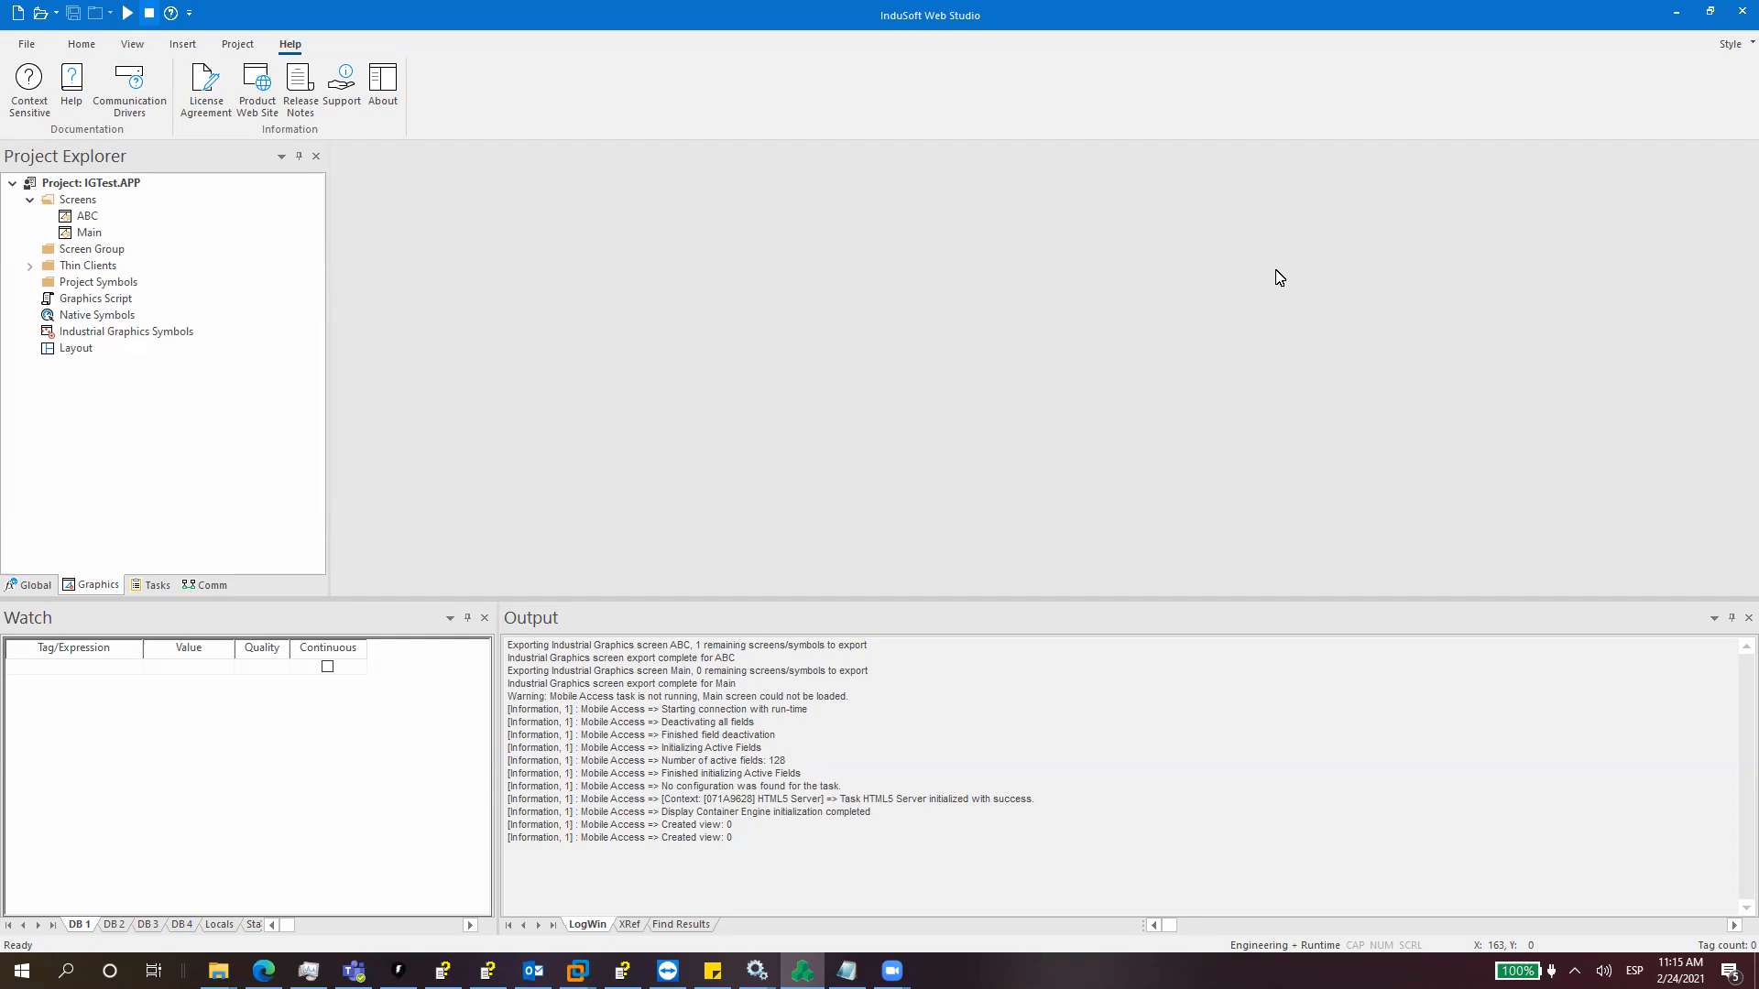
# Step: Switch Project Explorer to the Comm view listing Drivers, OPC folders and TCP/IP
pyautogui.click(207, 584)
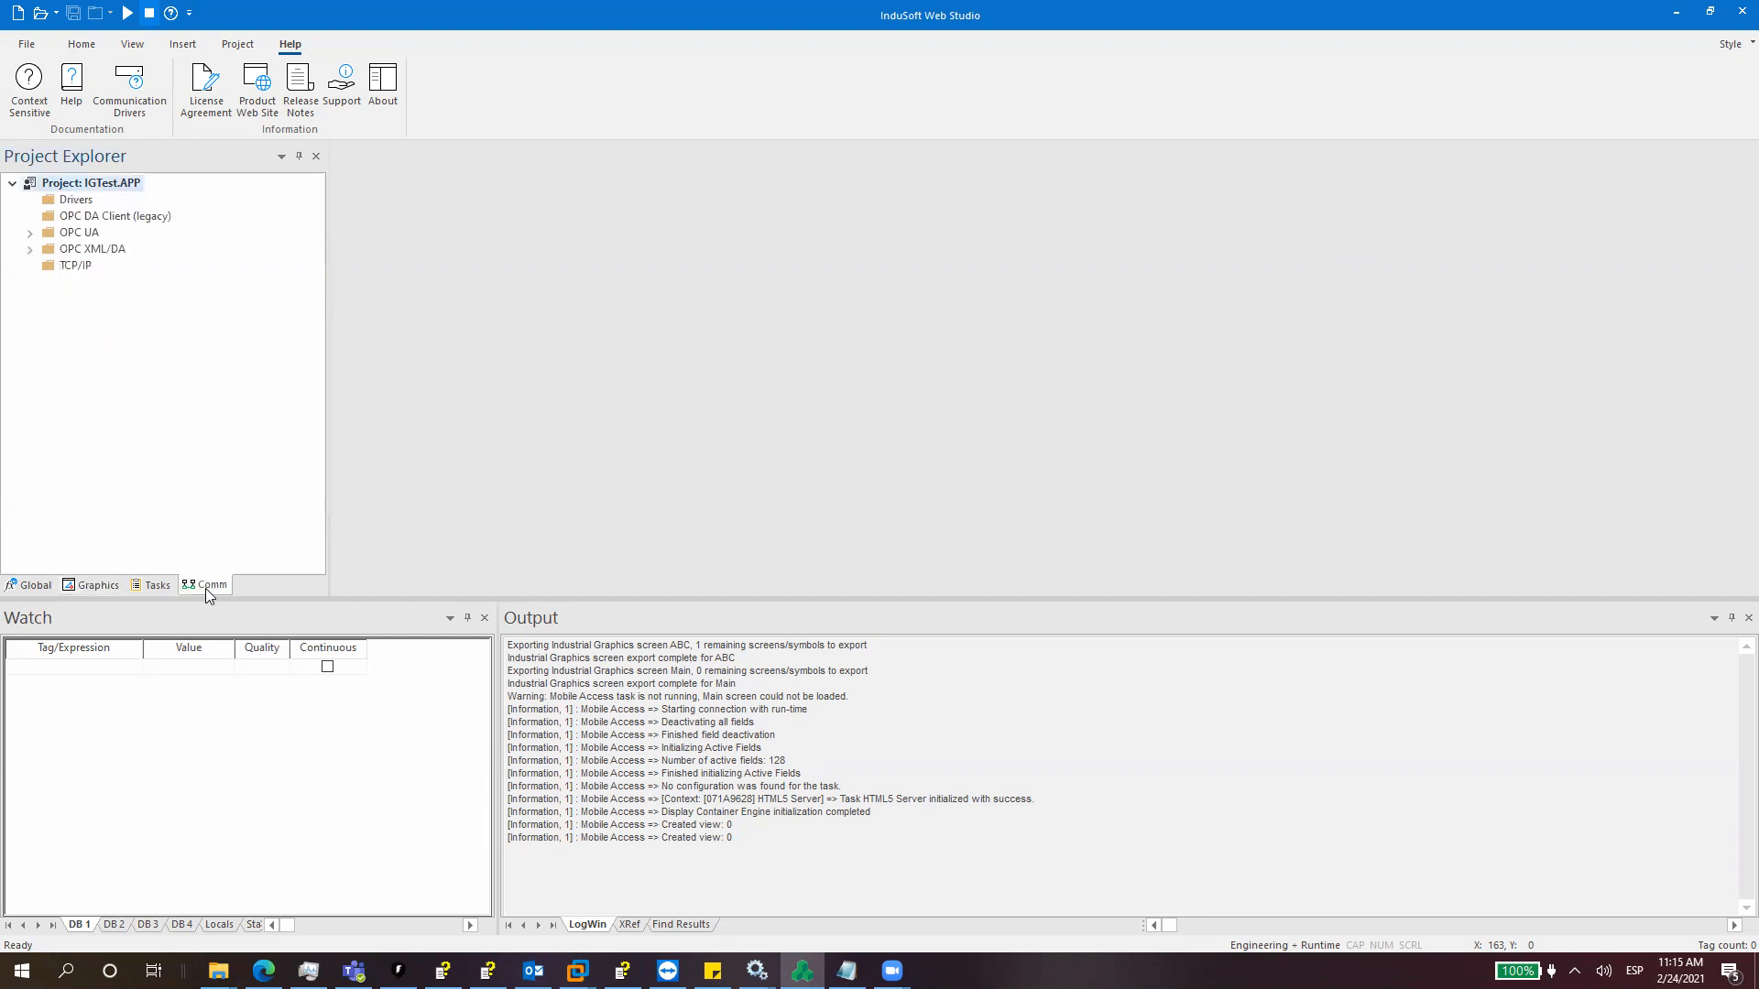
# Step: Add the SIETH Siemens S7 Industrial Ethernet driver from Add/Remove drivers and confirm
pyautogui.rightClick(75, 200)
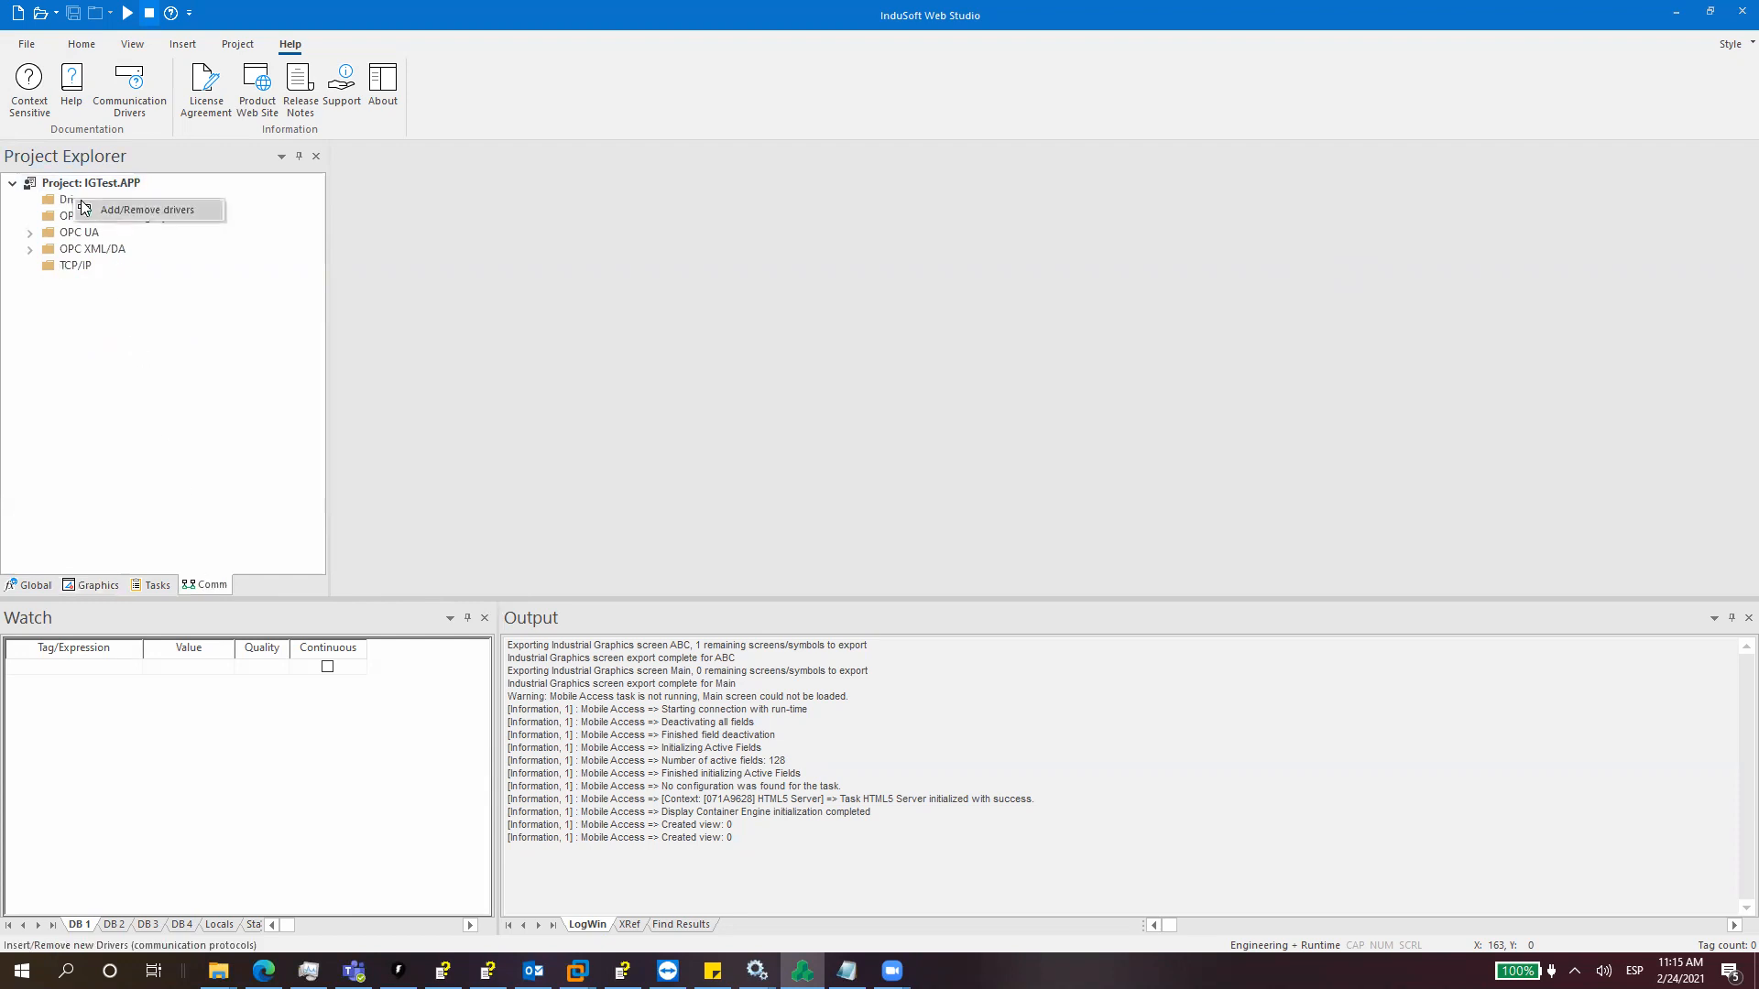
pyautogui.click(147, 209)
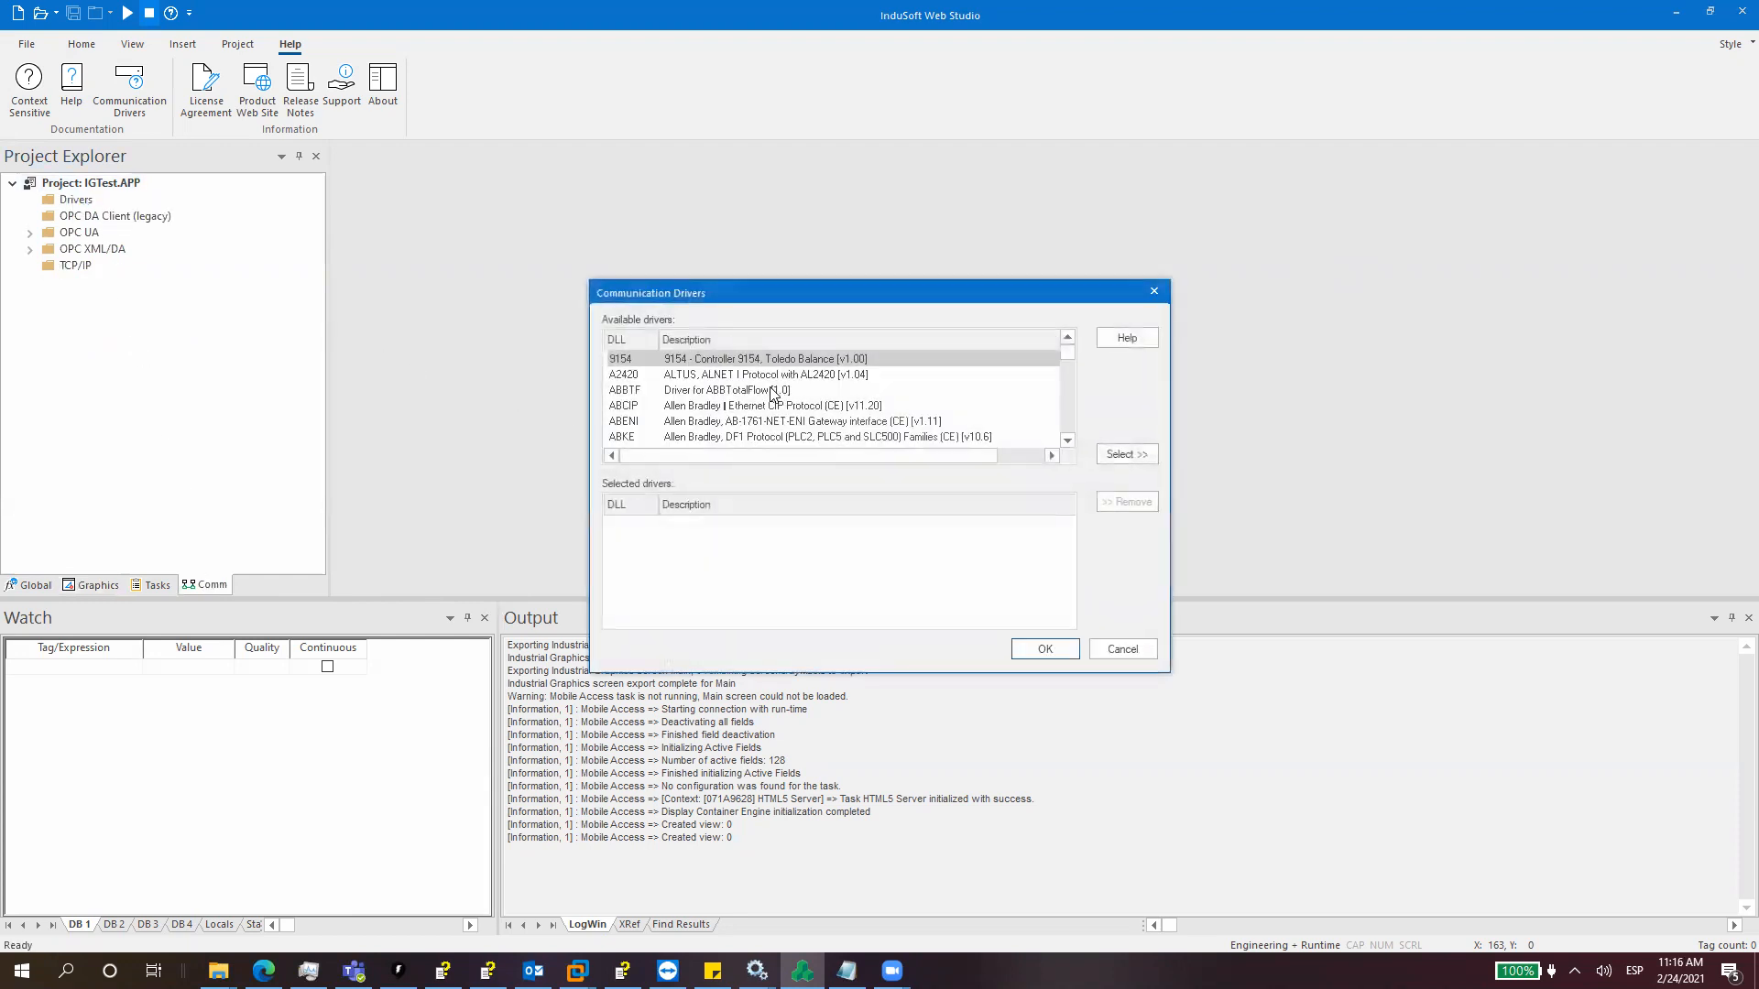
pyautogui.scroll(-3)
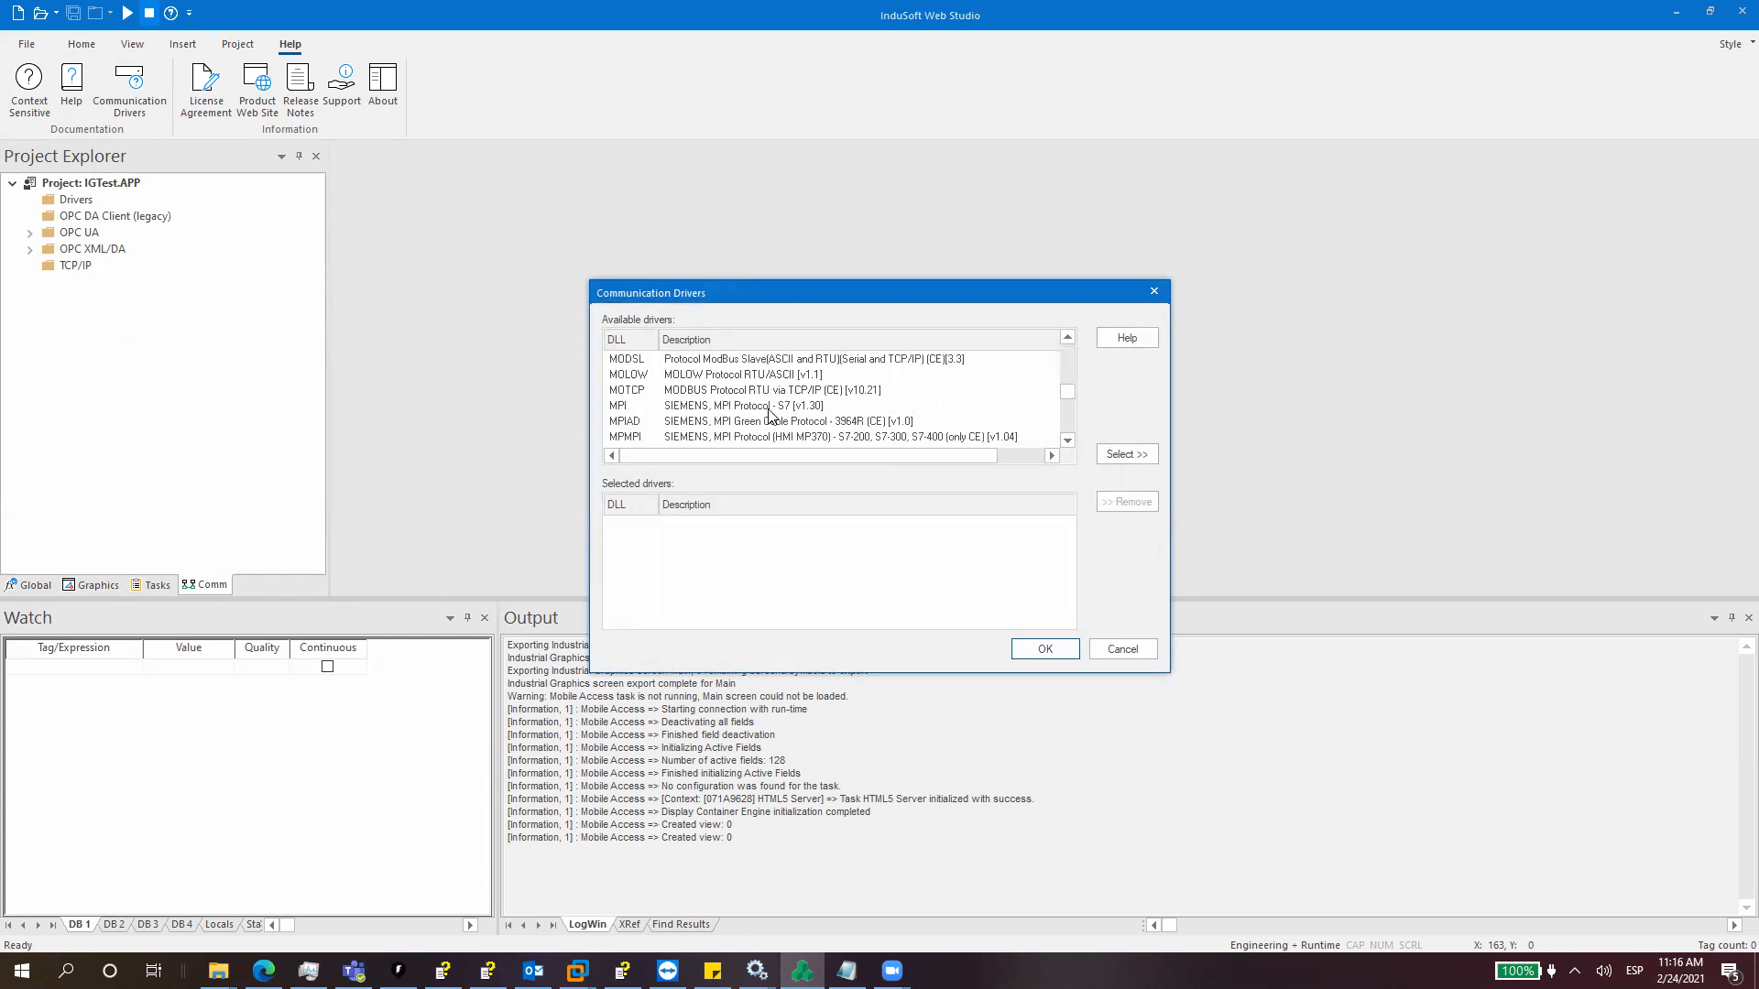
pyautogui.scroll(-3)
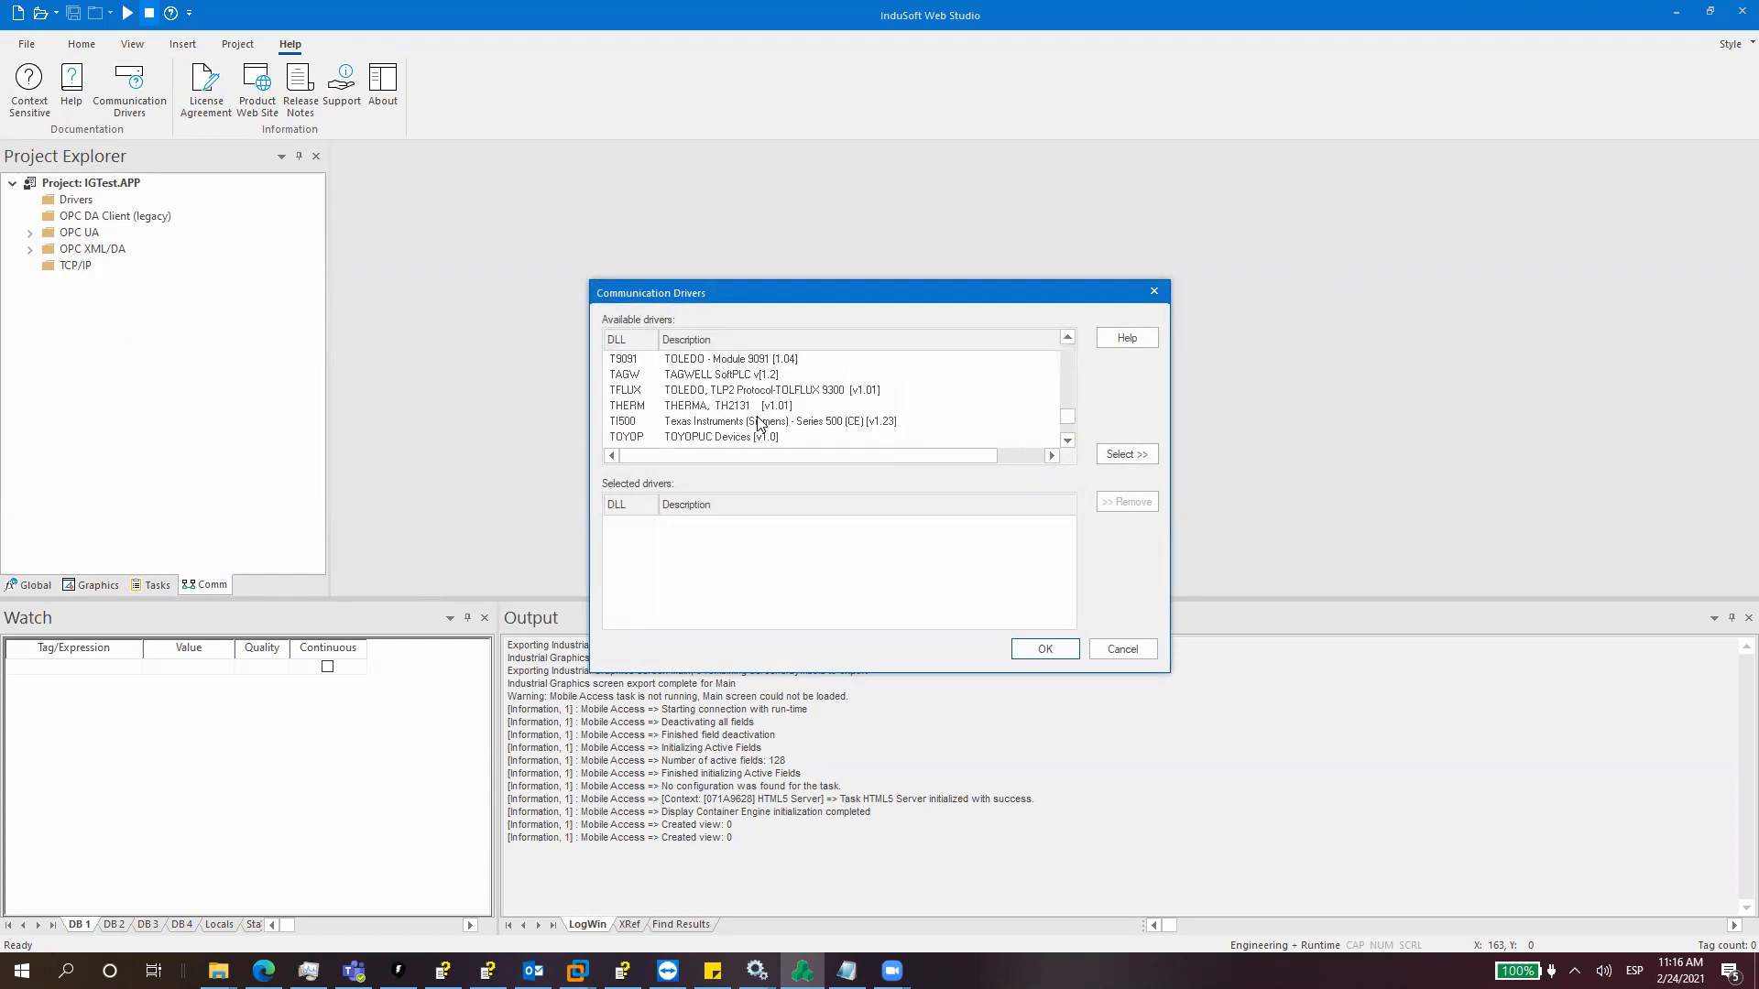
pyautogui.scroll(-3)
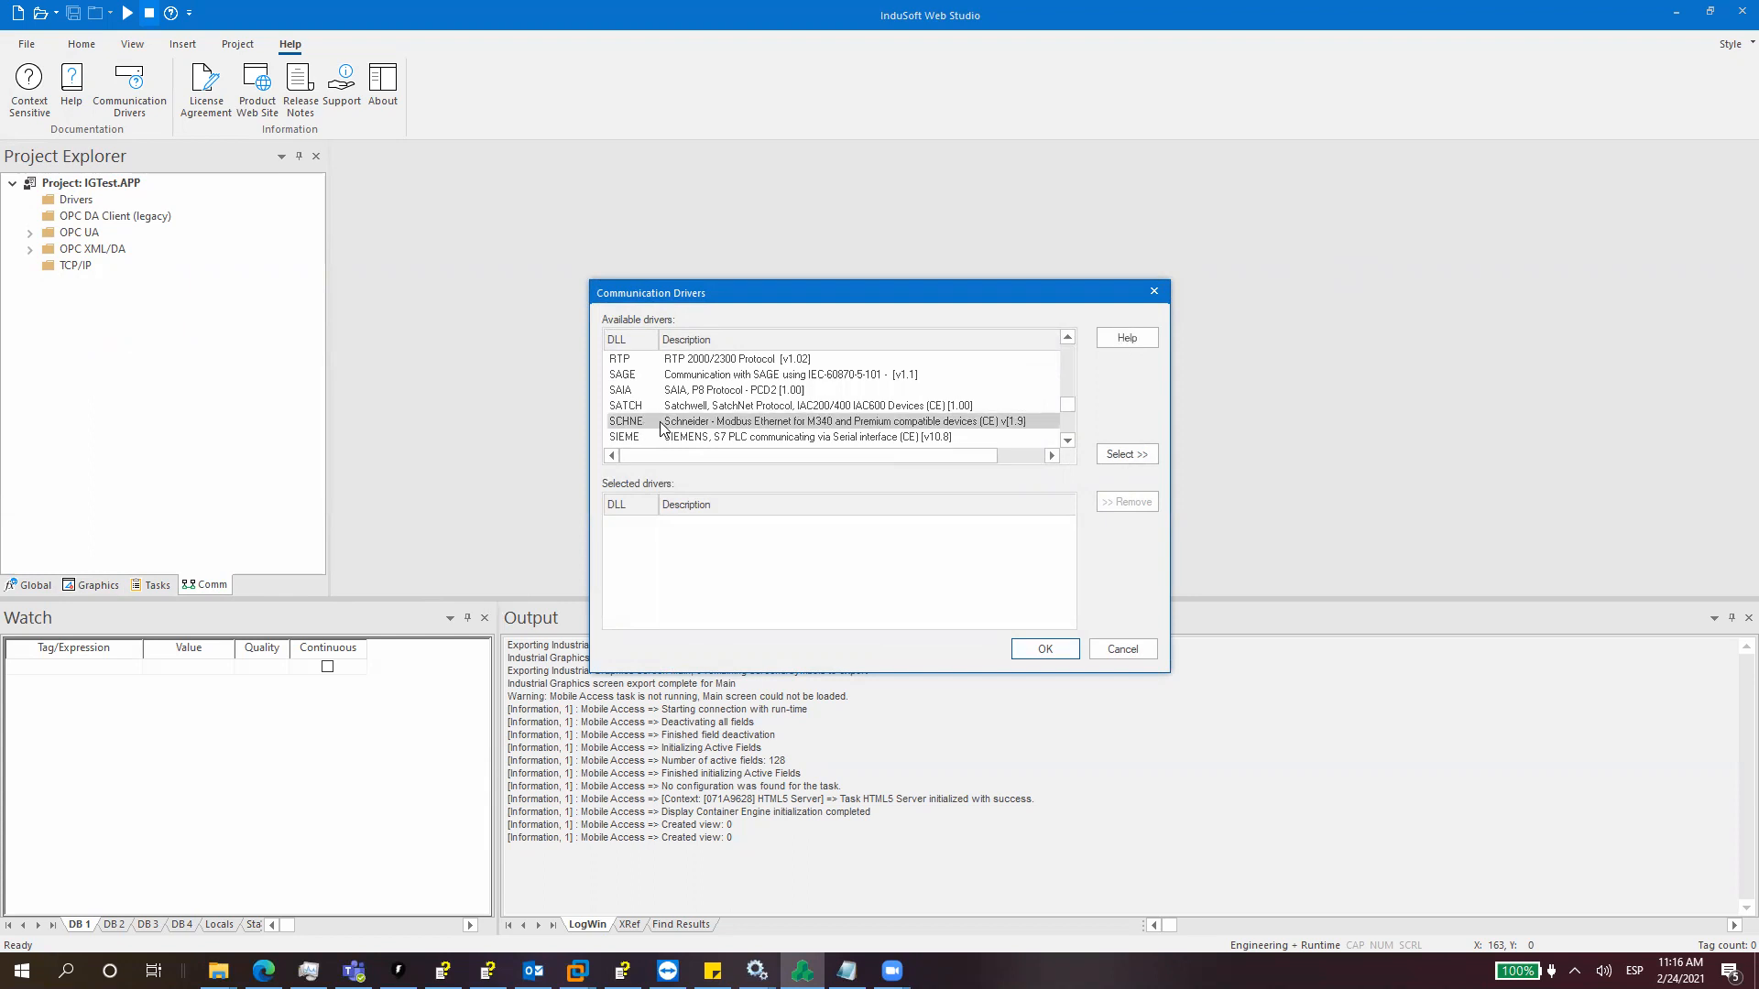
pyautogui.scroll(-3)
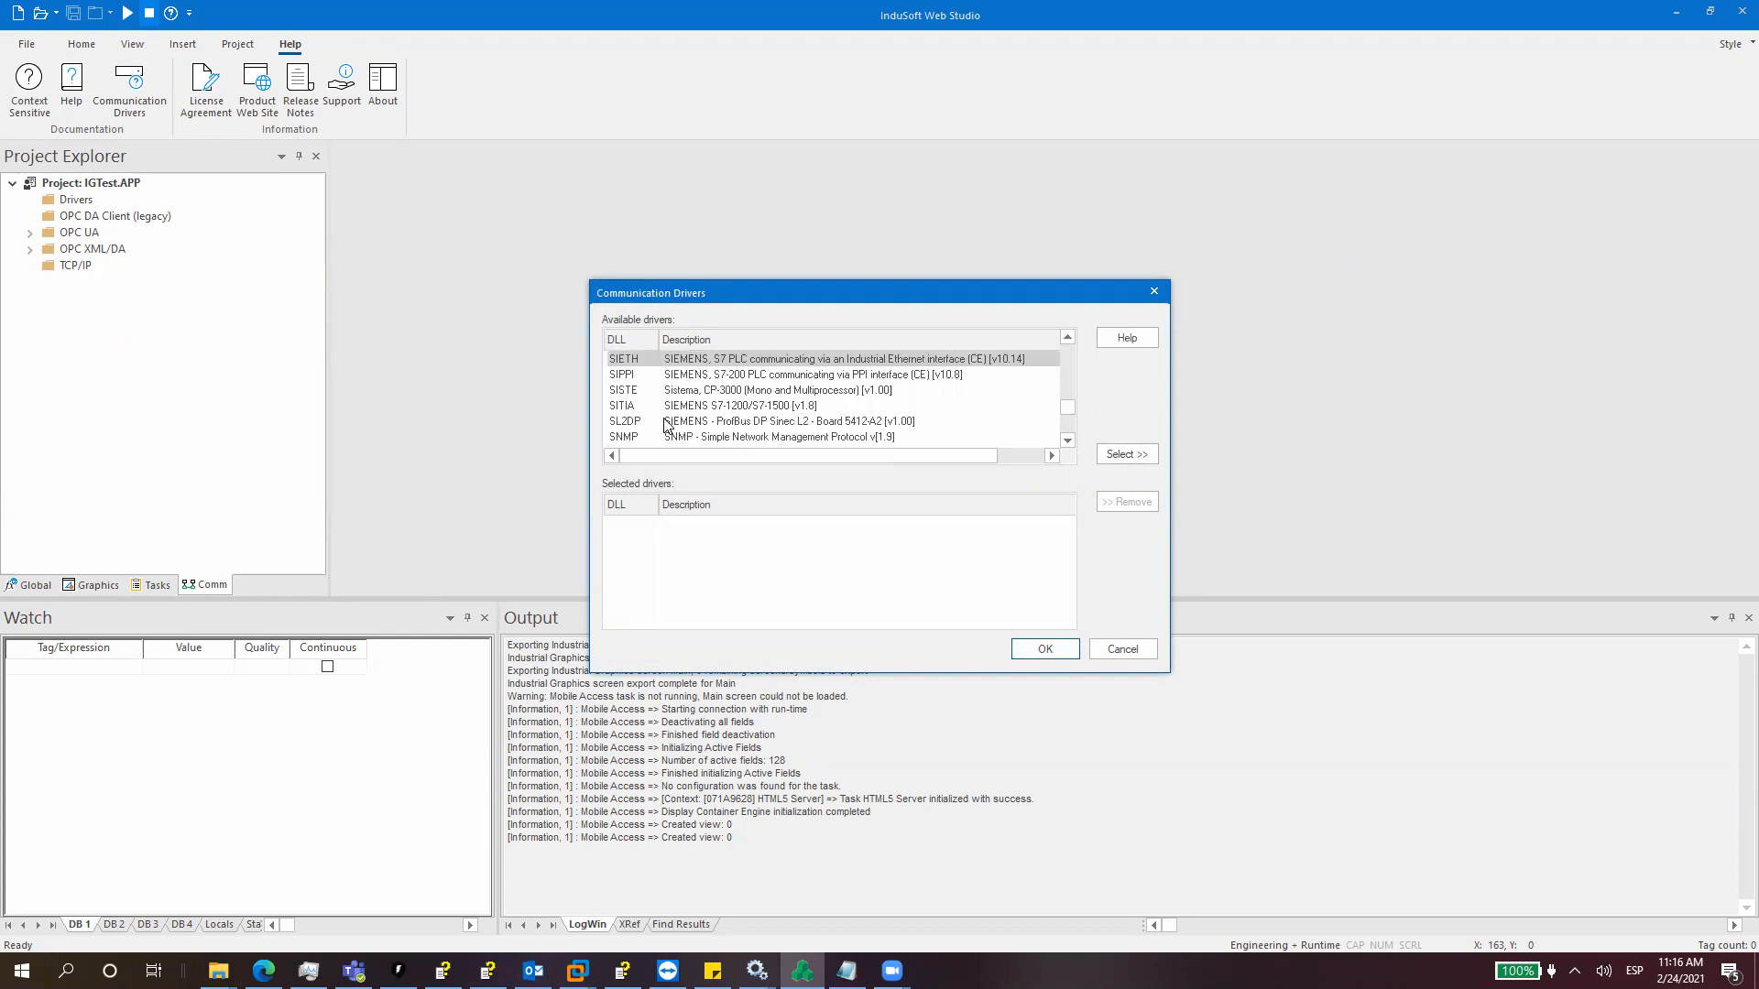
pyautogui.click(1125, 452)
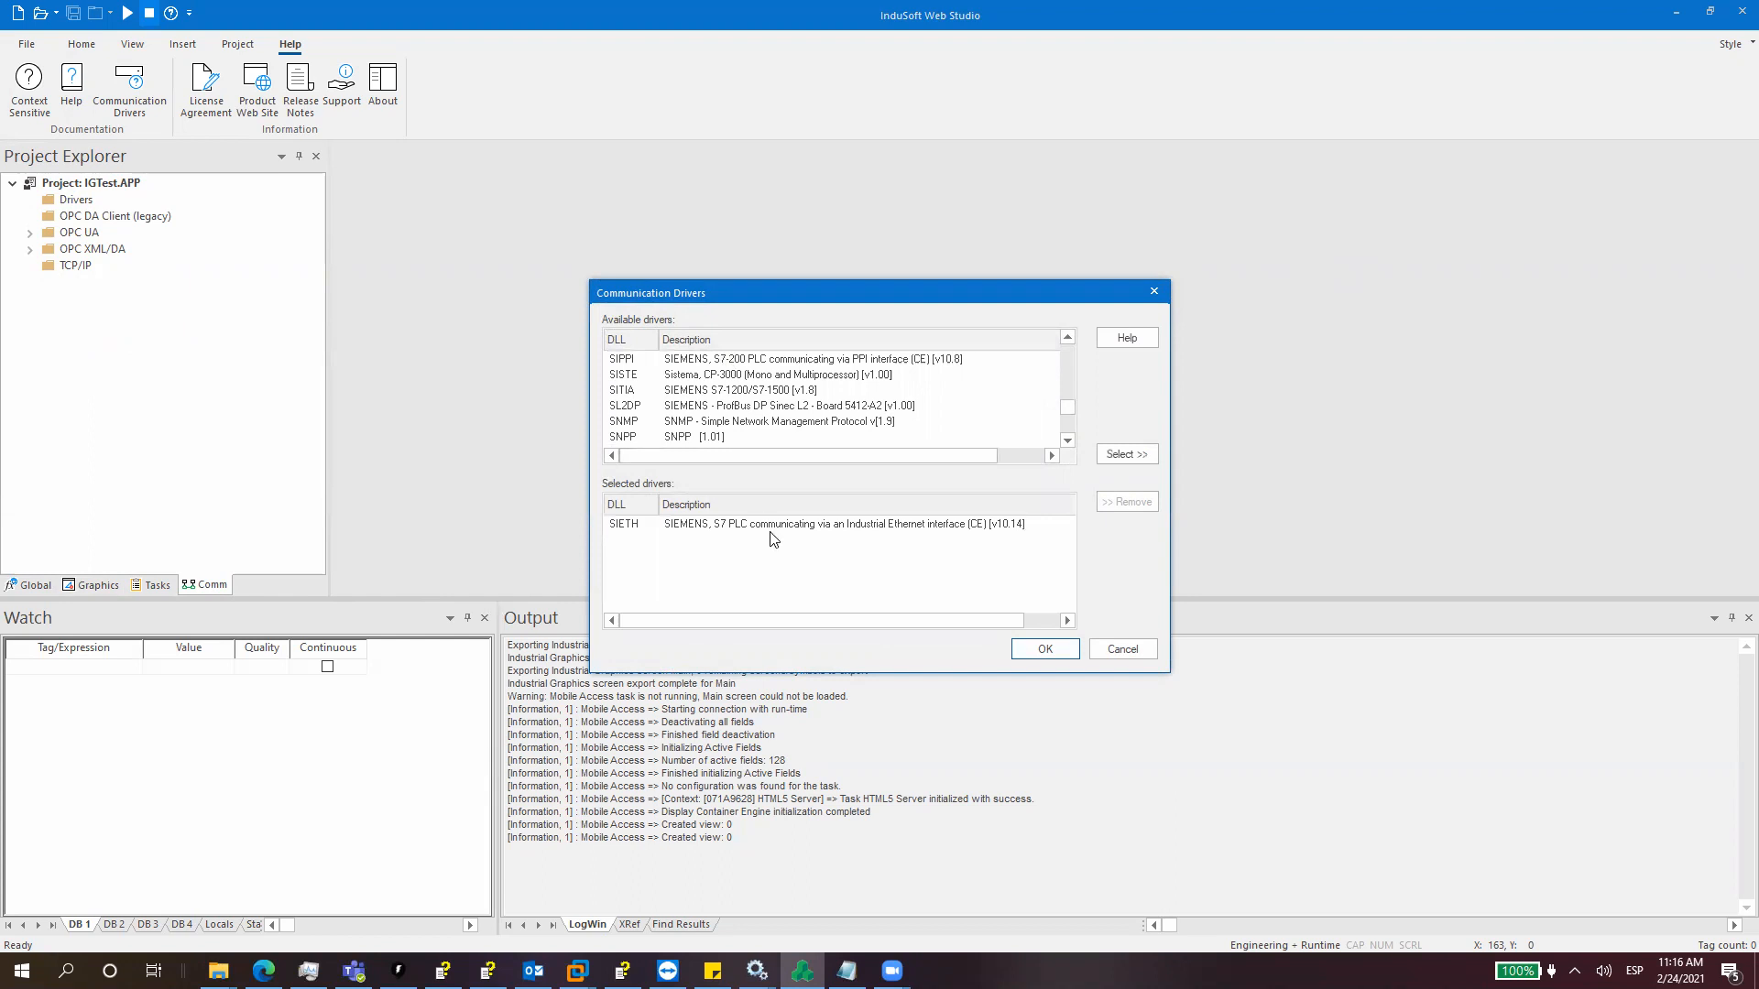
pyautogui.click(836, 524)
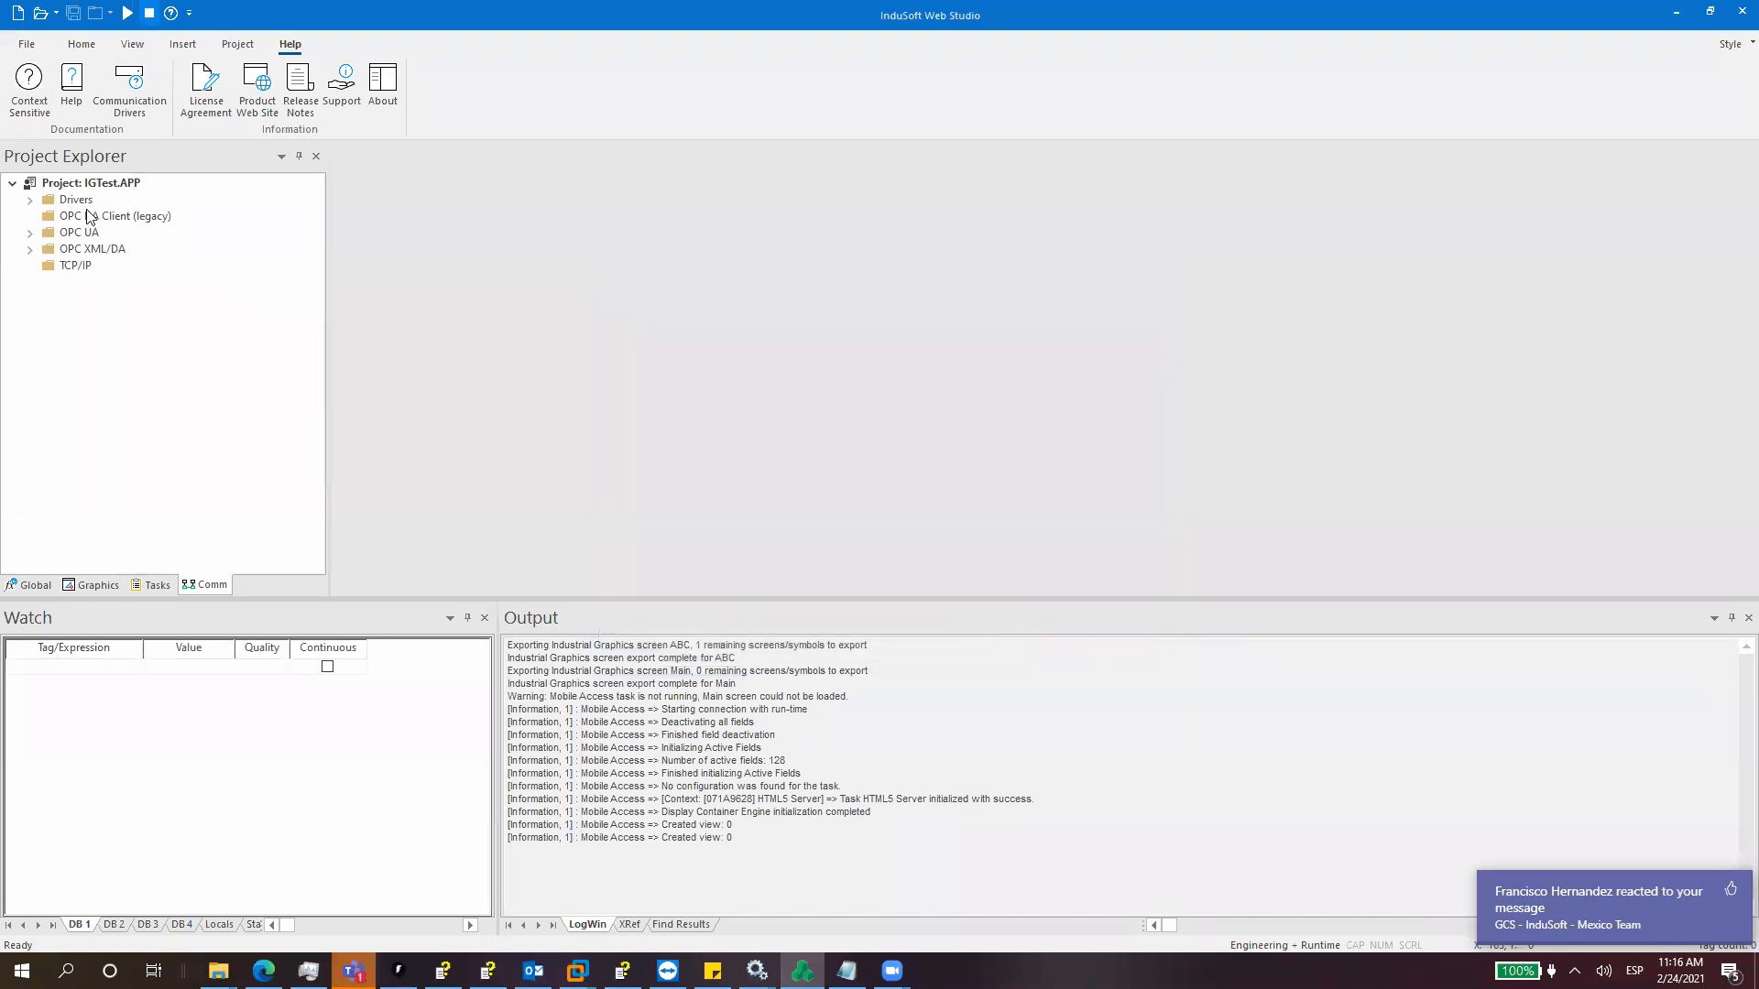
# Step: Review the Communication Drivers list, keep only SIETH selected, and confirm it
pyautogui.click(29, 198)
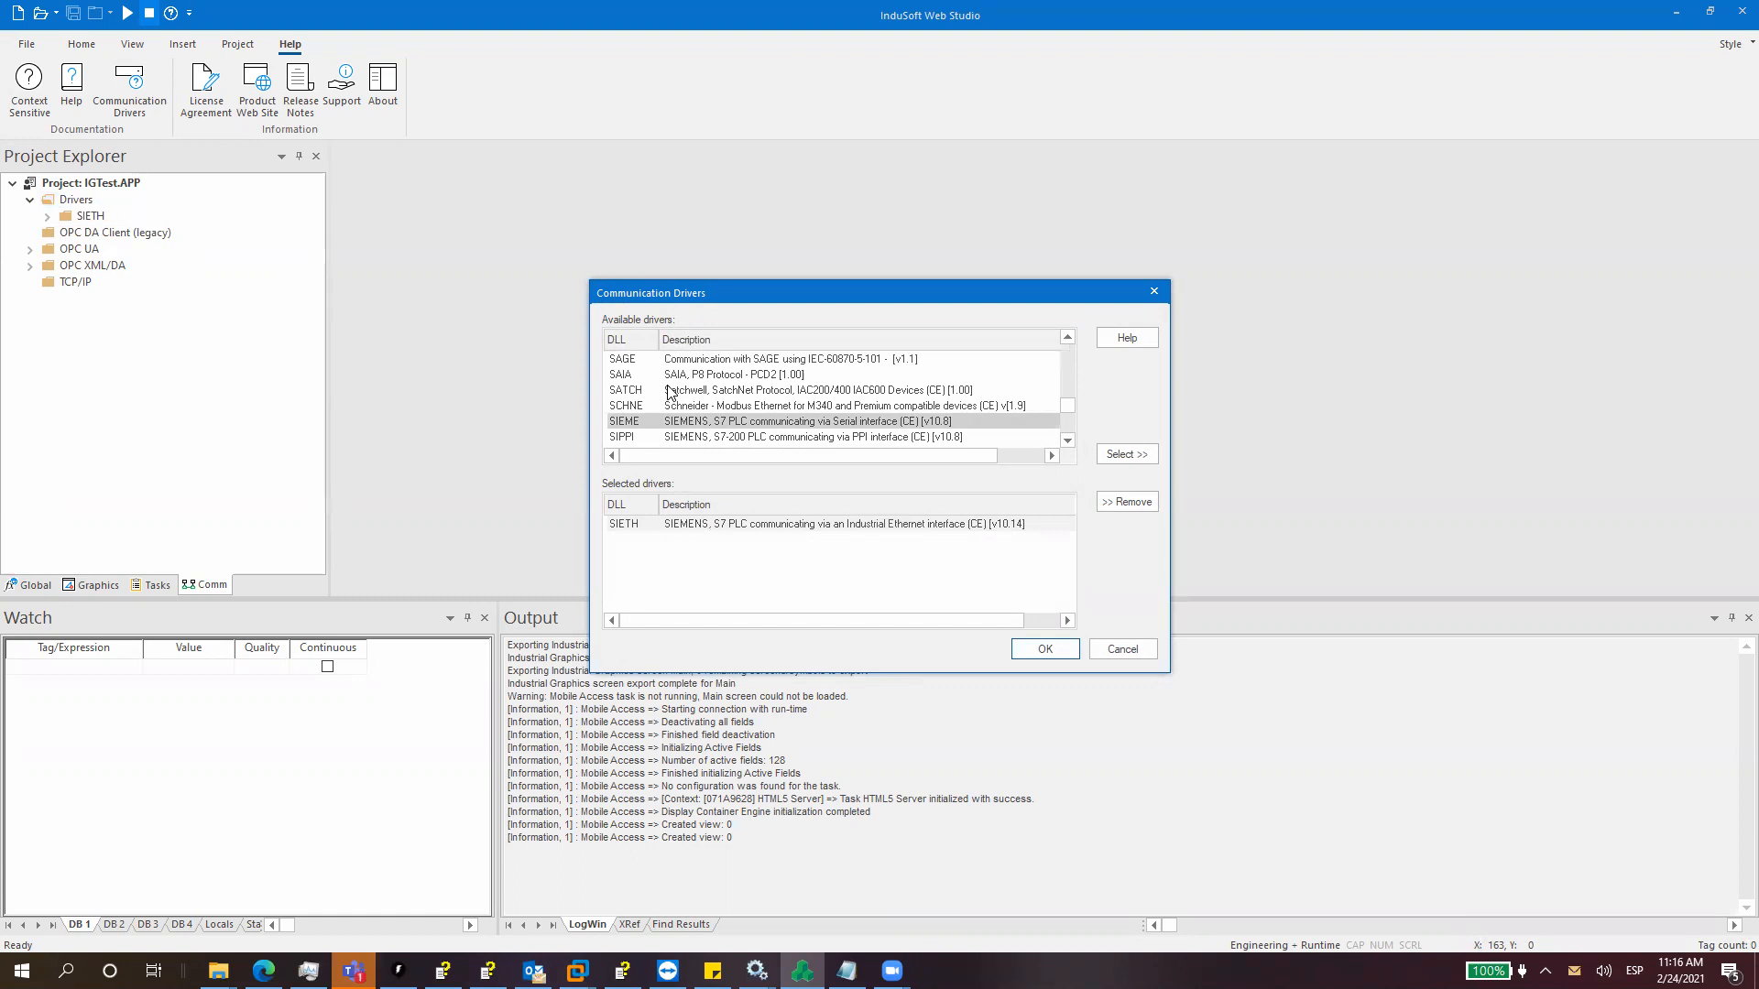
pyautogui.scroll(-3)
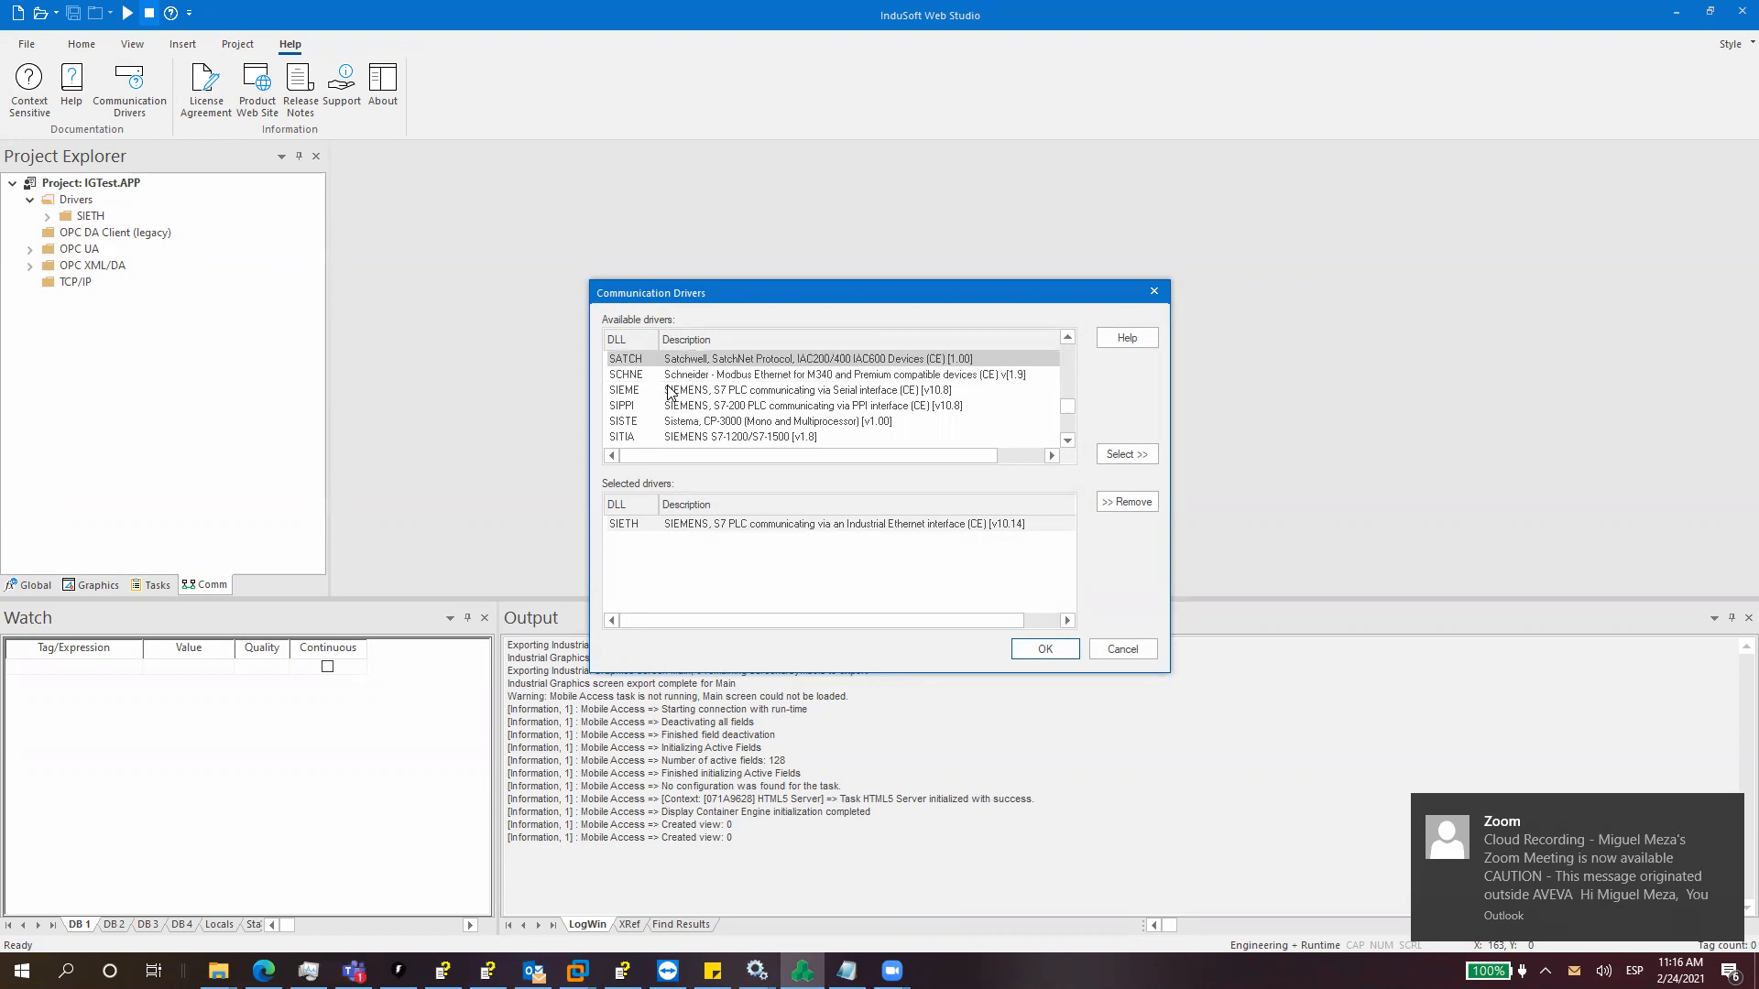
pyautogui.click(786, 373)
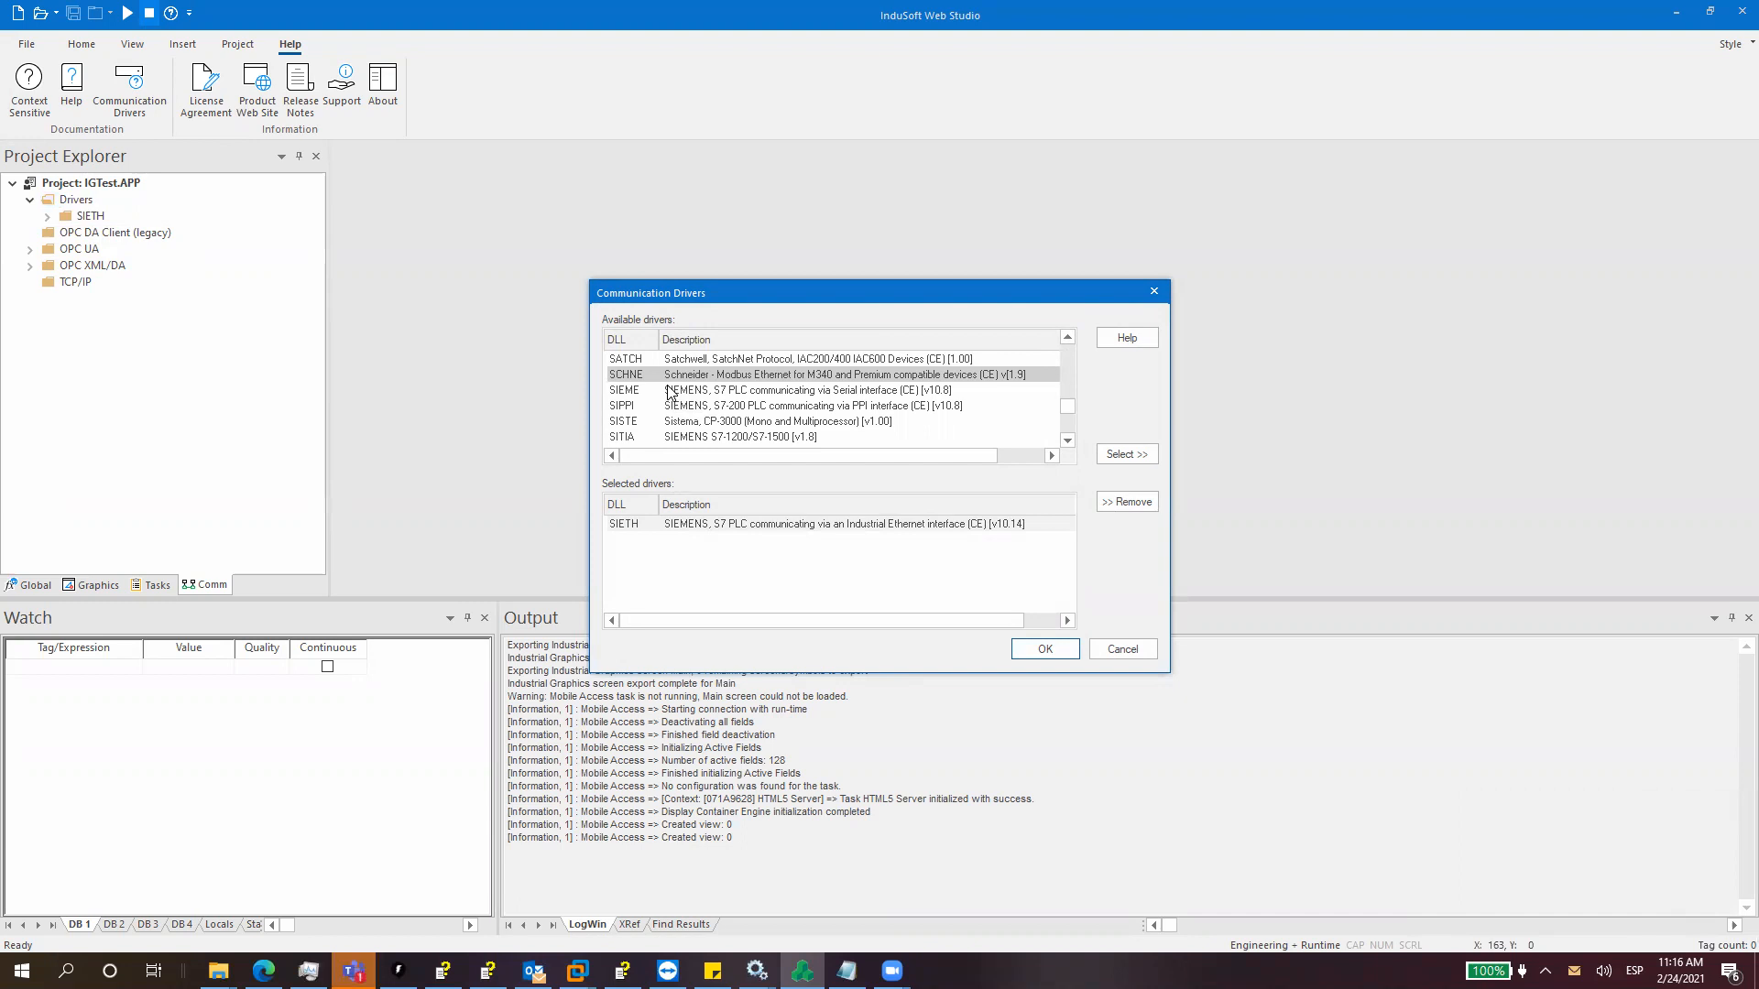
pyautogui.moveTo(672, 438)
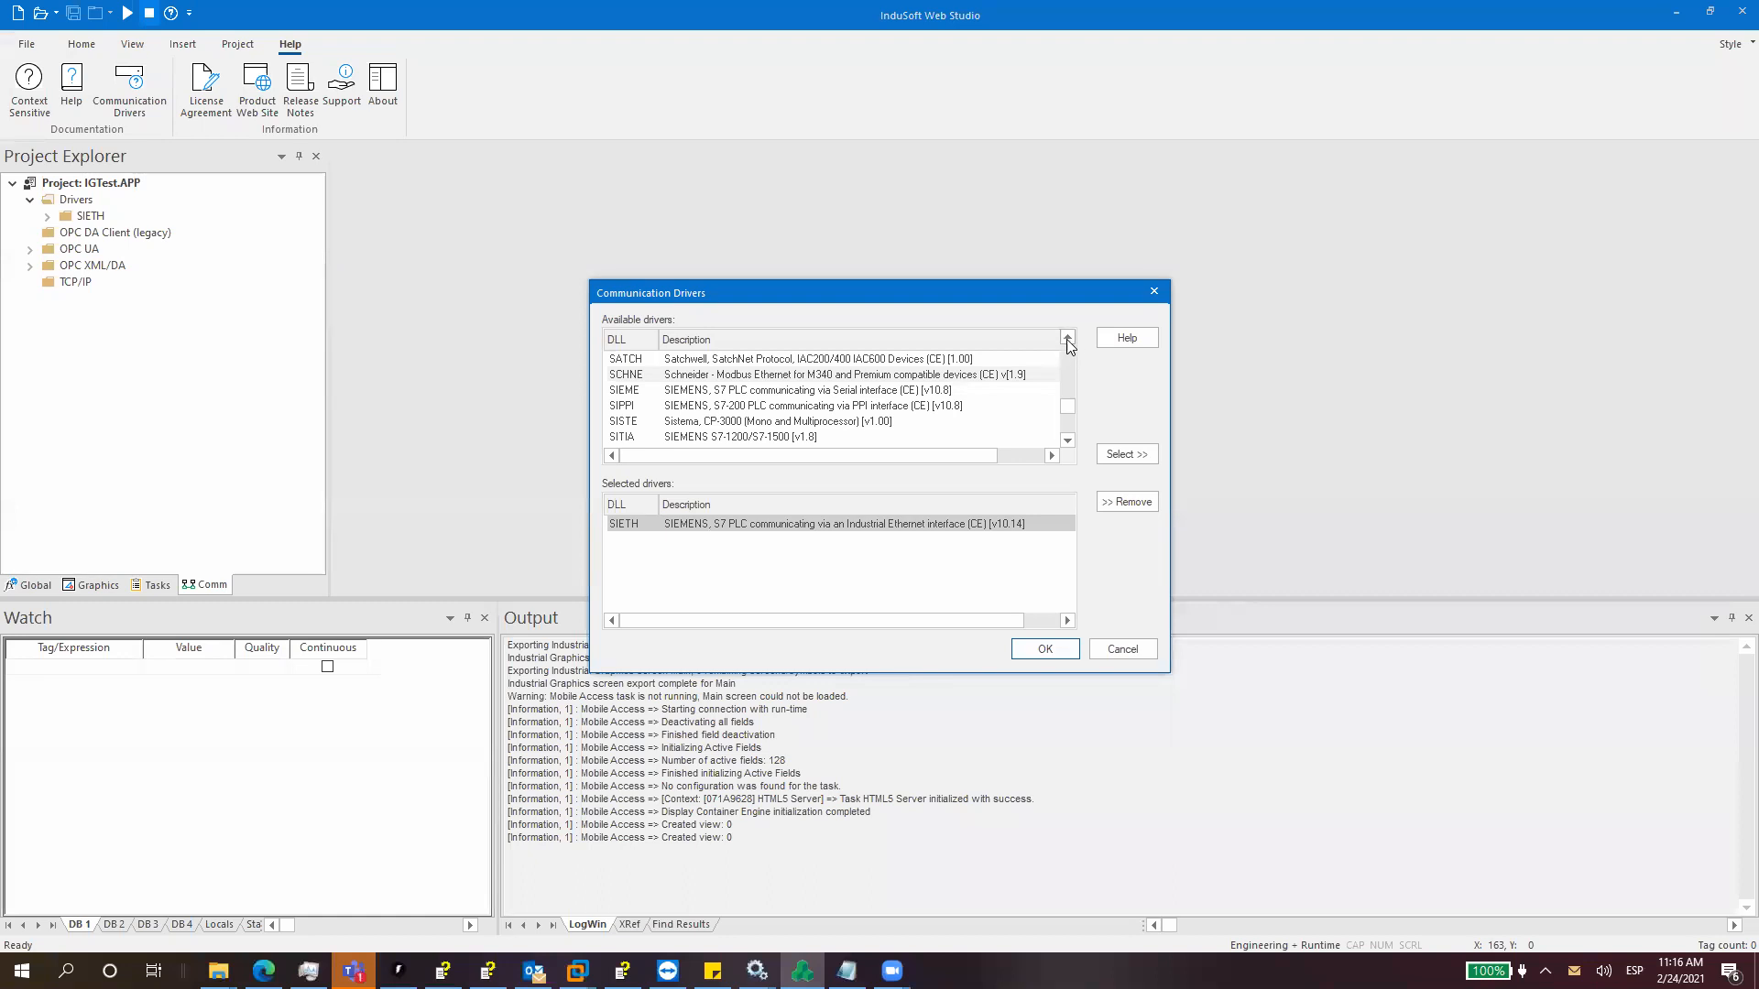
pyautogui.click(1065, 339)
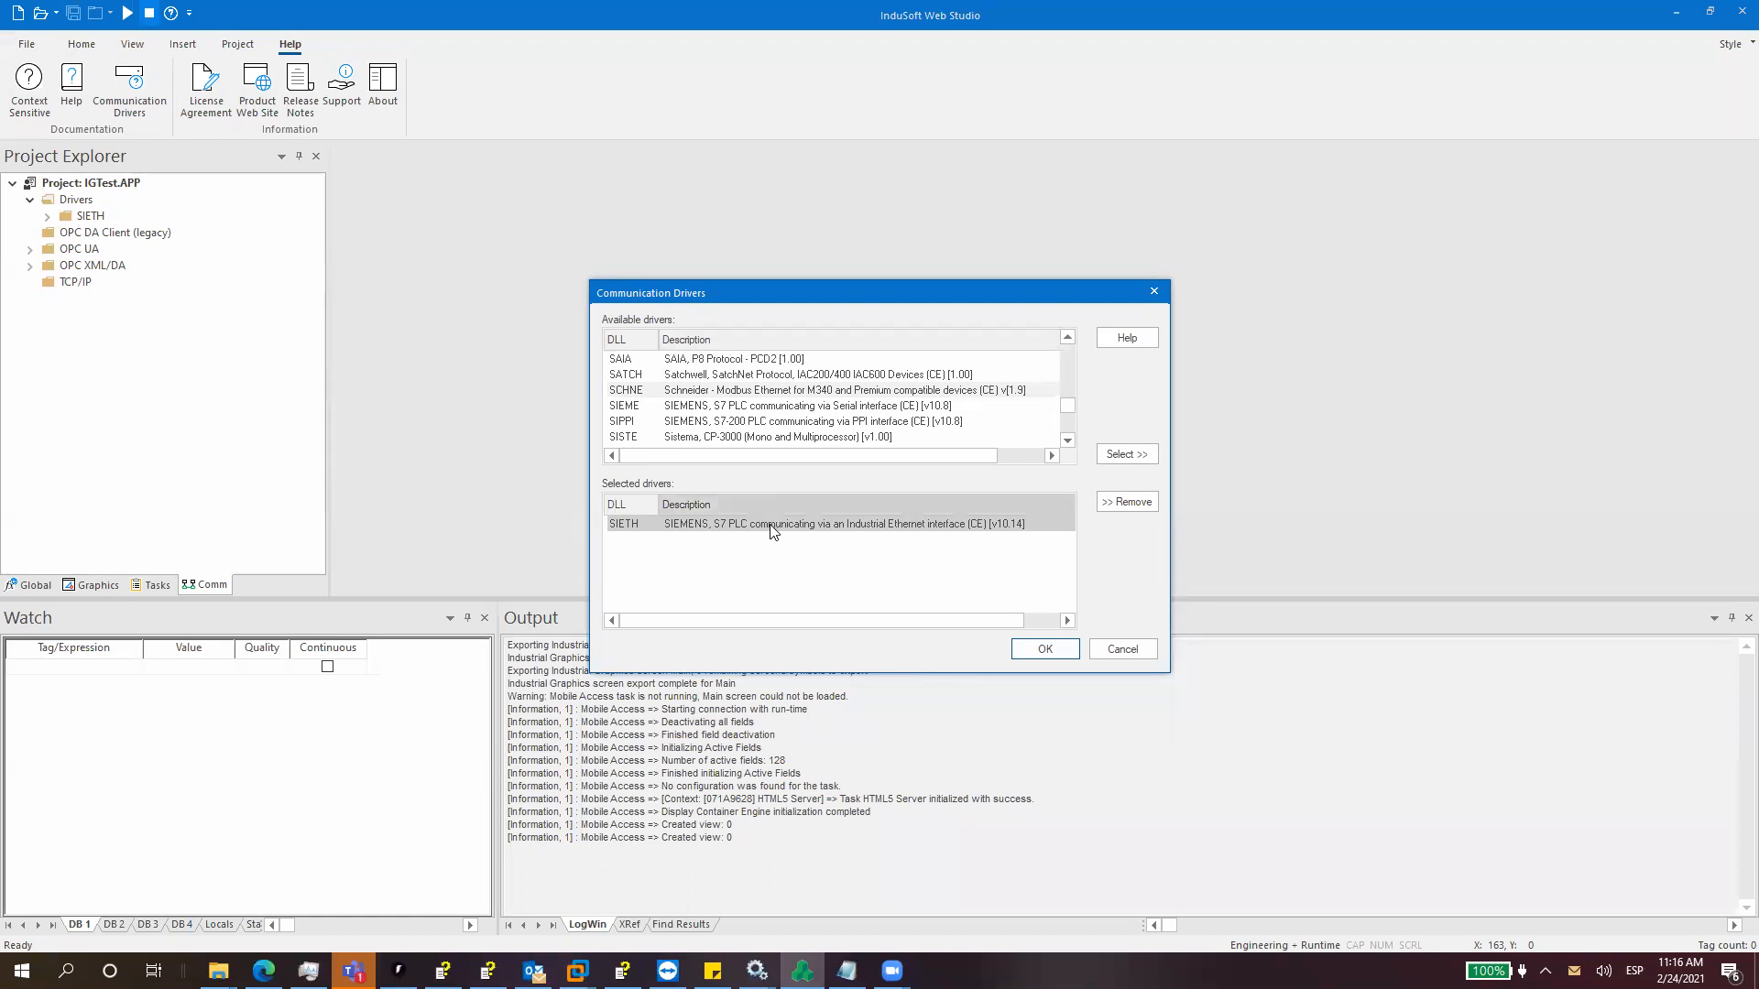
pyautogui.click(773, 524)
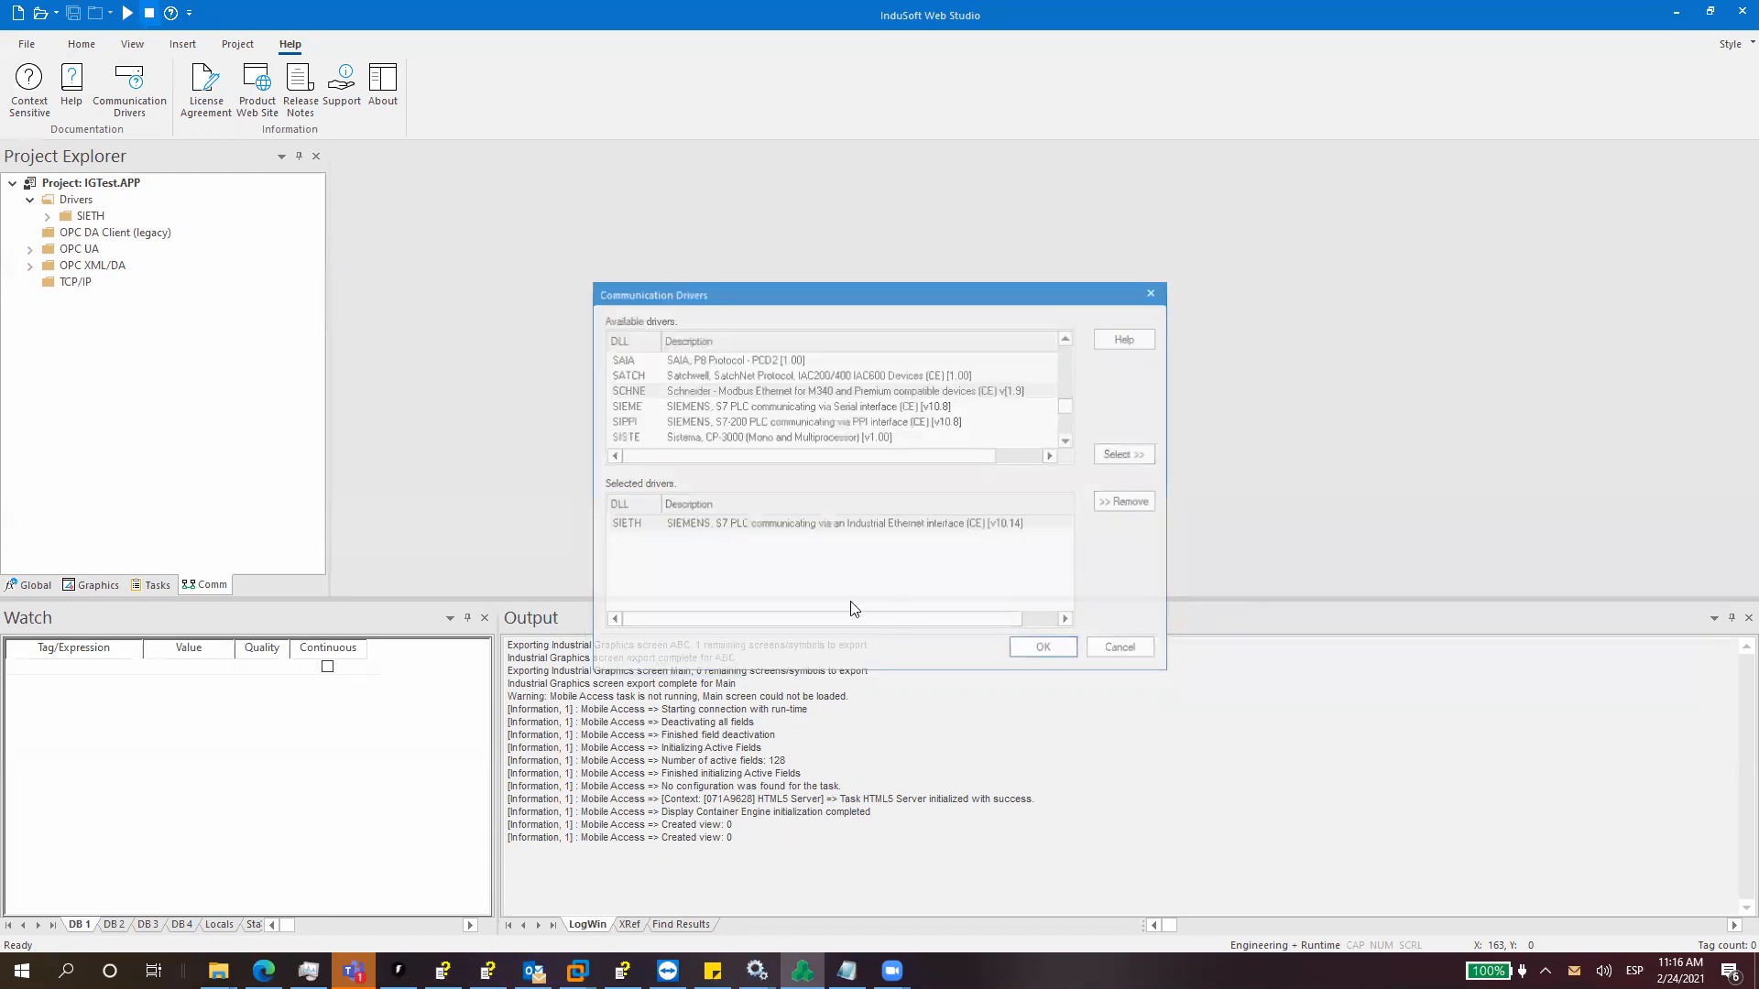
pyautogui.click(1041, 646)
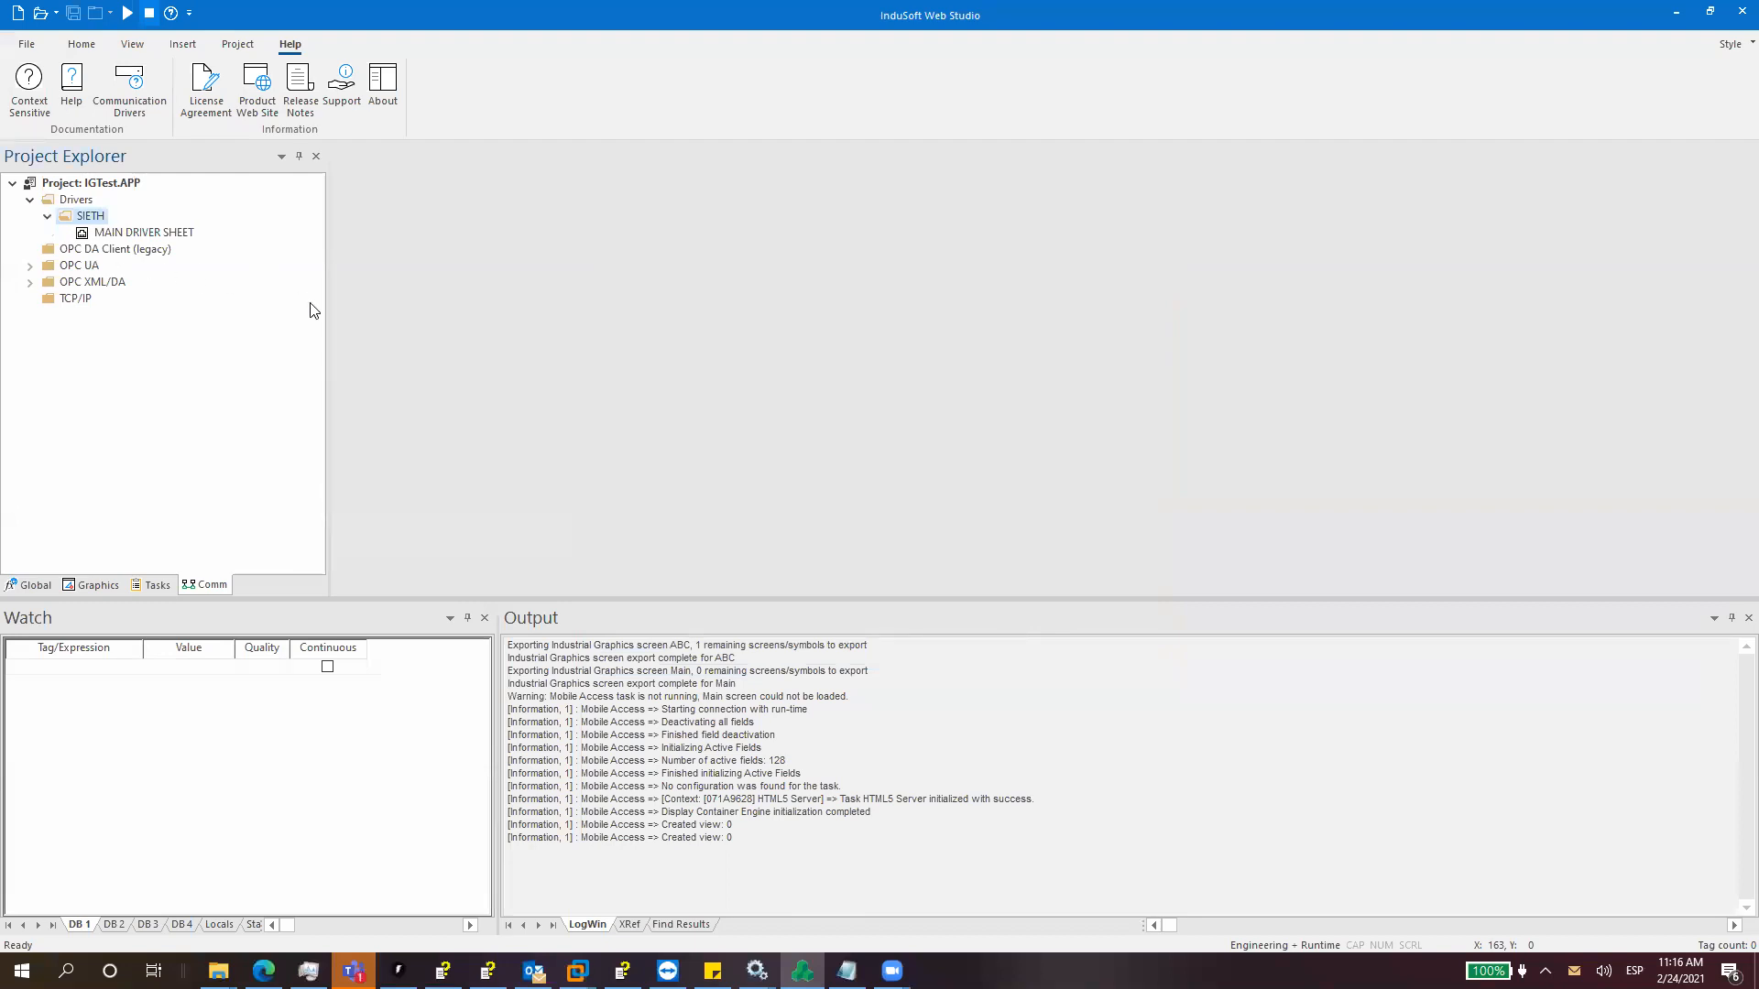
pyautogui.moveTo(366, 387)
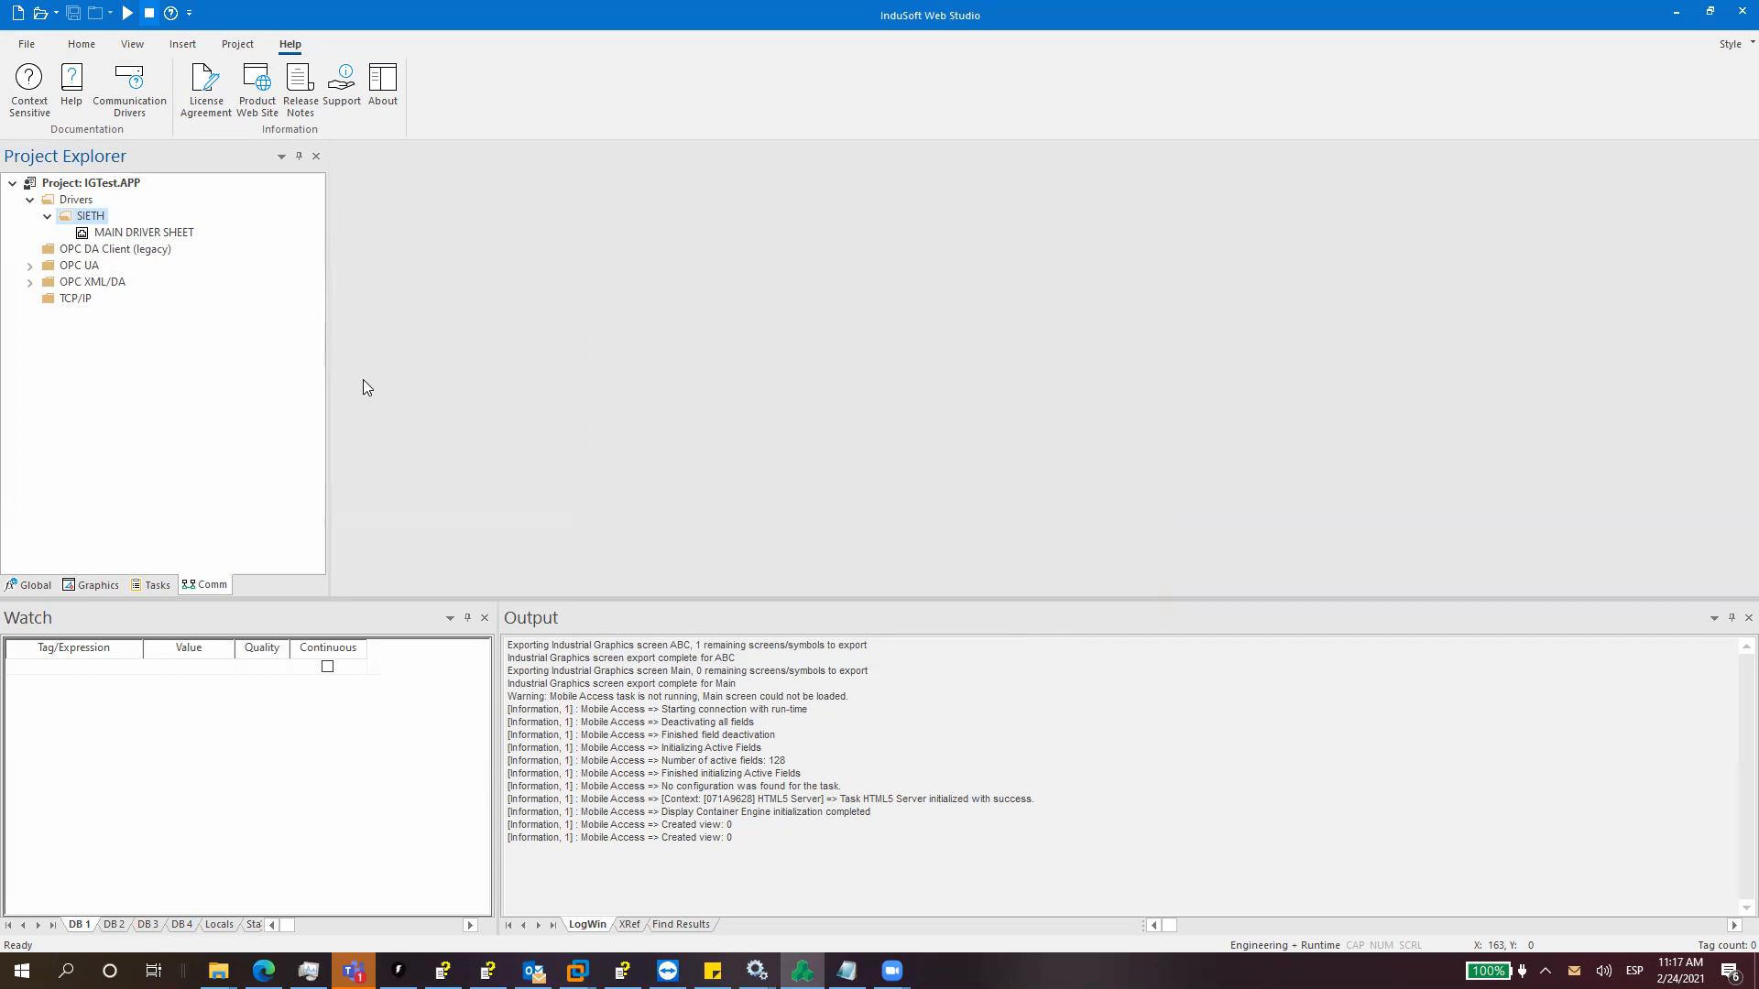
pyautogui.moveTo(218, 971)
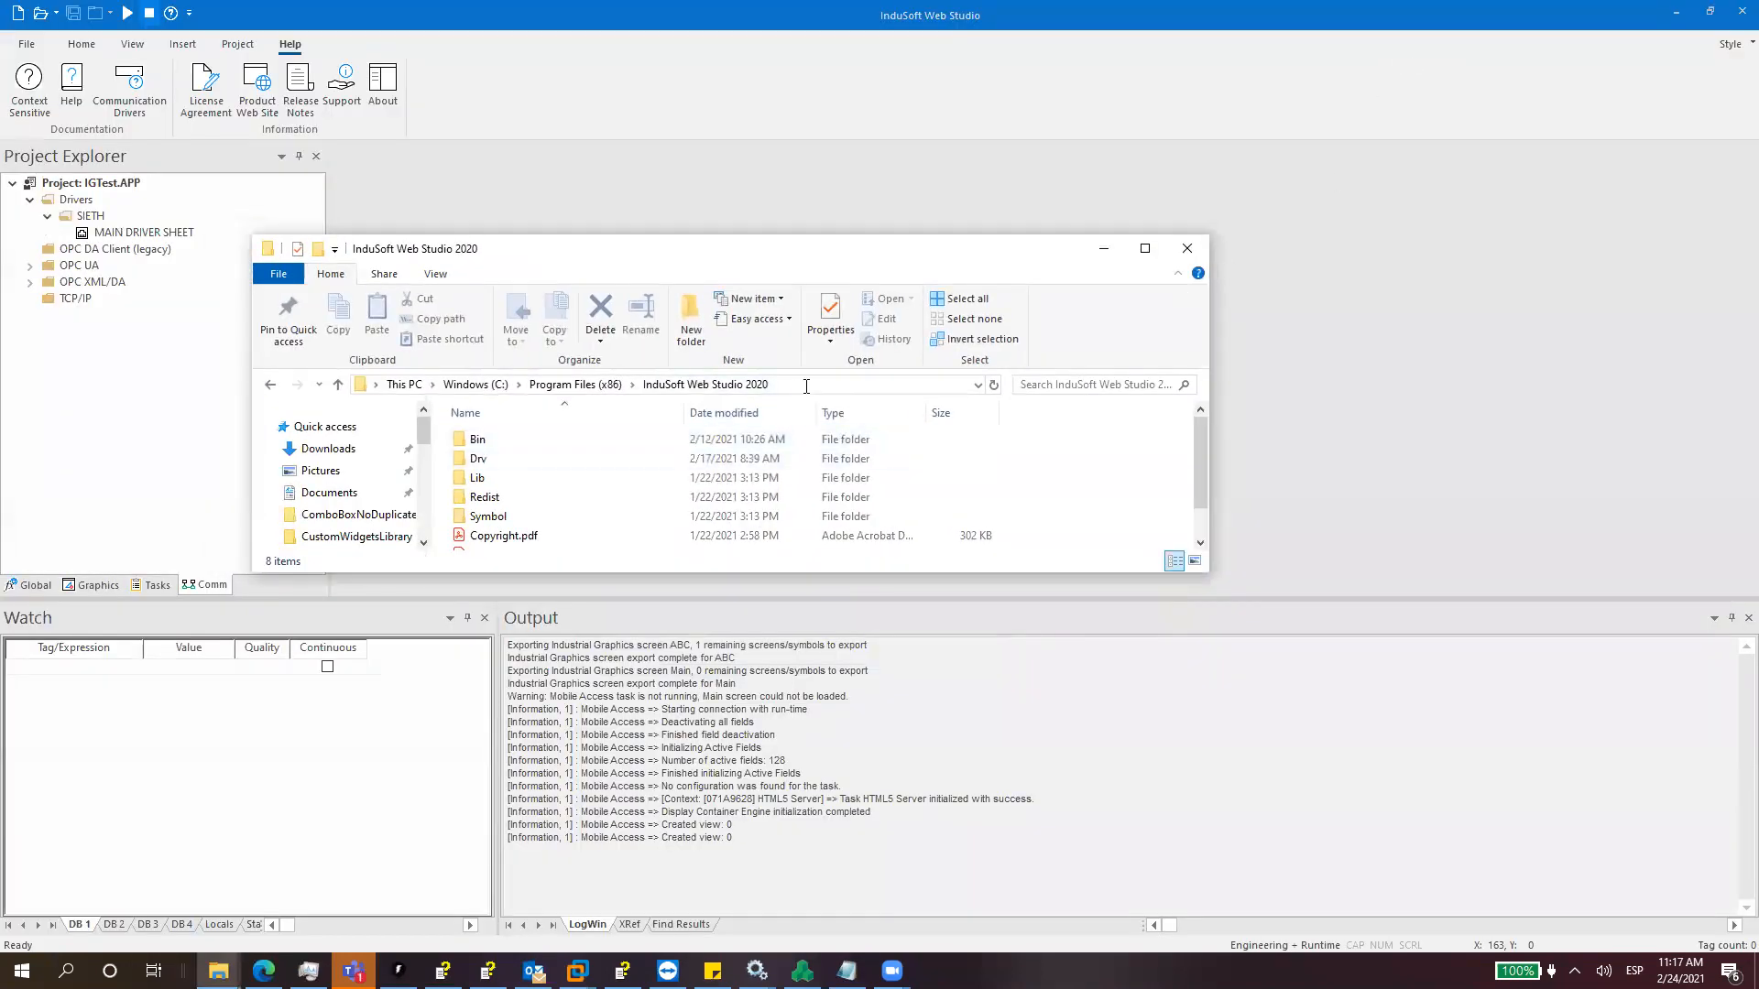
# Step: Browse Program Files (x86) into AVEVA > AVEVA Edge 2020, which holds only Bin
pyautogui.click(806, 385)
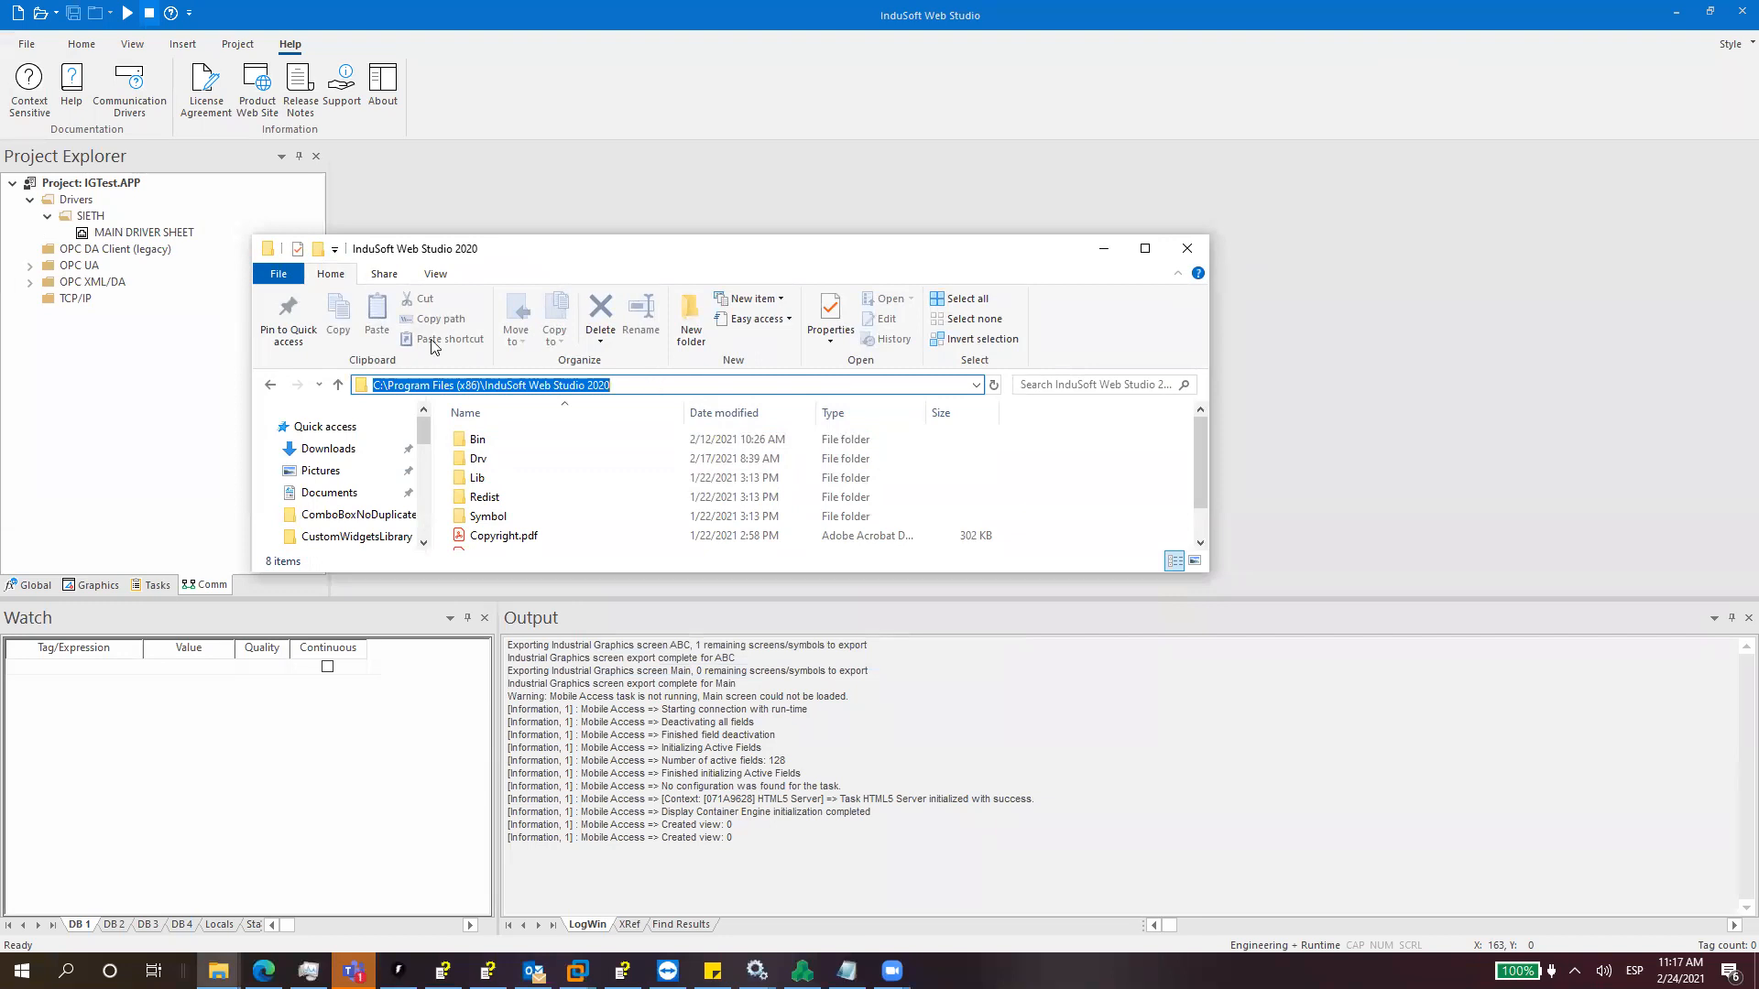
pyautogui.click(337, 385)
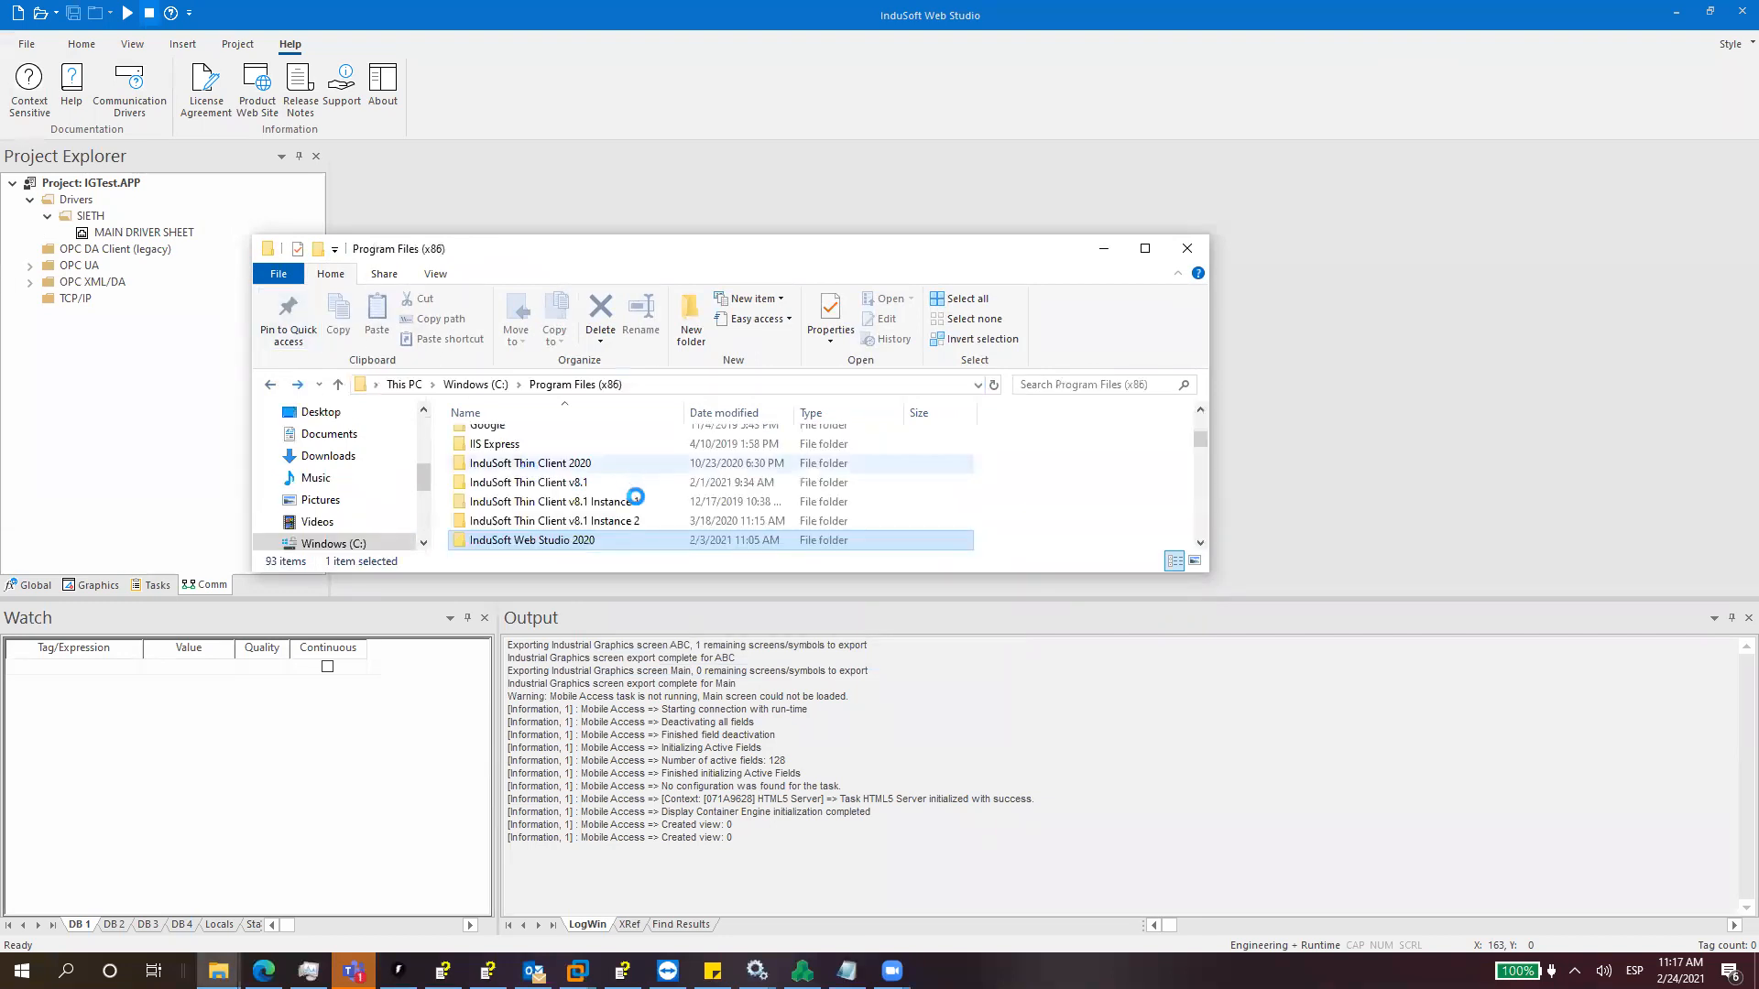
pyautogui.click(529, 482)
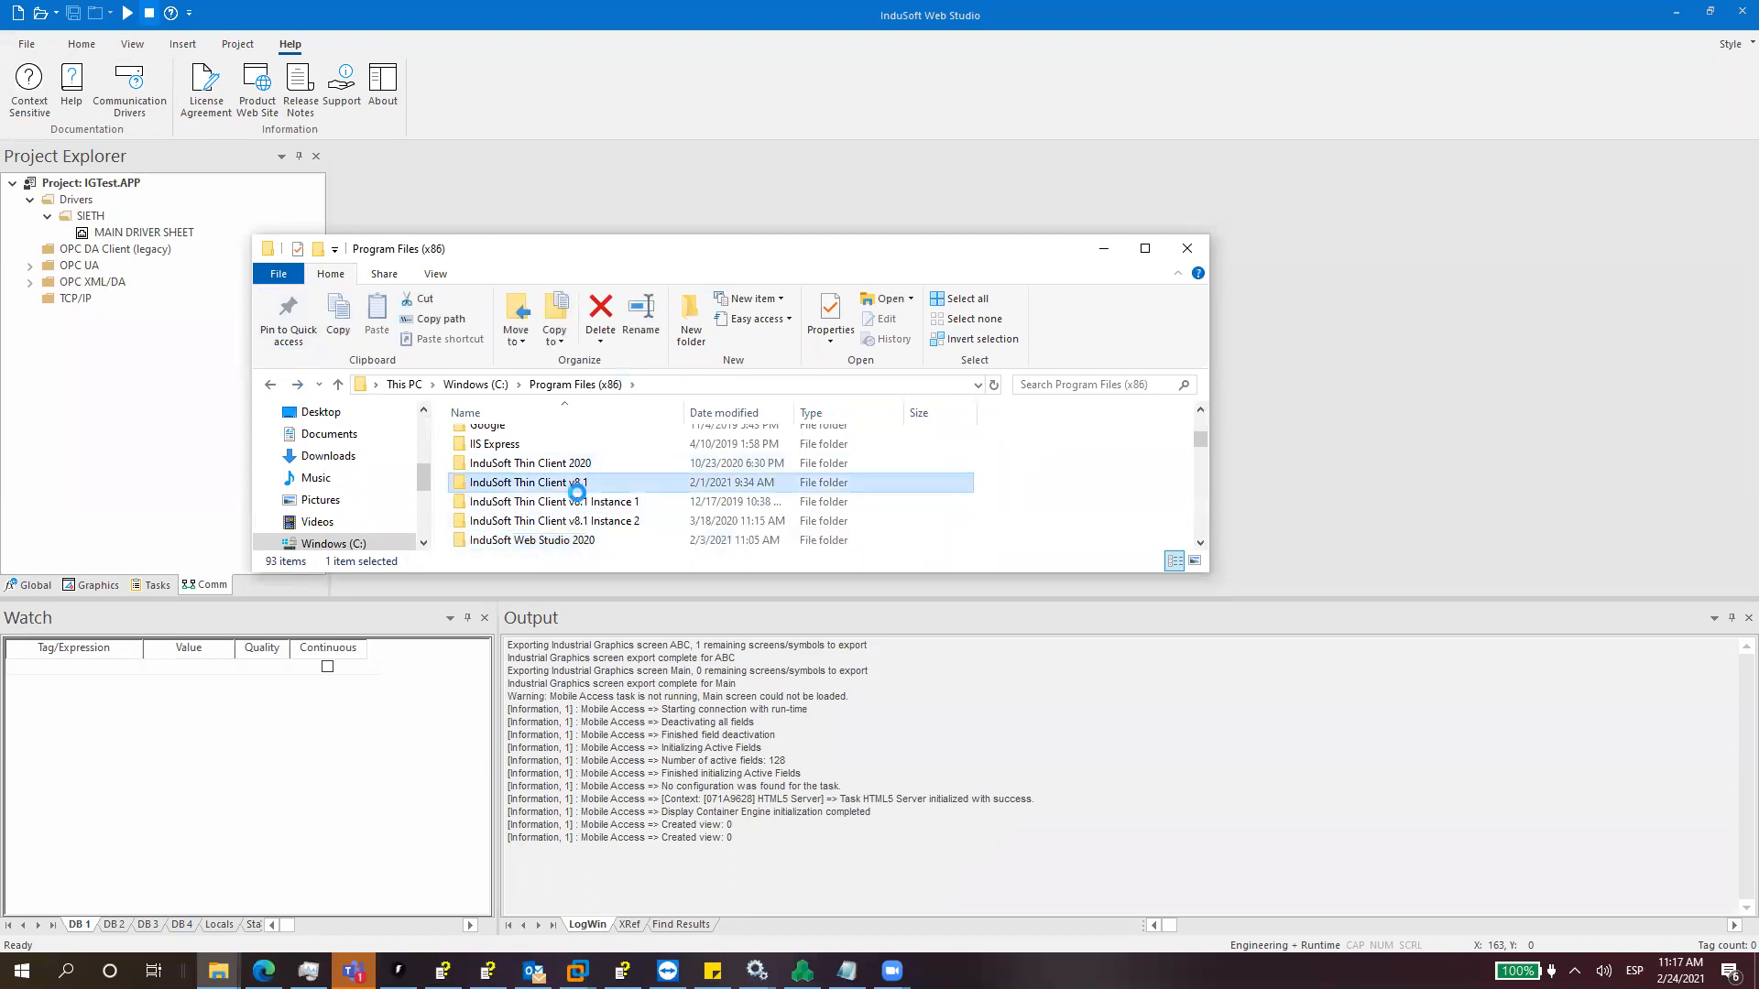
pyautogui.doubleClick(526, 482)
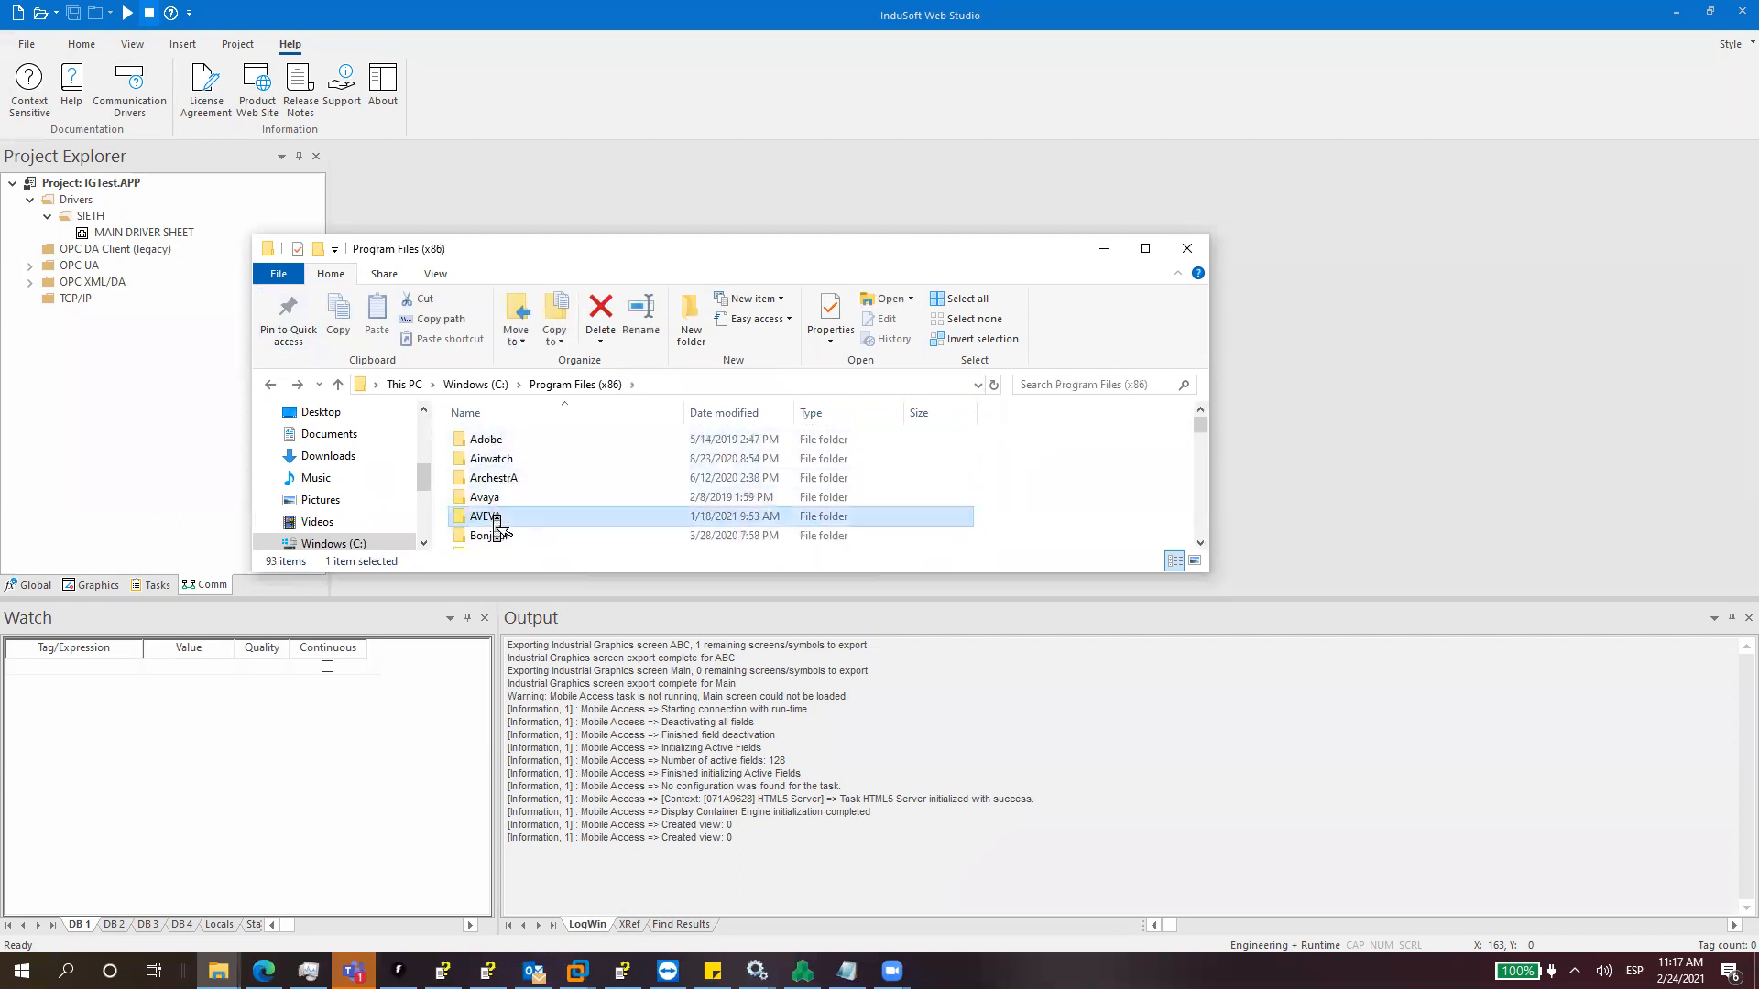
pyautogui.doubleClick(483, 516)
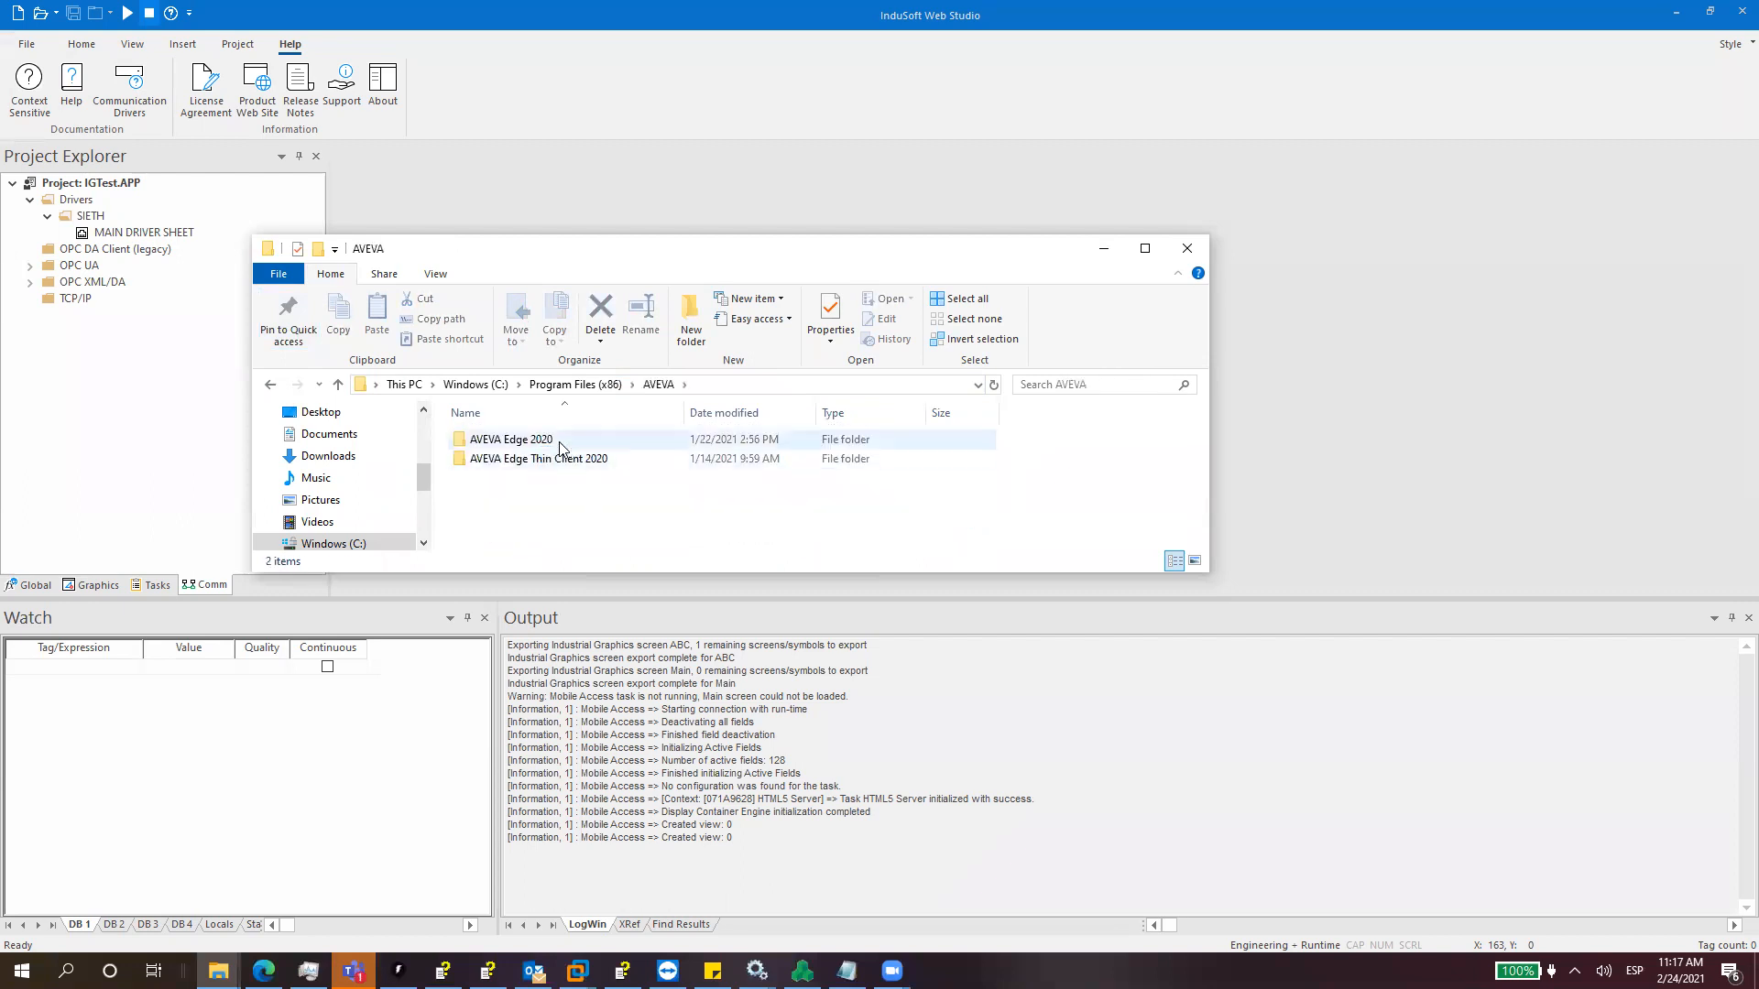
pyautogui.doubleClick(509, 438)
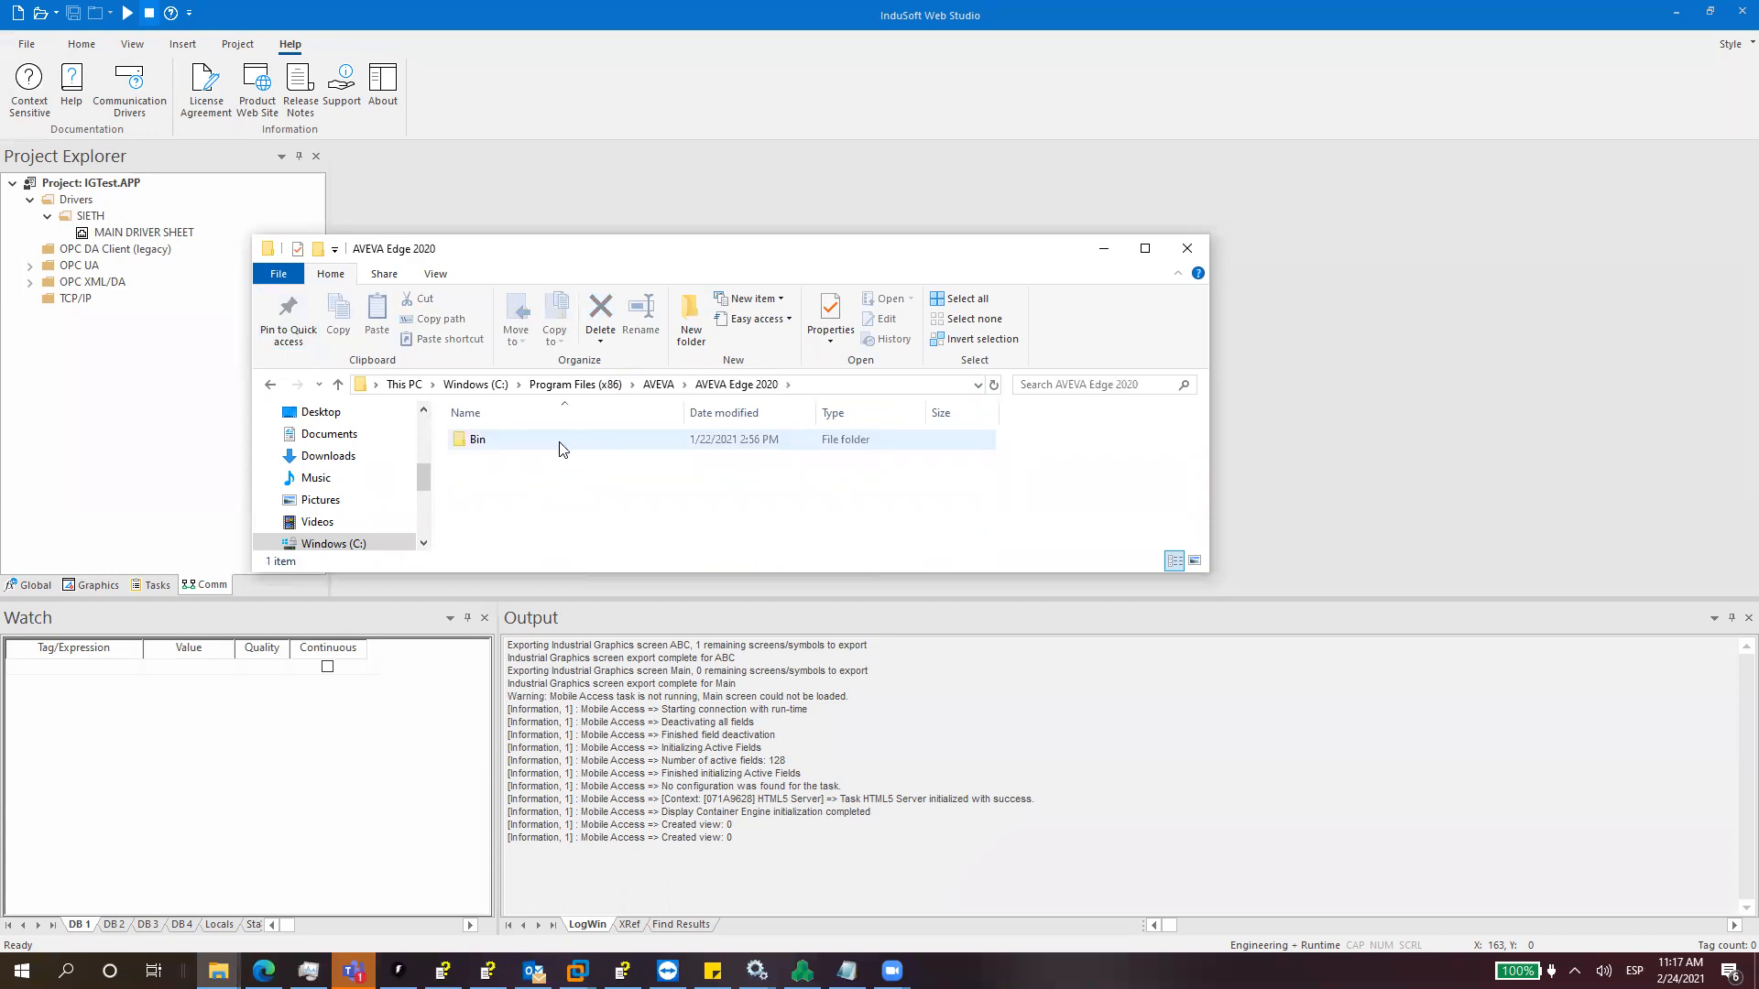
# Step: Return to Program Files (x86) and go back into InduSoft Web Studio 2020
pyautogui.click(337, 385)
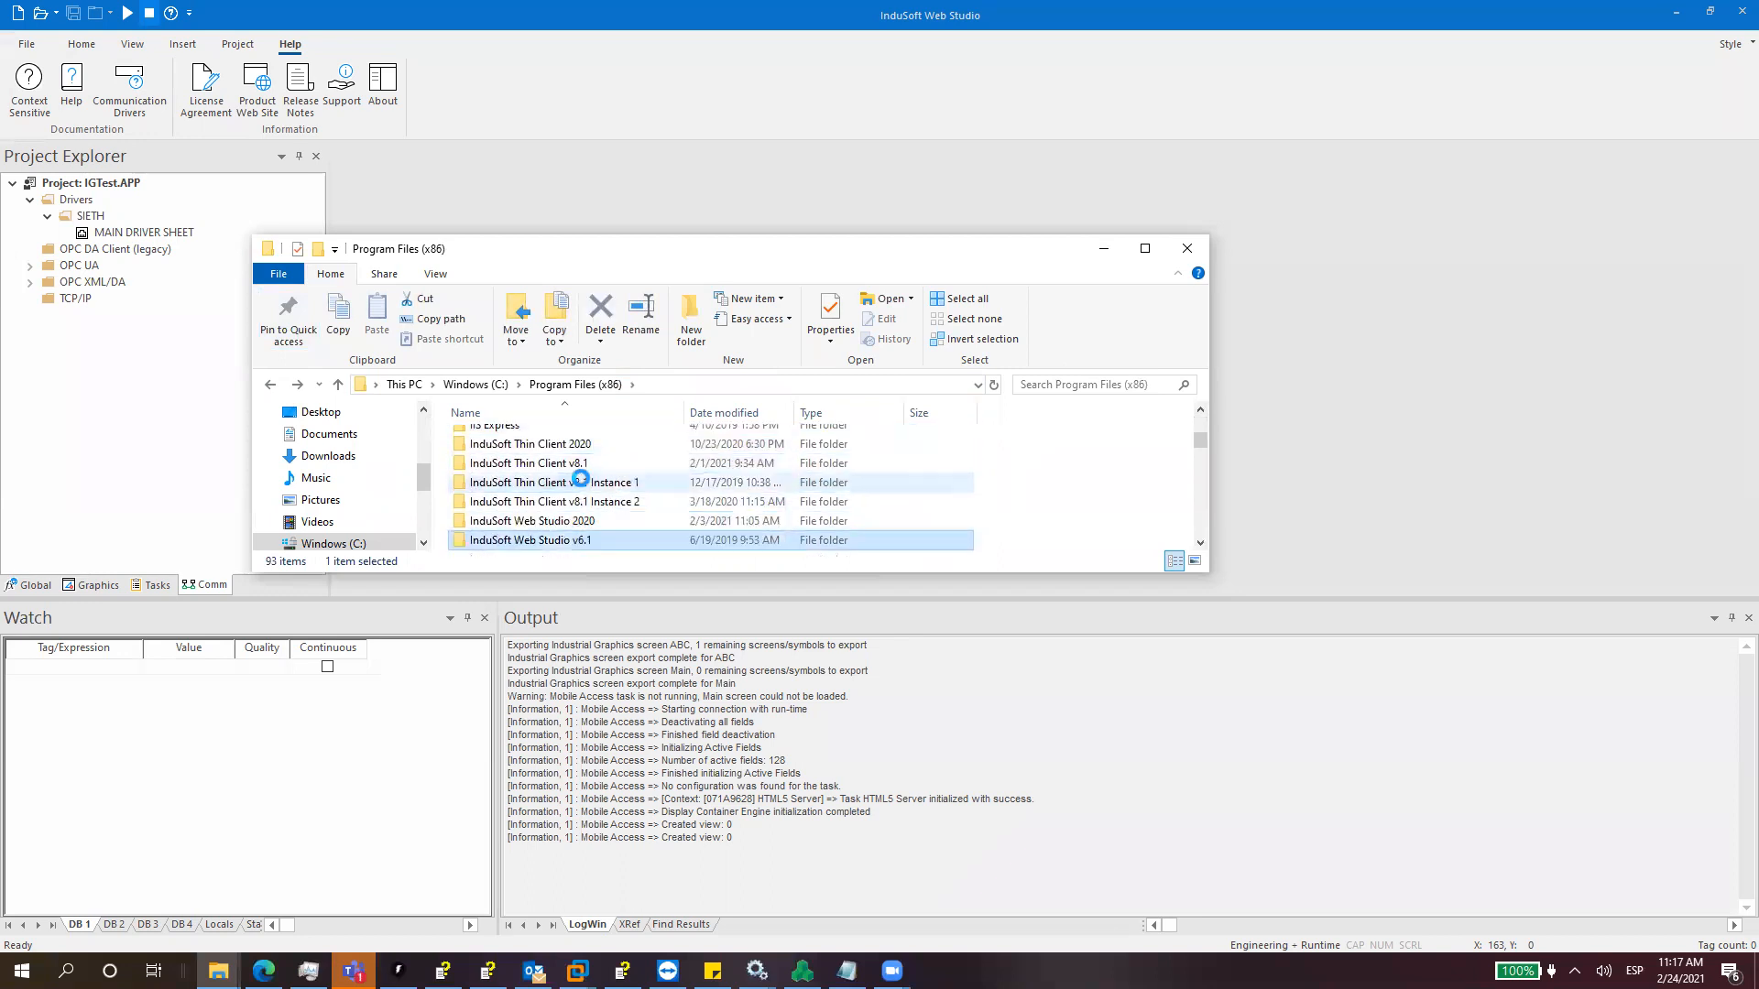
pyautogui.doubleClick(531, 521)
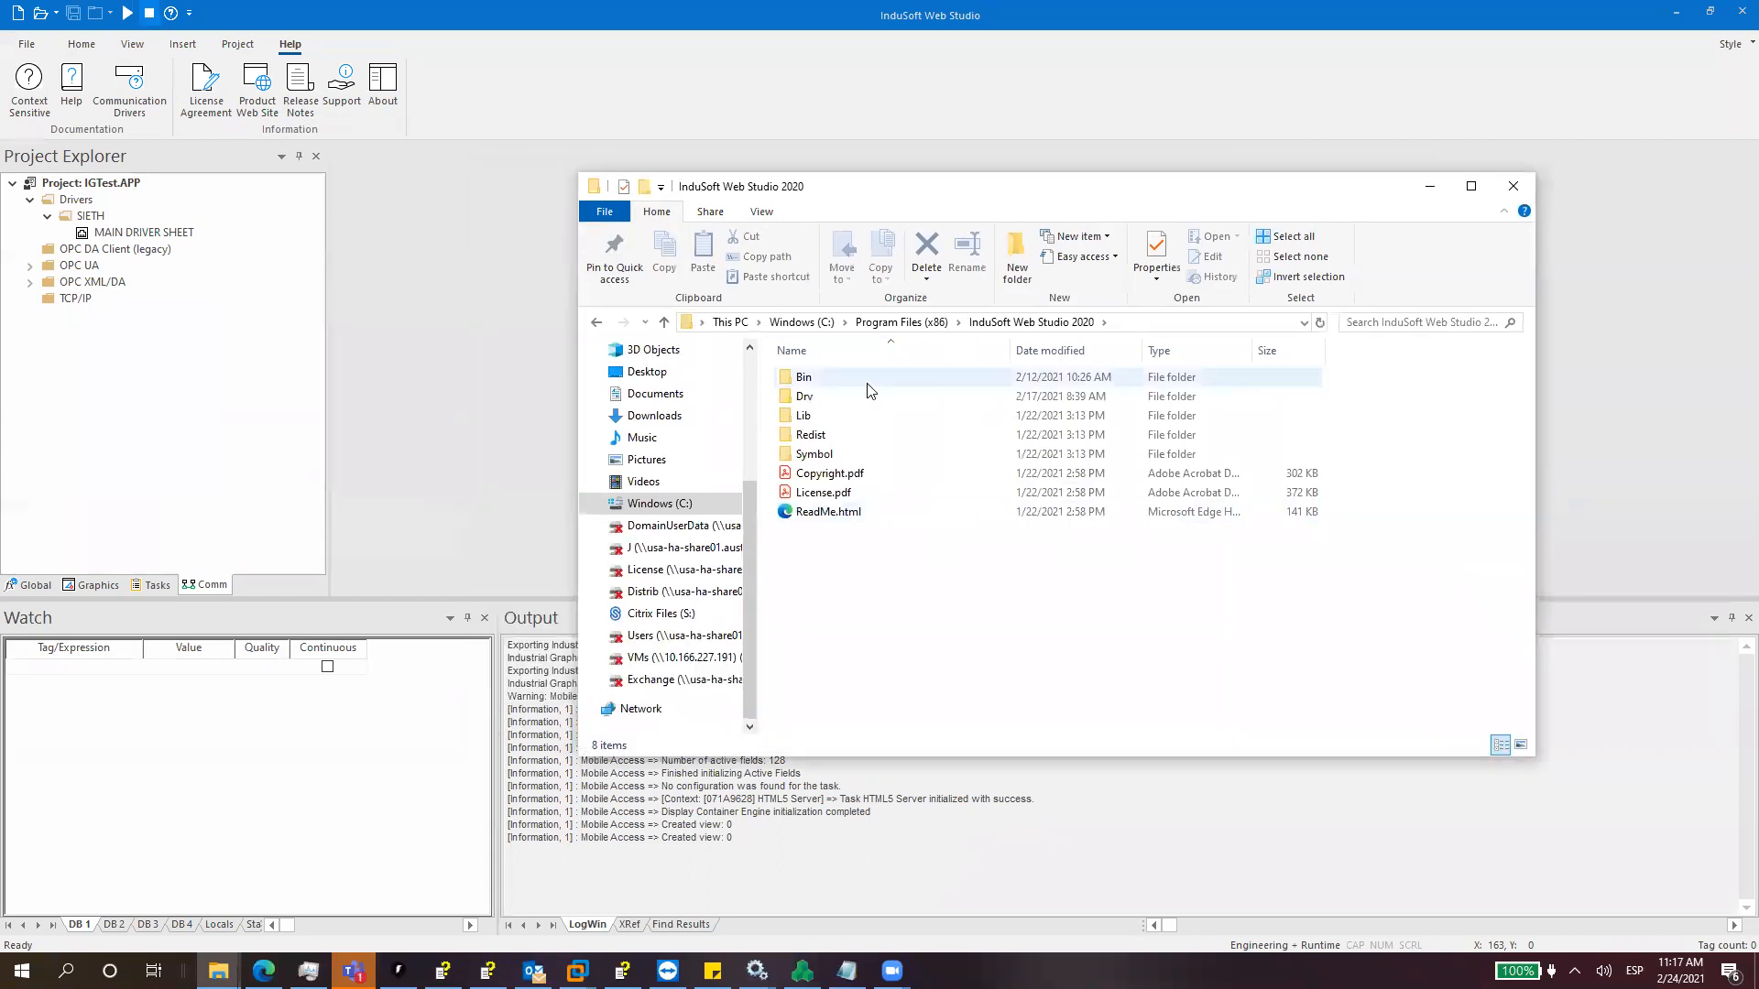
pyautogui.moveTo(803, 396)
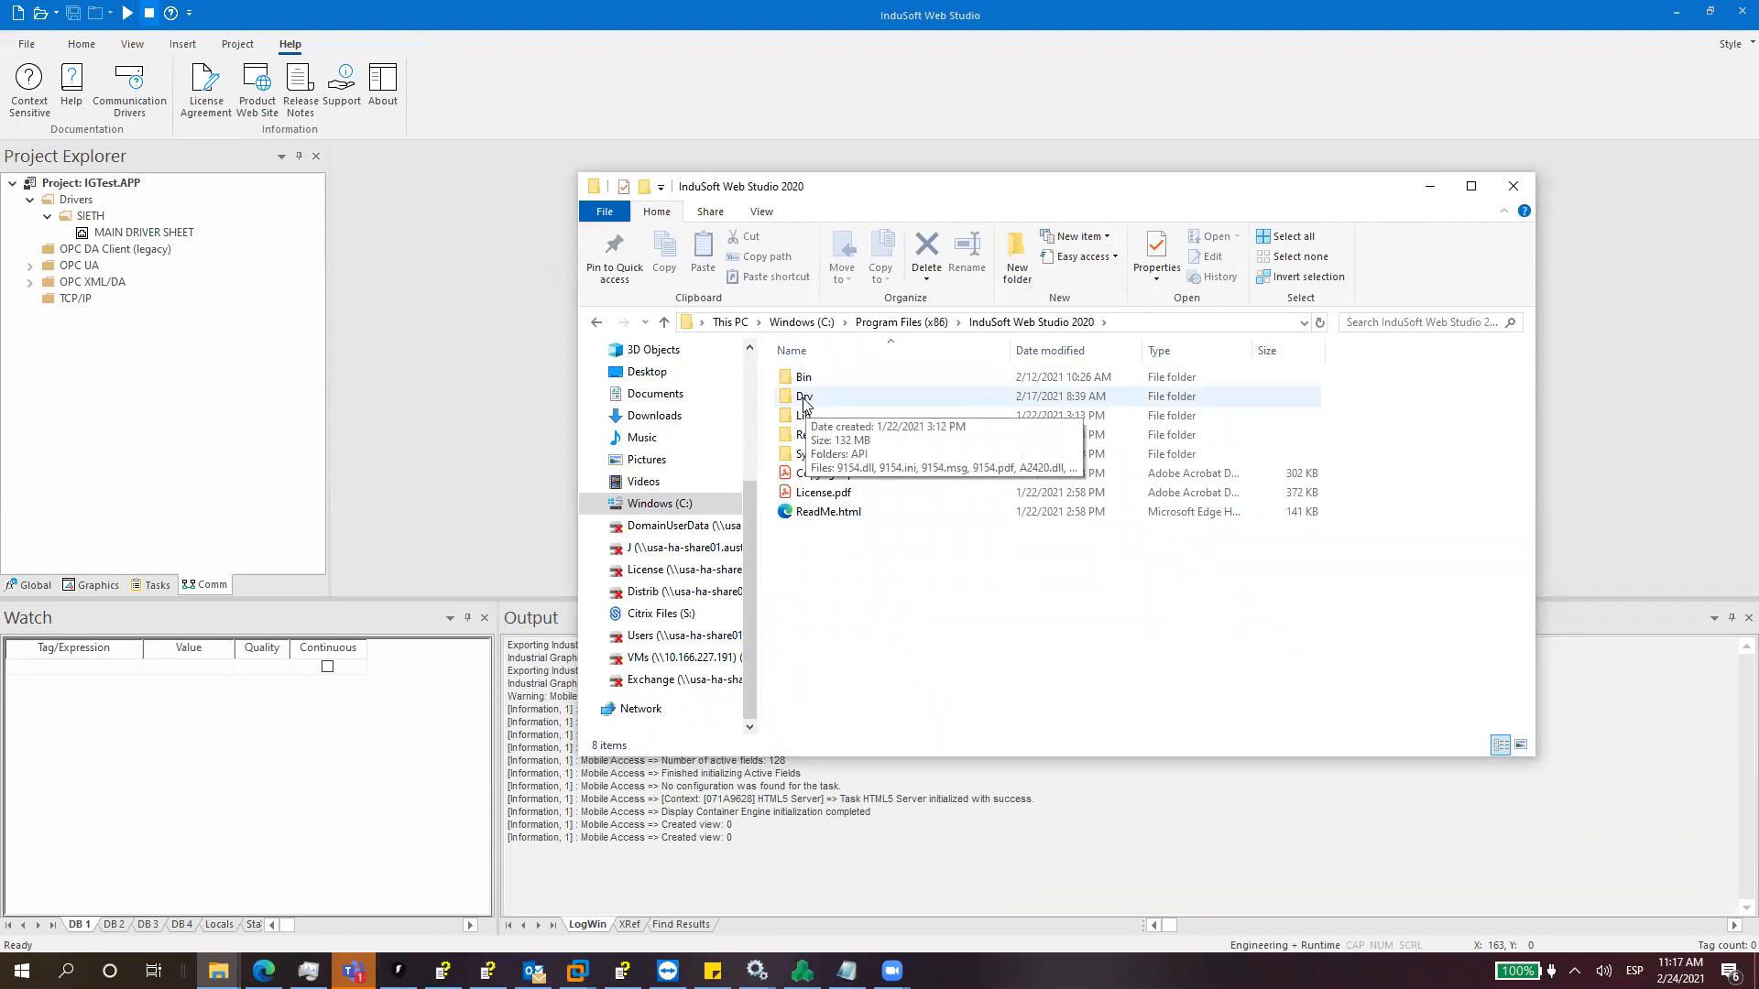
# Step: In the Drv folder, select SIETH.dll, SIETH.ini, SIETH.msg and SIETH.pdf together
pyautogui.doubleClick(804, 398)
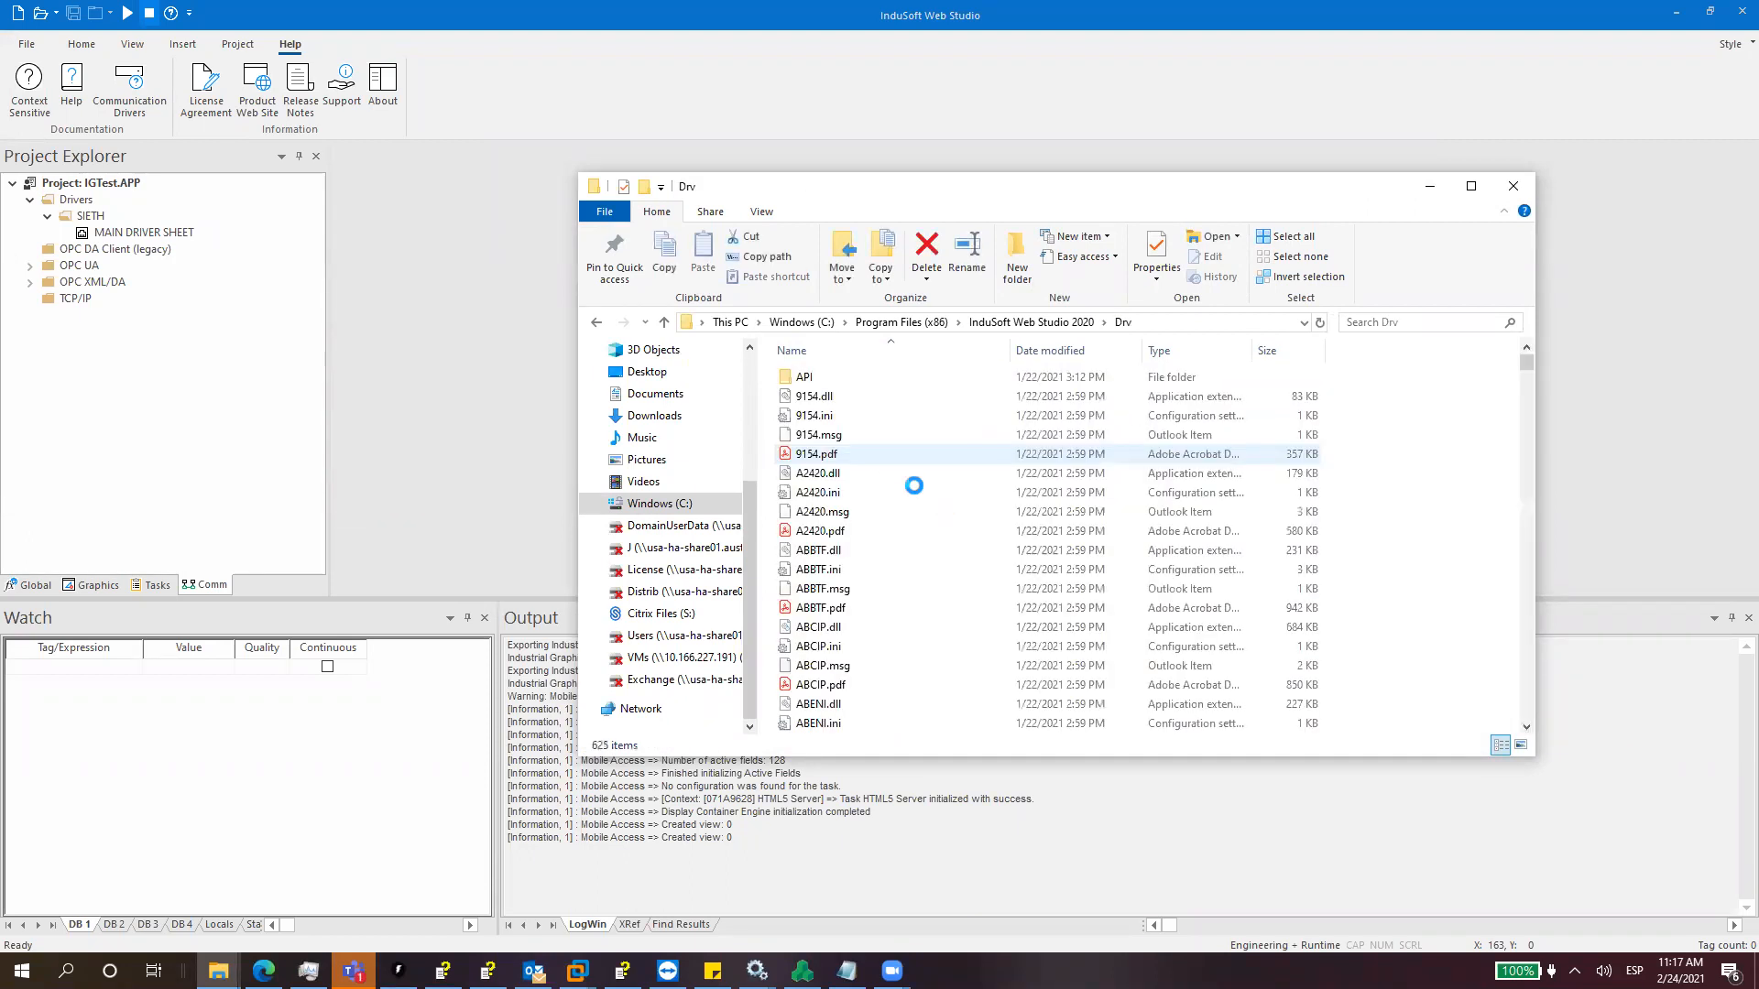
pyautogui.moveTo(908, 473)
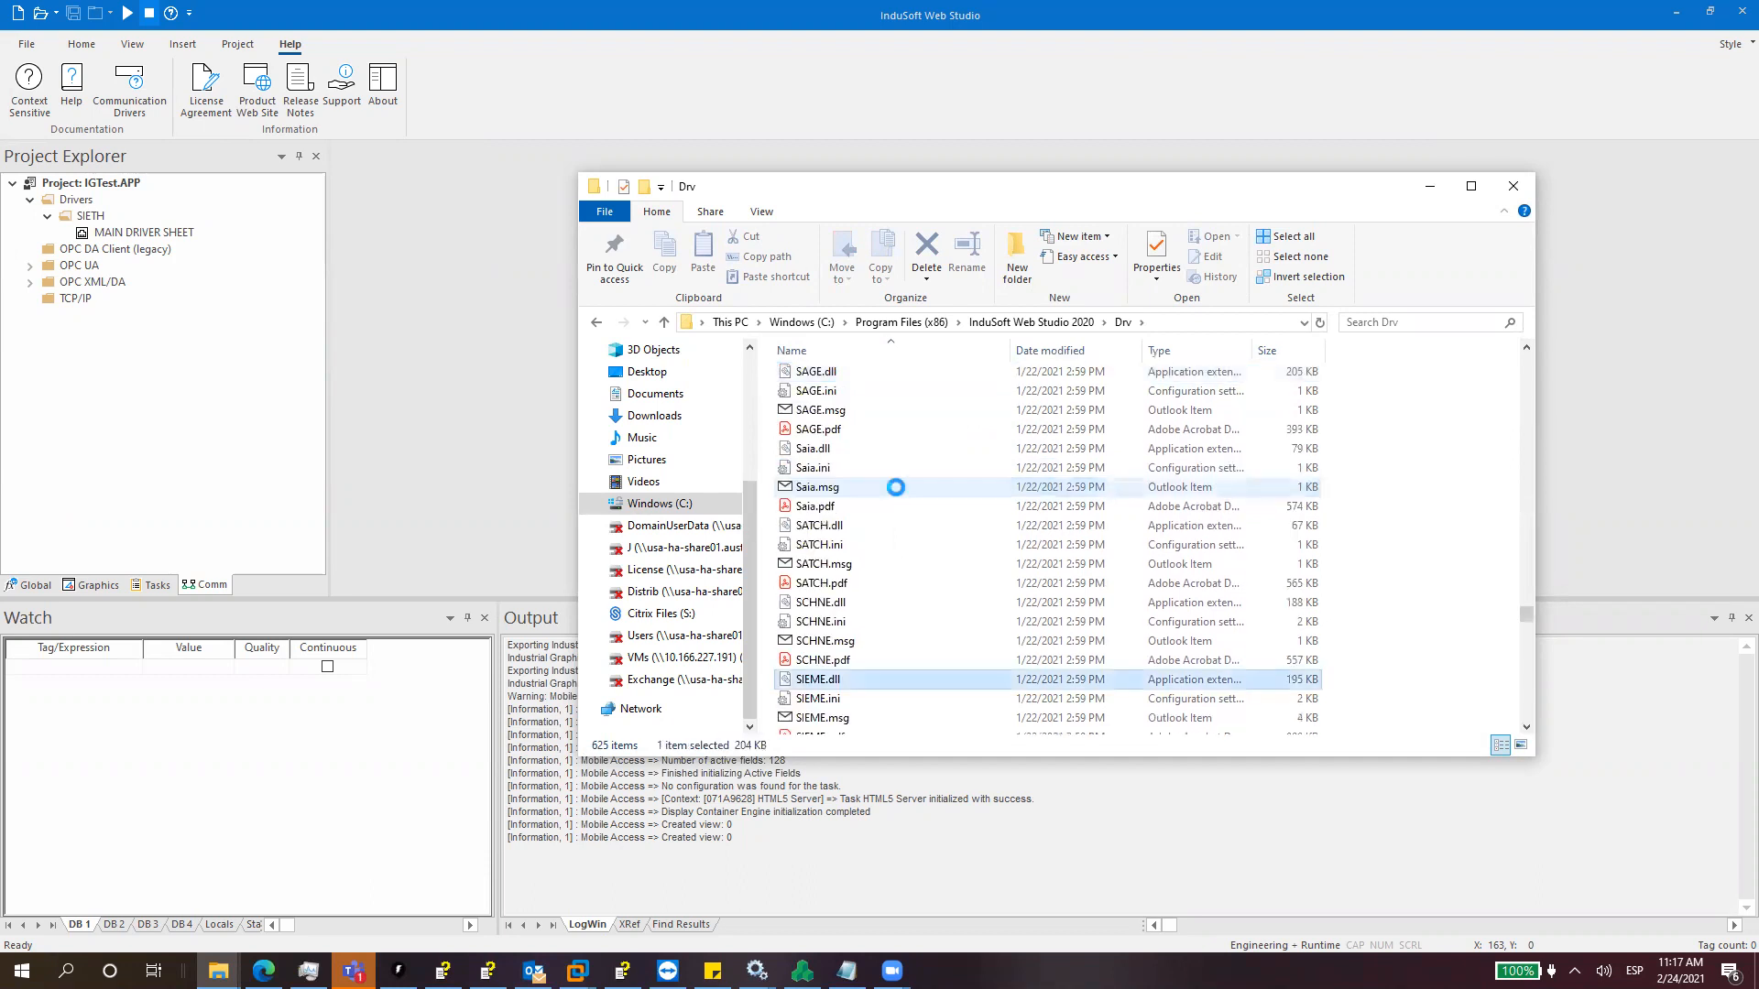
pyautogui.scroll(-3)
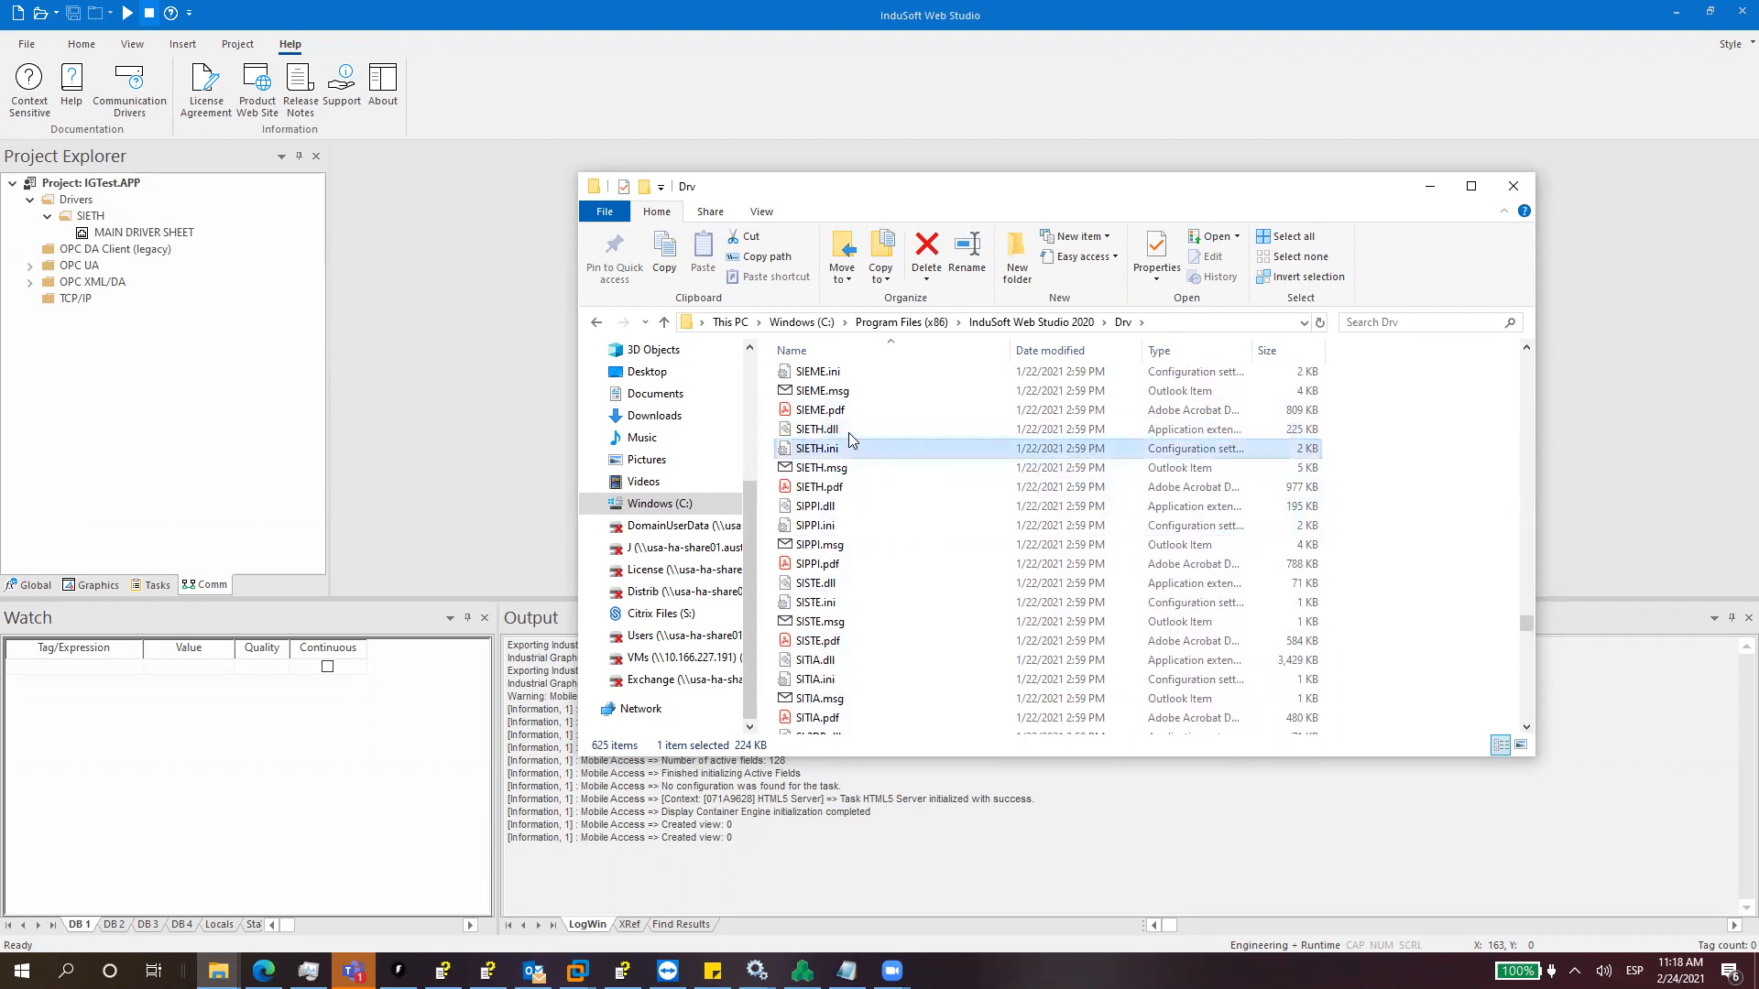
pyautogui.click(819, 429)
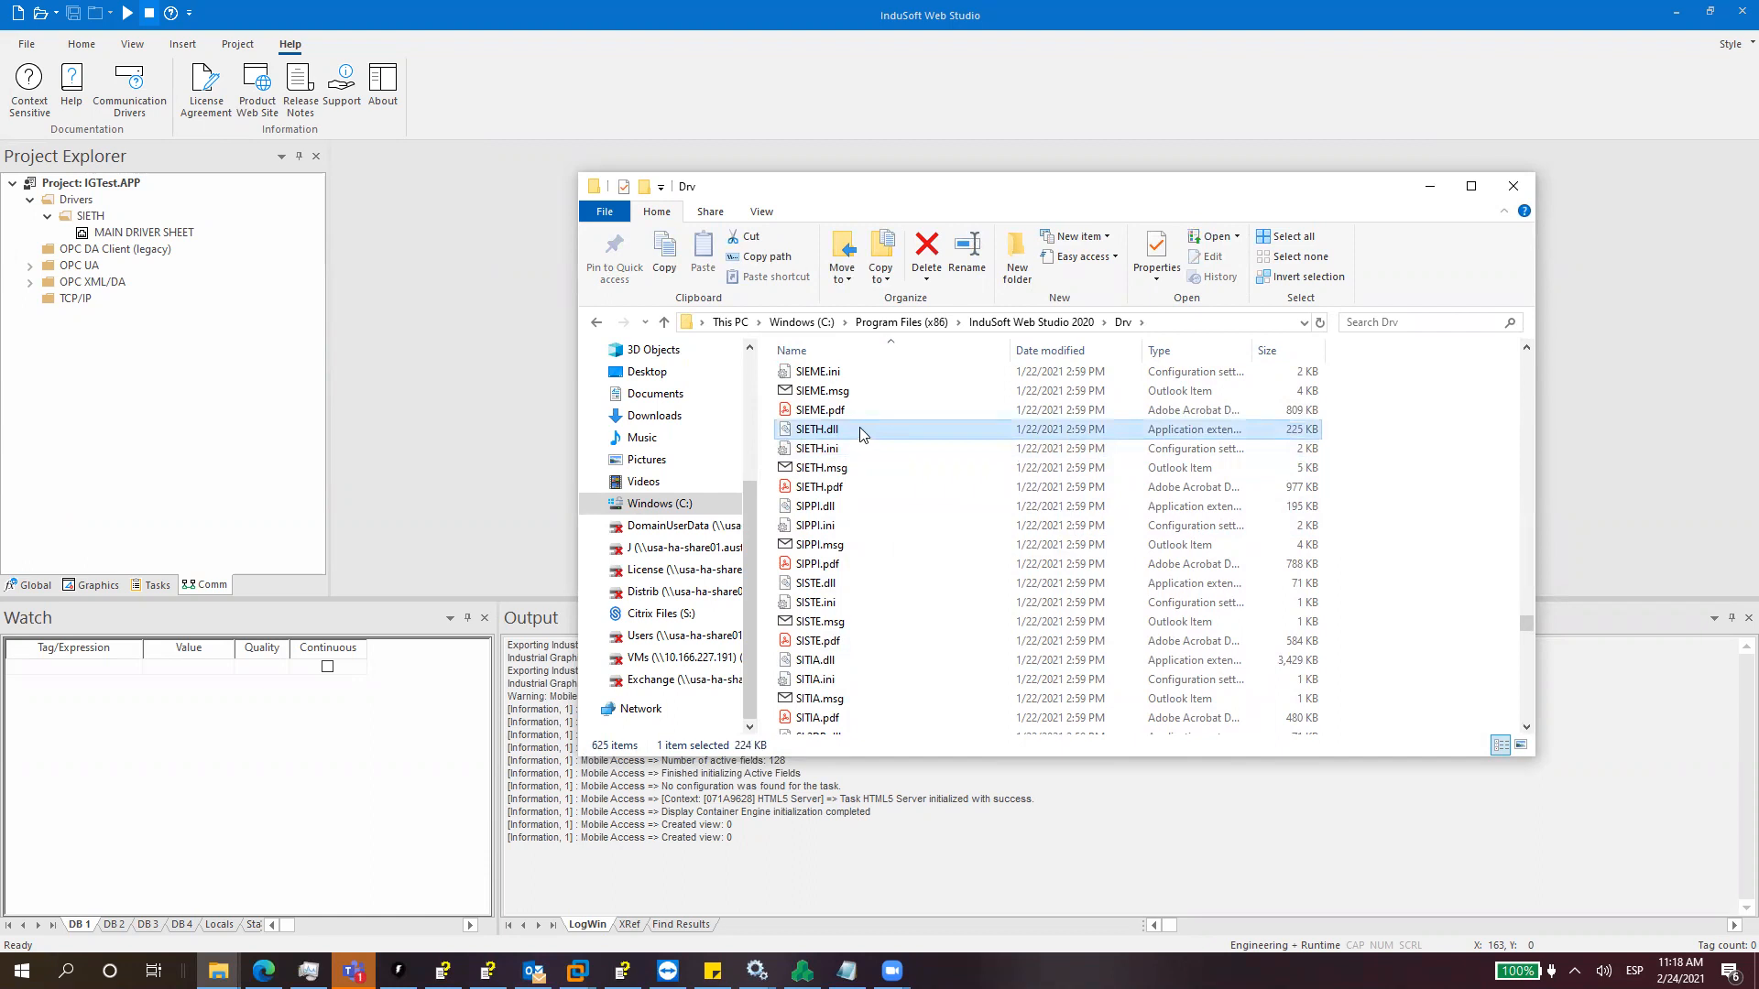
pyautogui.click(820, 449)
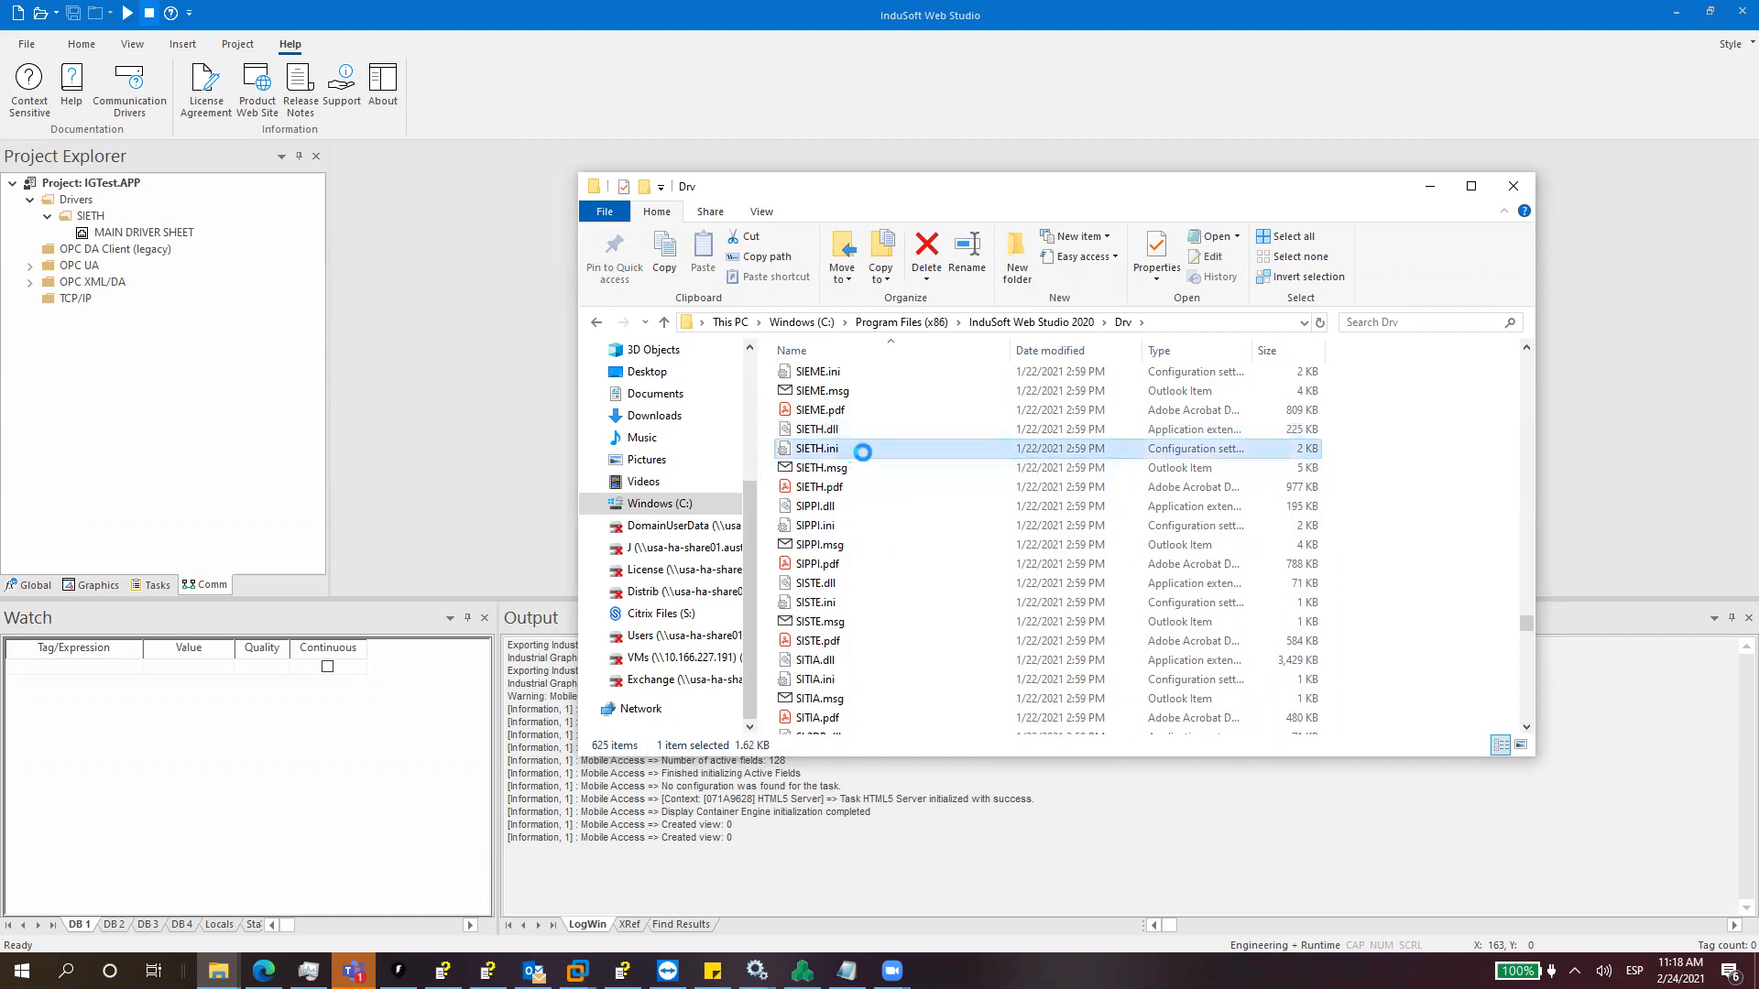
pyautogui.click(819, 467)
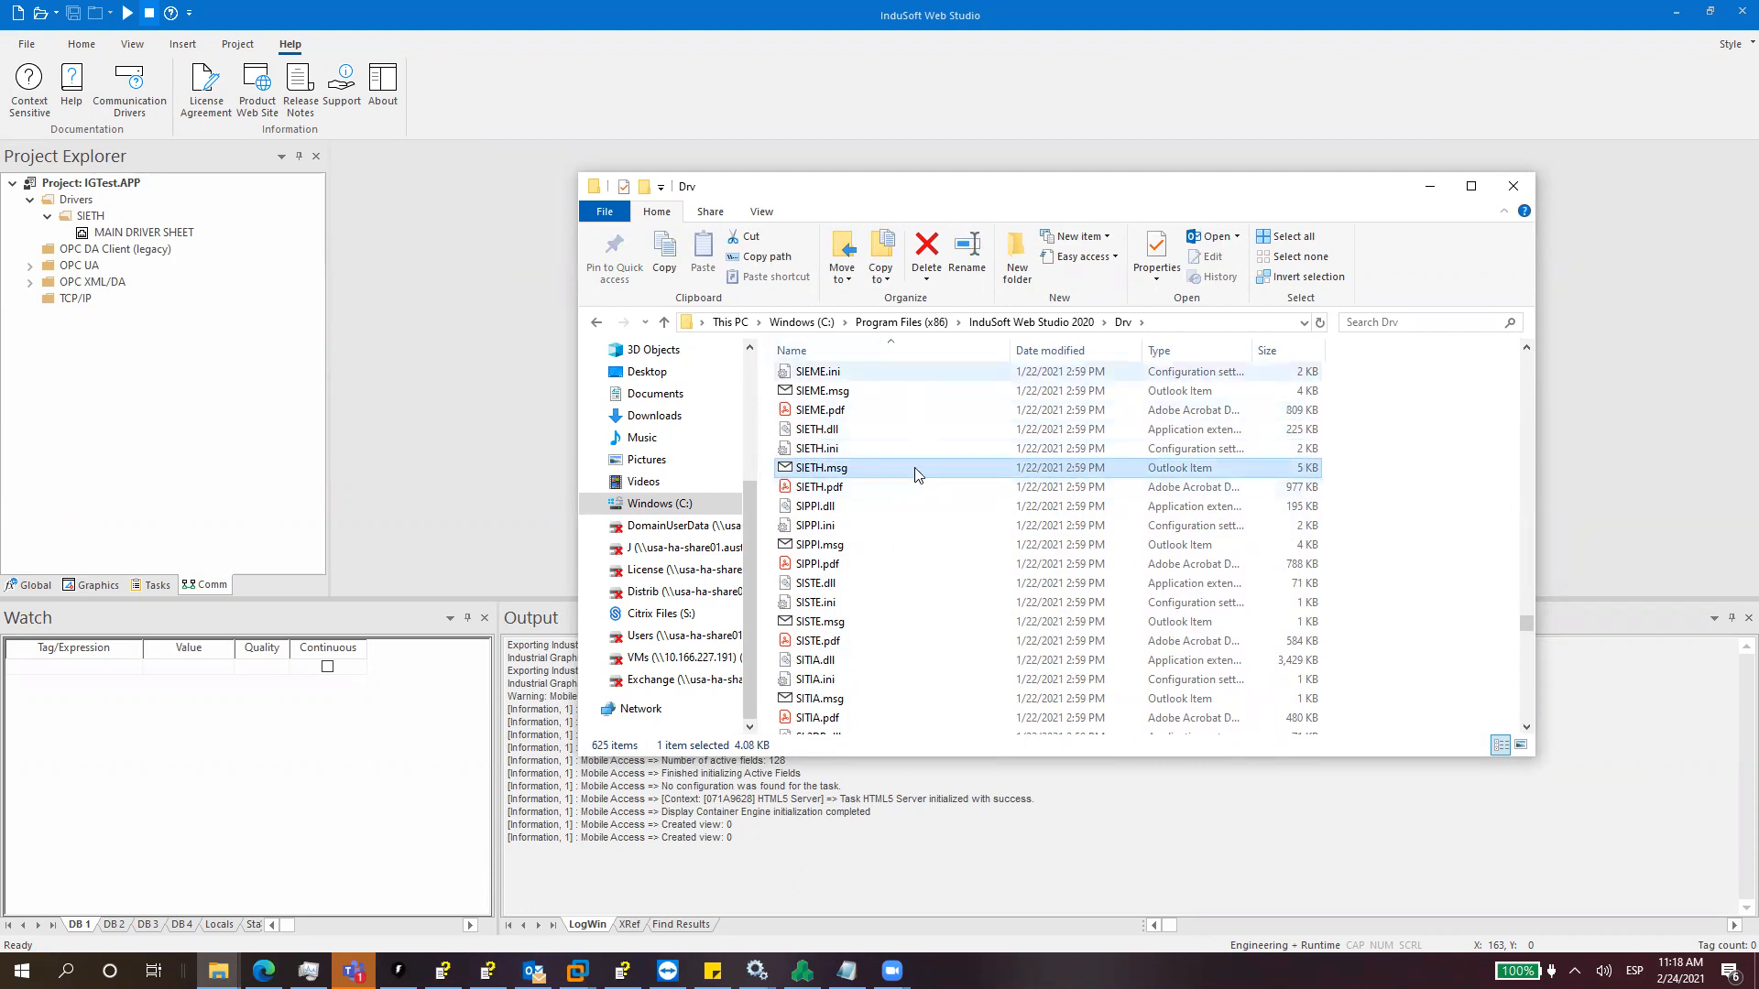
pyautogui.click(819, 409)
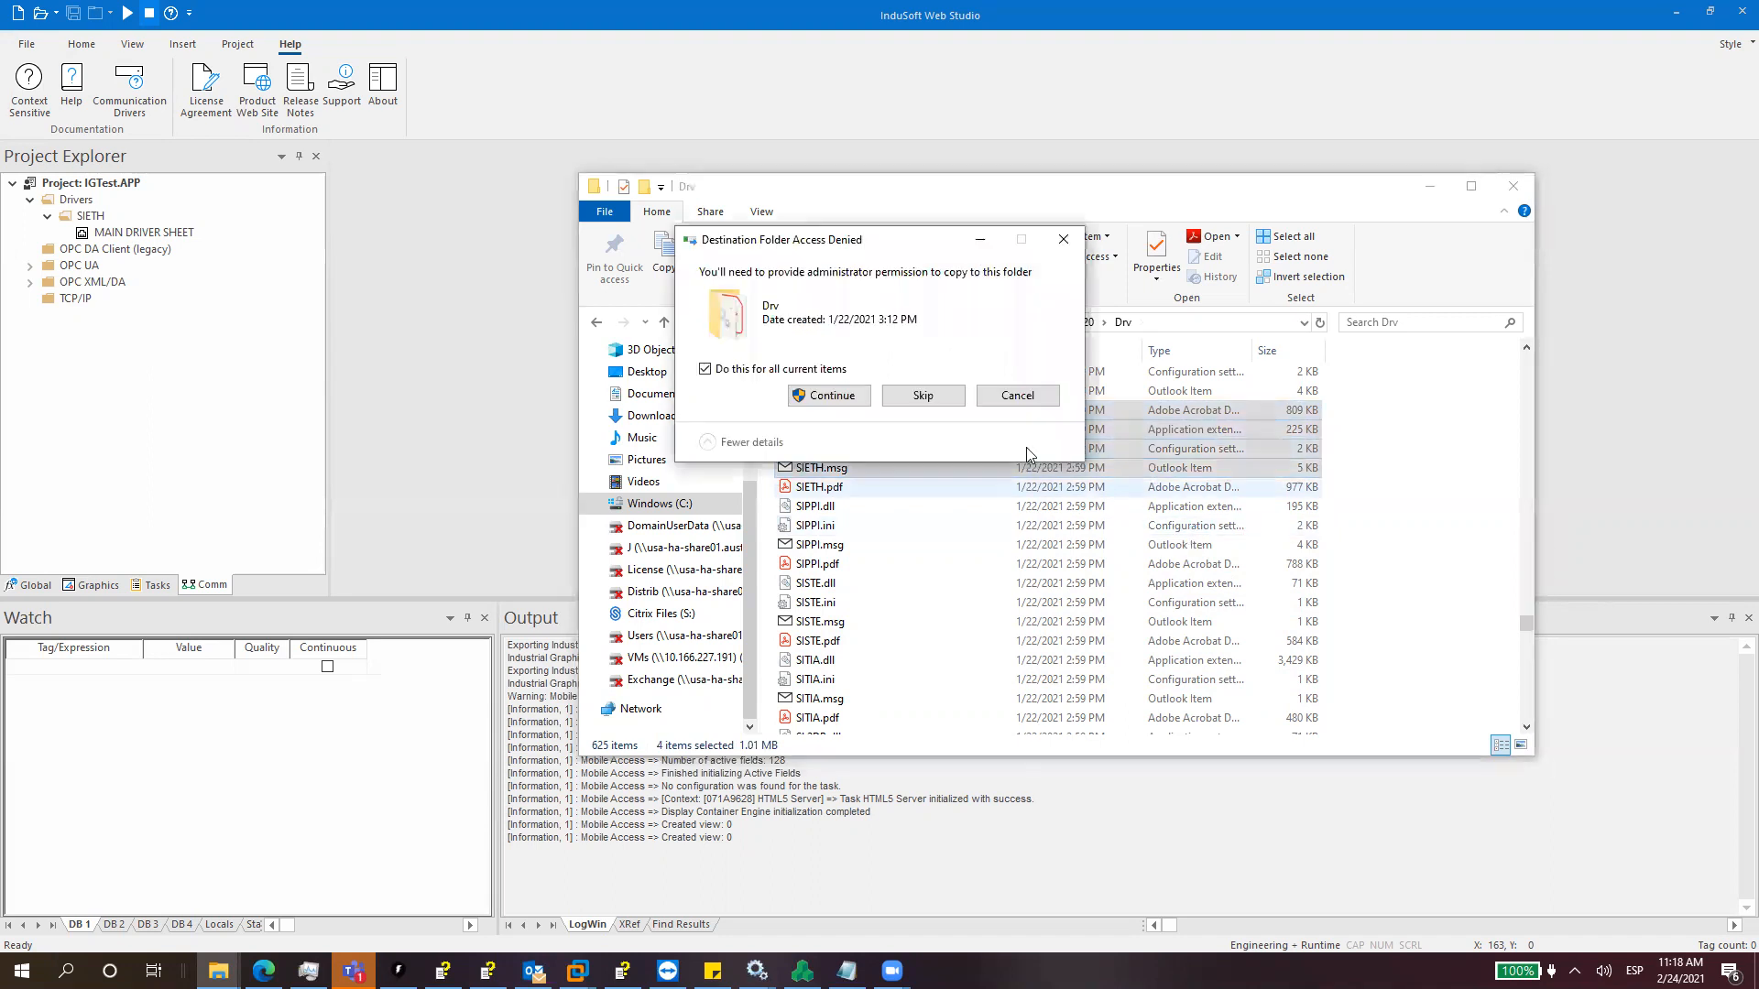
# Step: Paste copies of the four SIETH files into Drv and rename them SIET2, granting admin permission
pyautogui.click(828, 396)
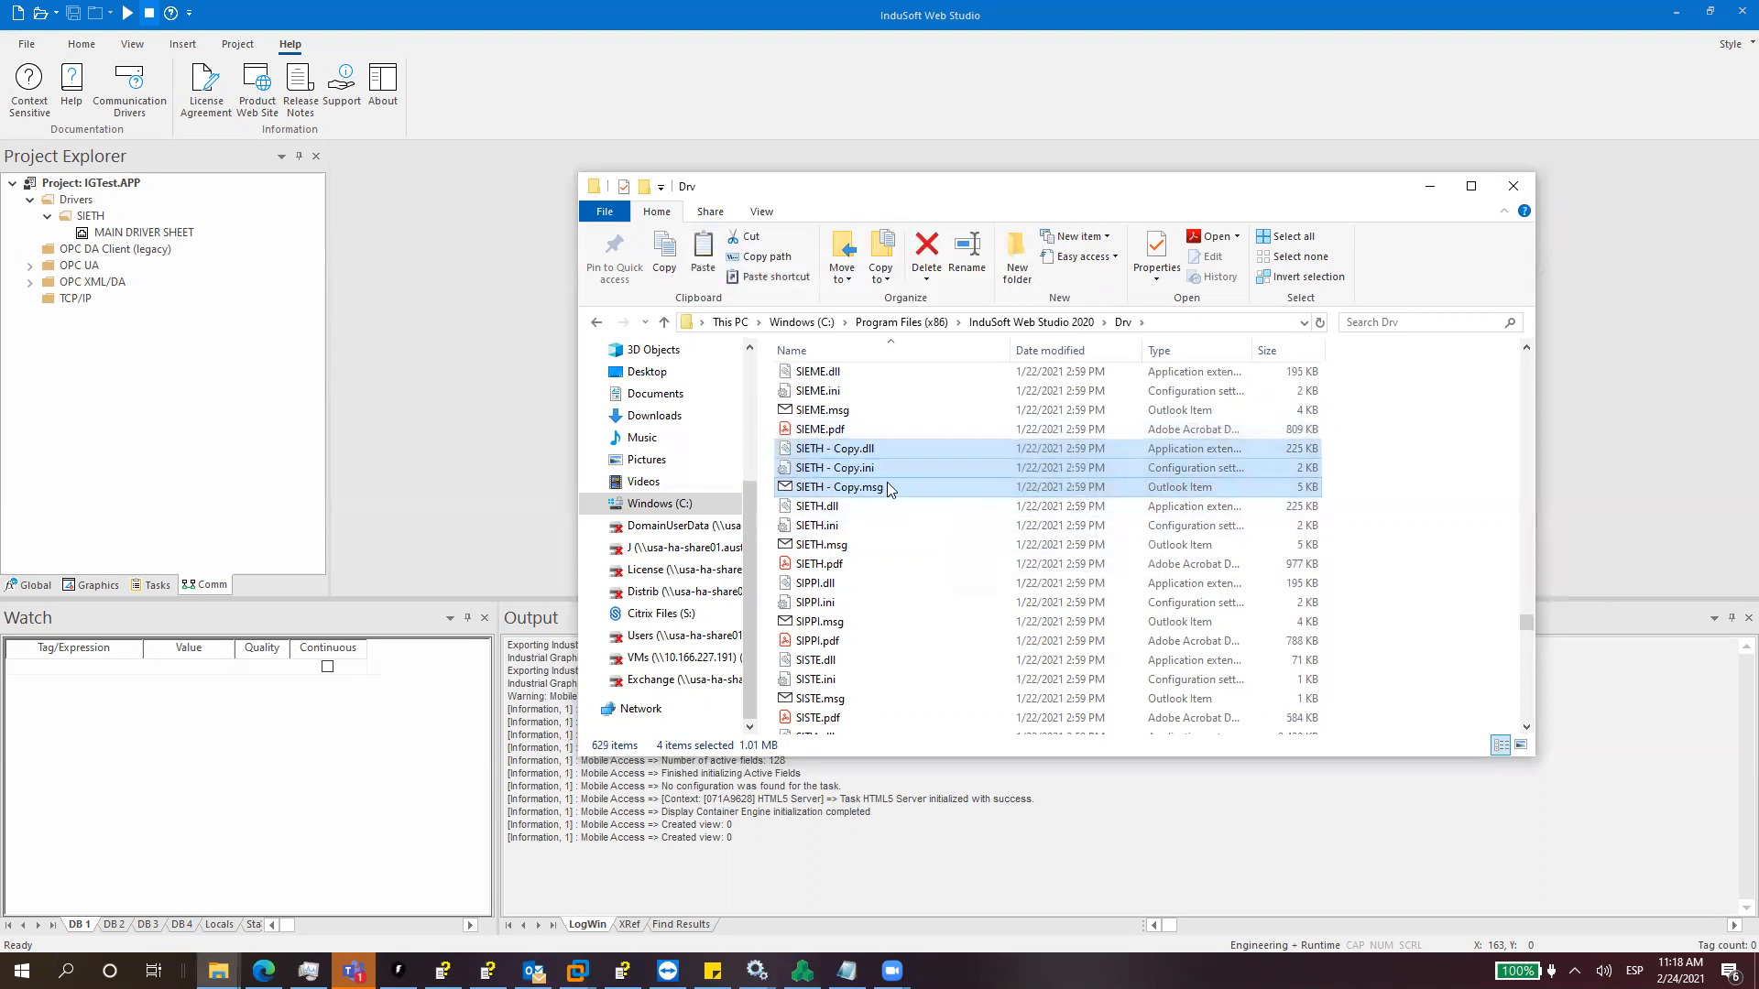
pyautogui.moveTo(884, 464)
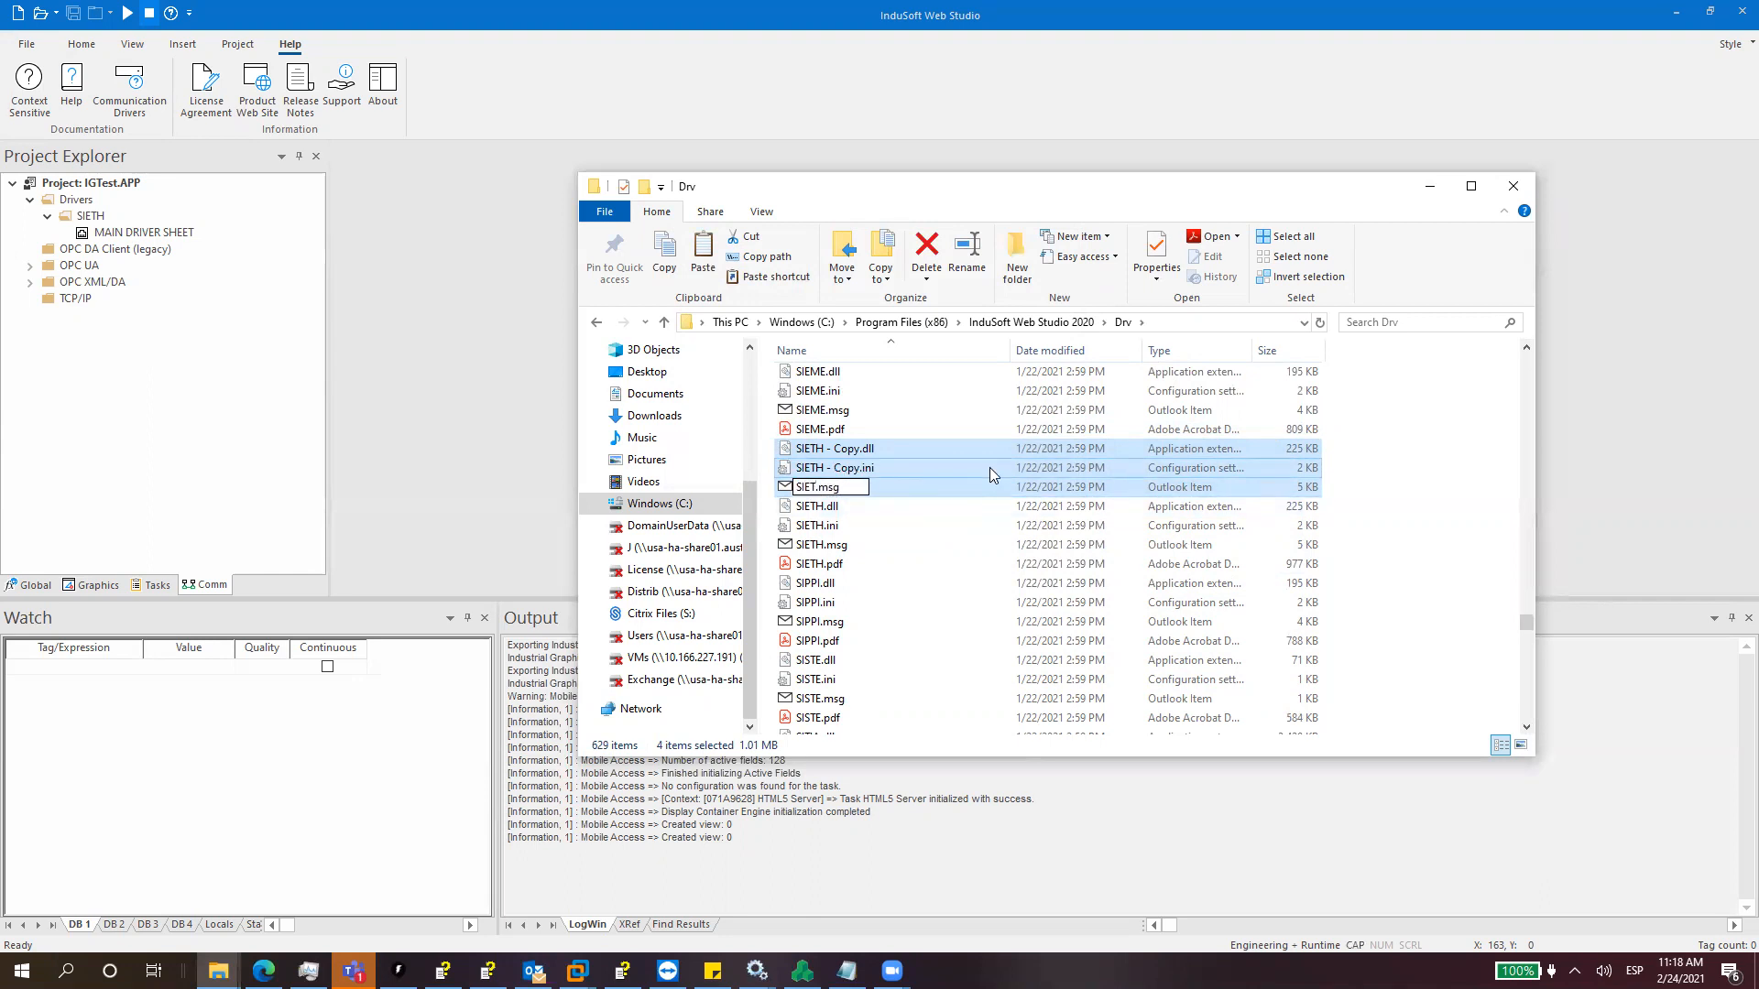
pyautogui.press('enter')
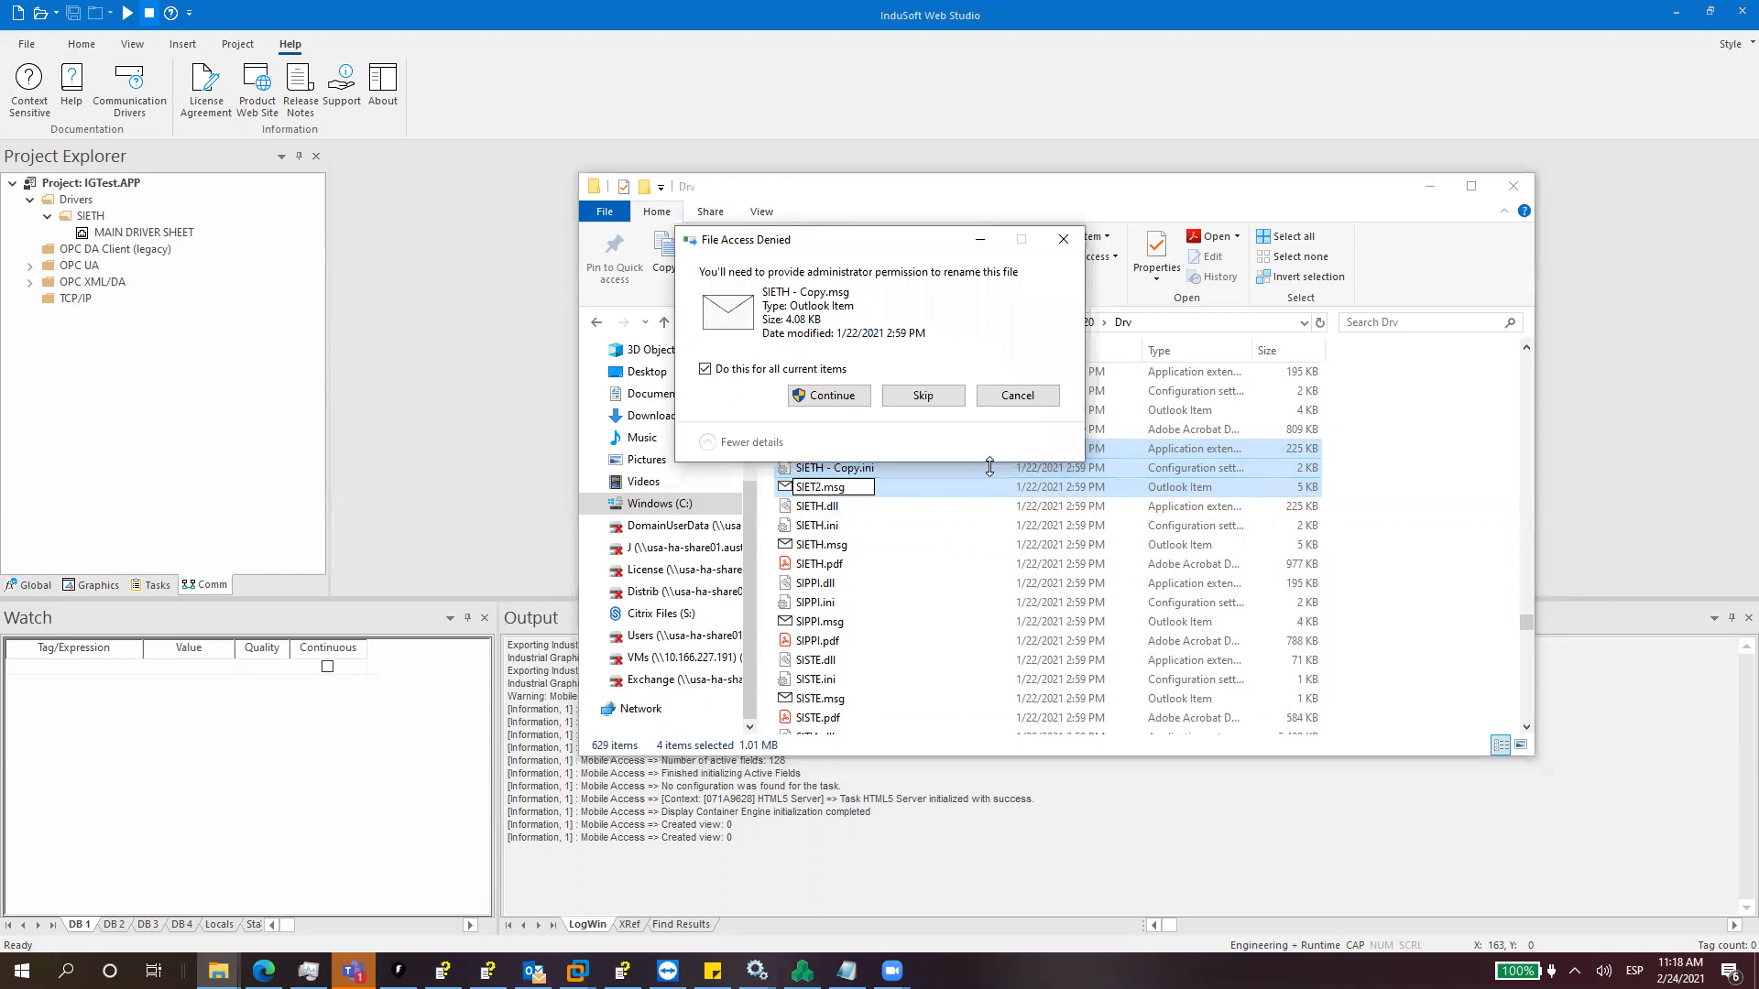
pyautogui.click(829, 396)
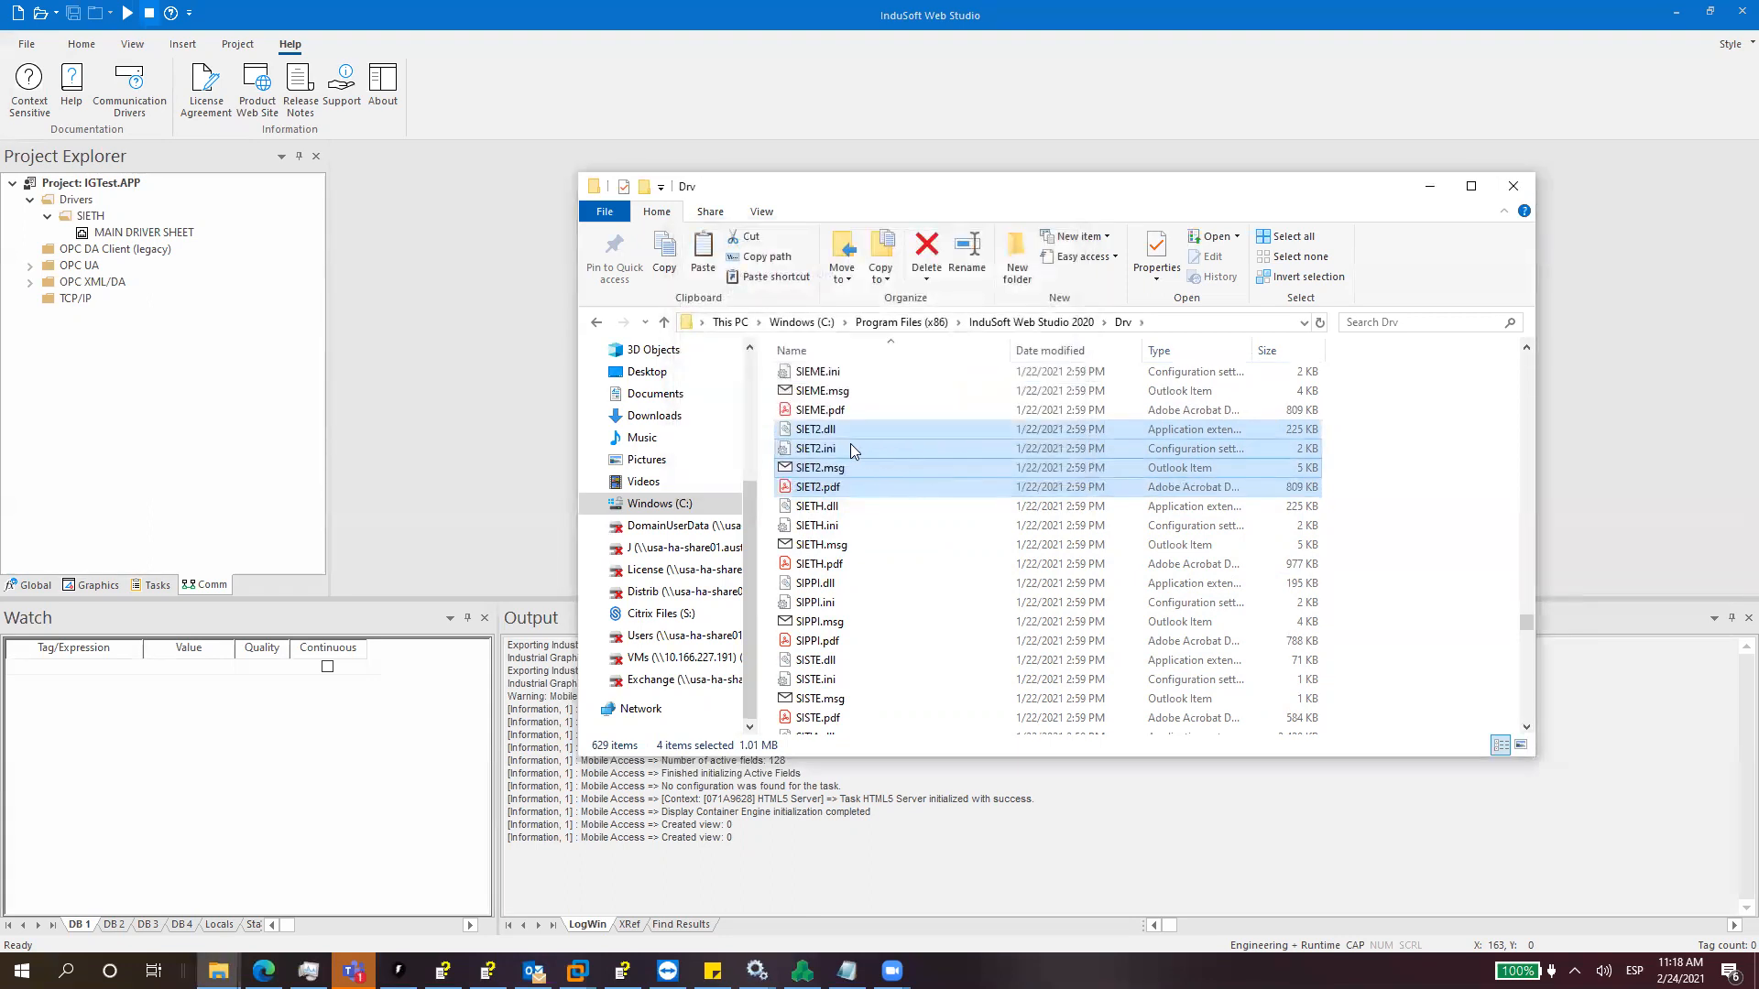
pyautogui.moveTo(852, 449)
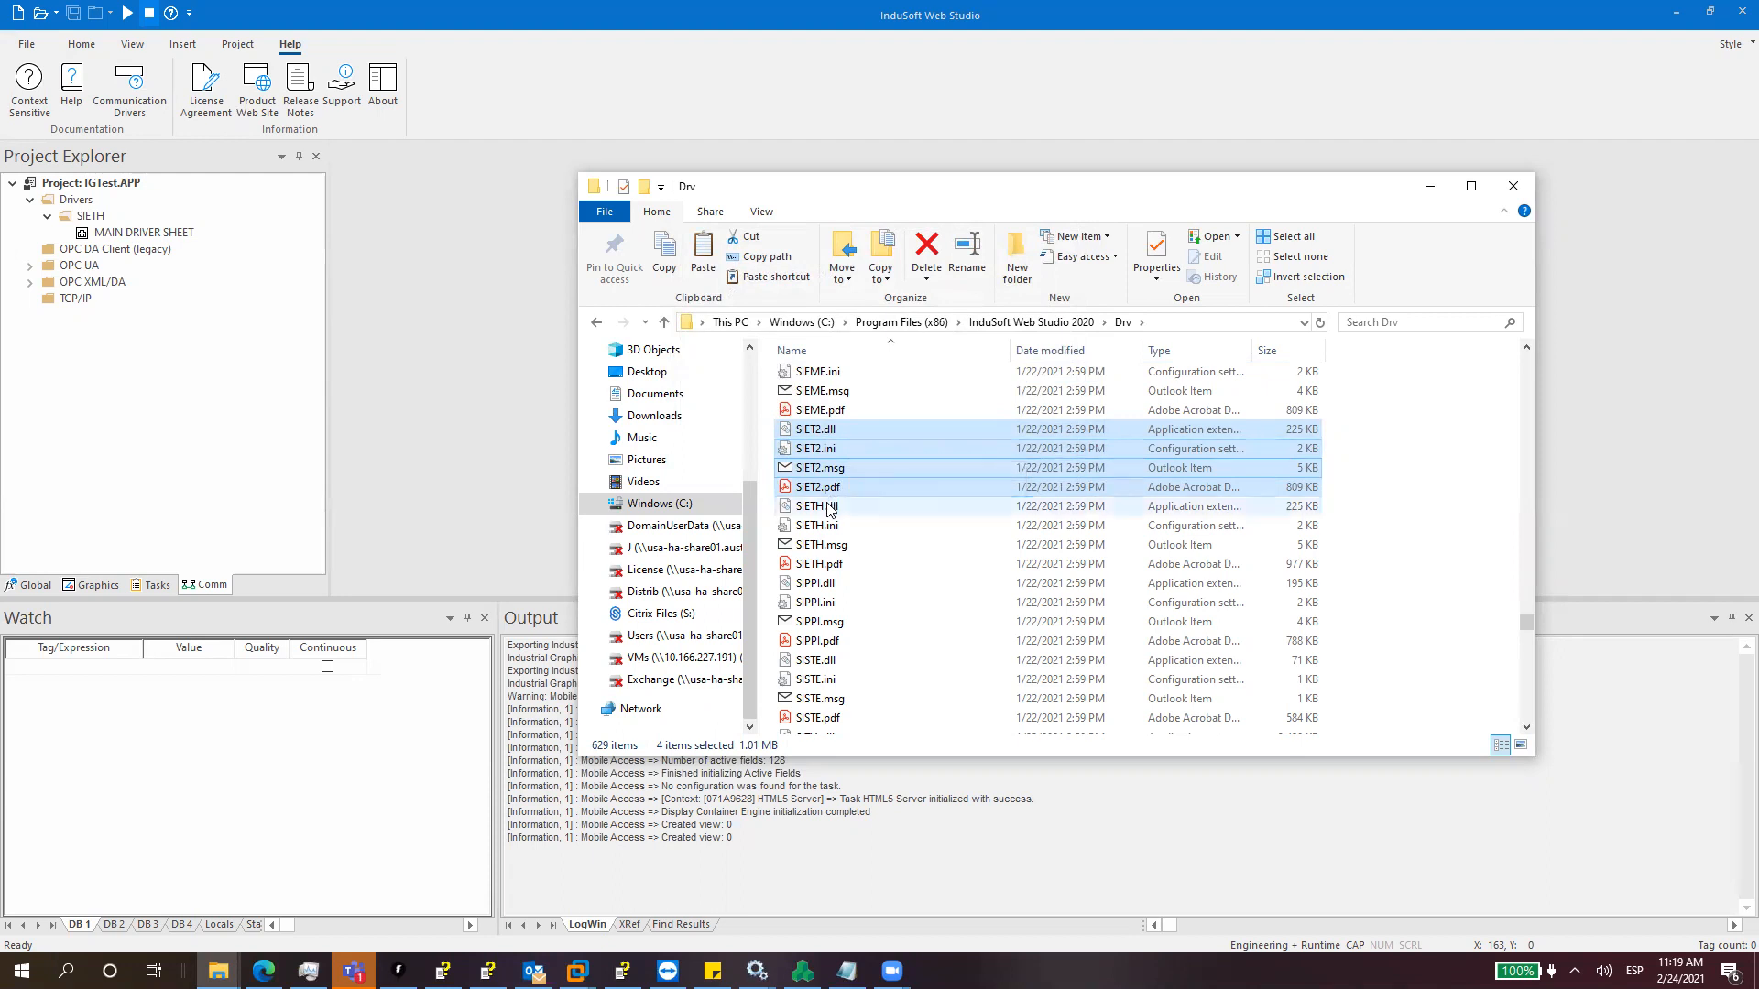
pyautogui.moveTo(810, 511)
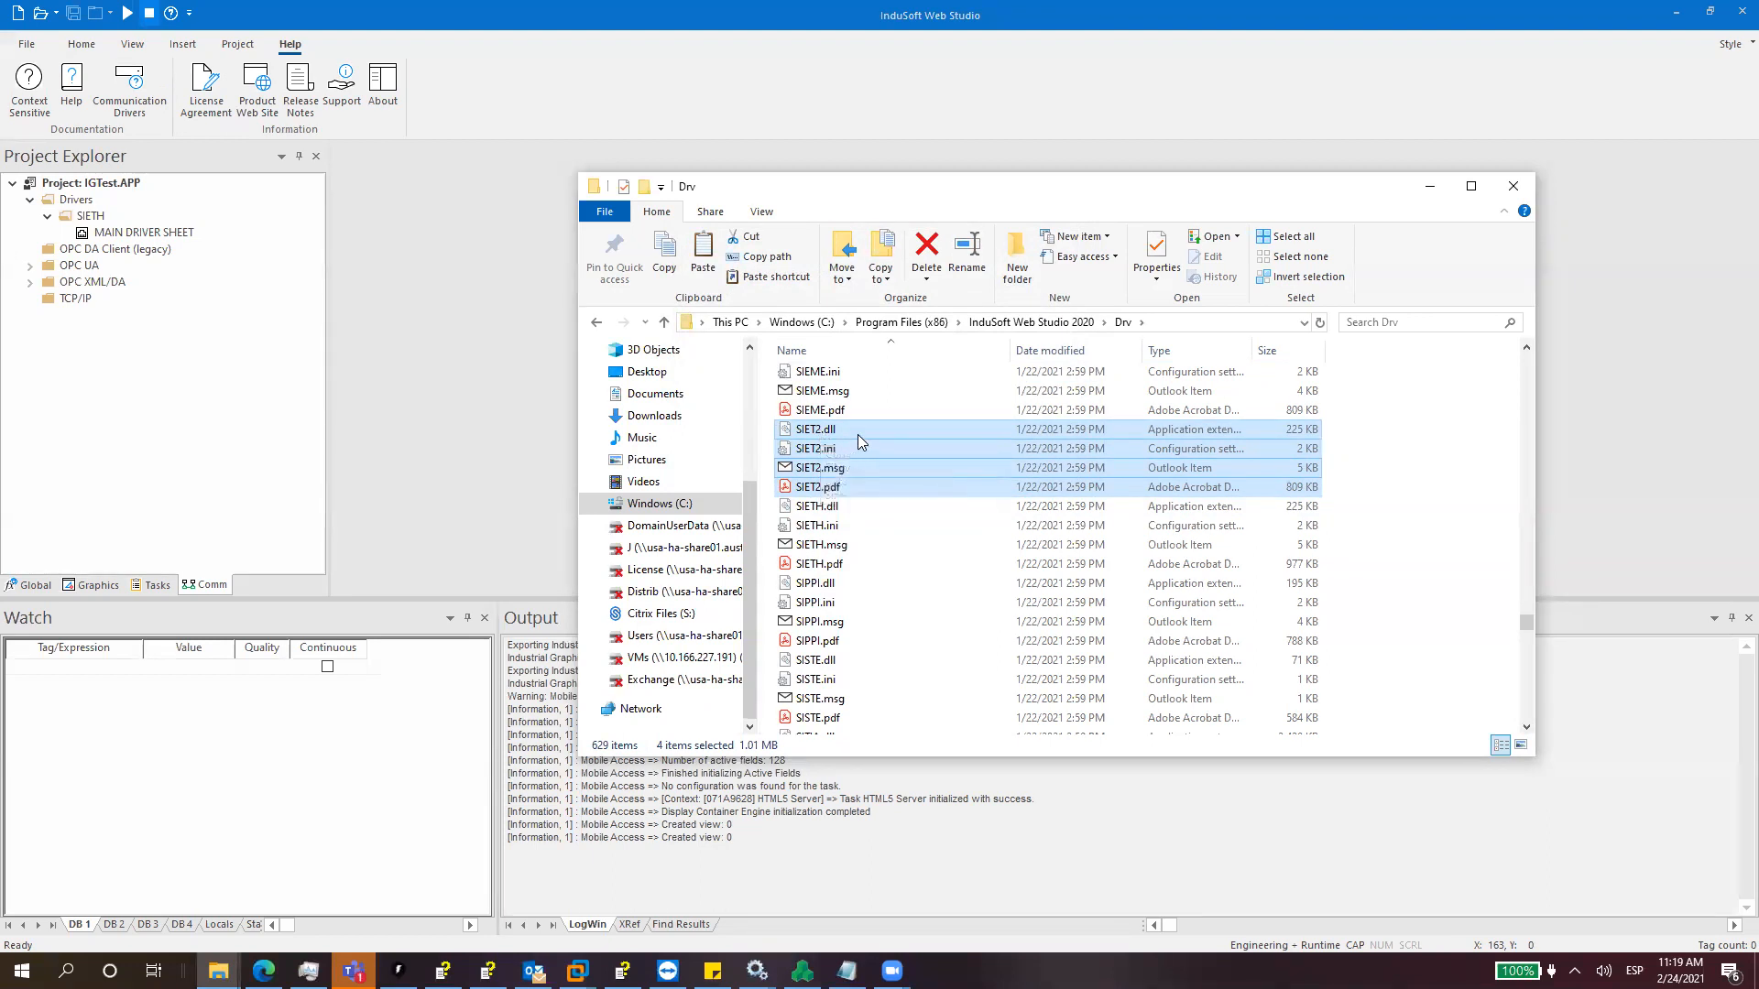
pyautogui.moveTo(862, 437)
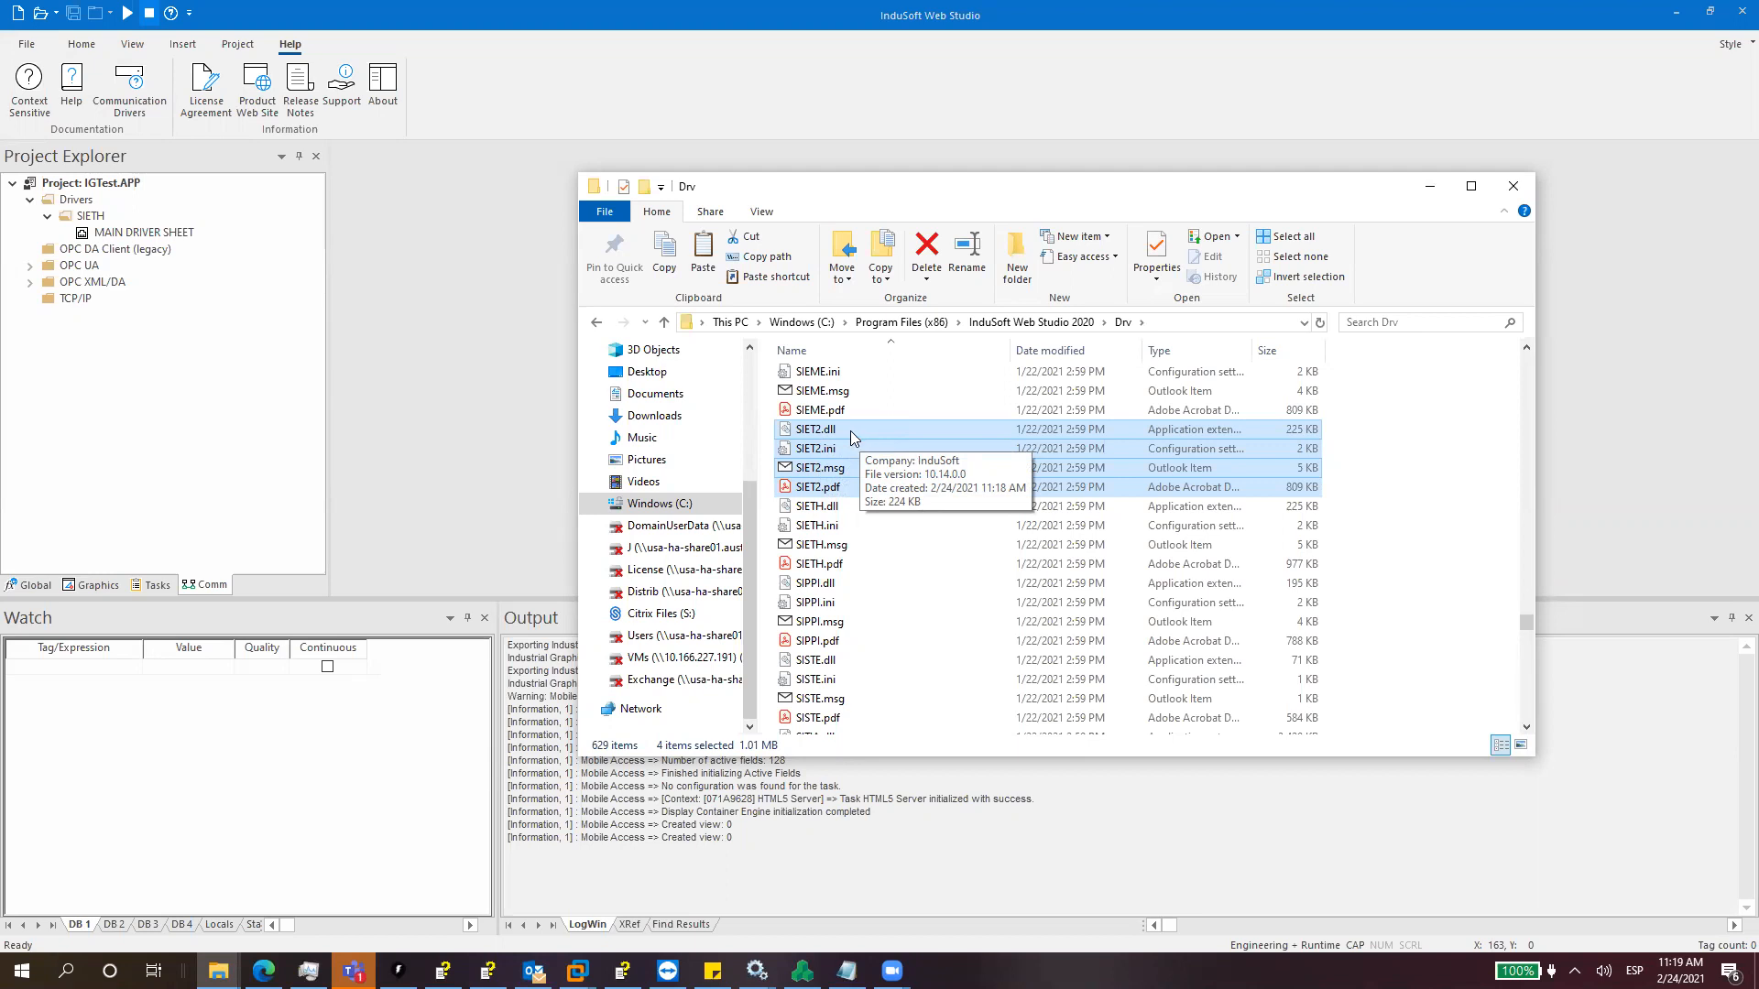
pyautogui.moveTo(915, 467)
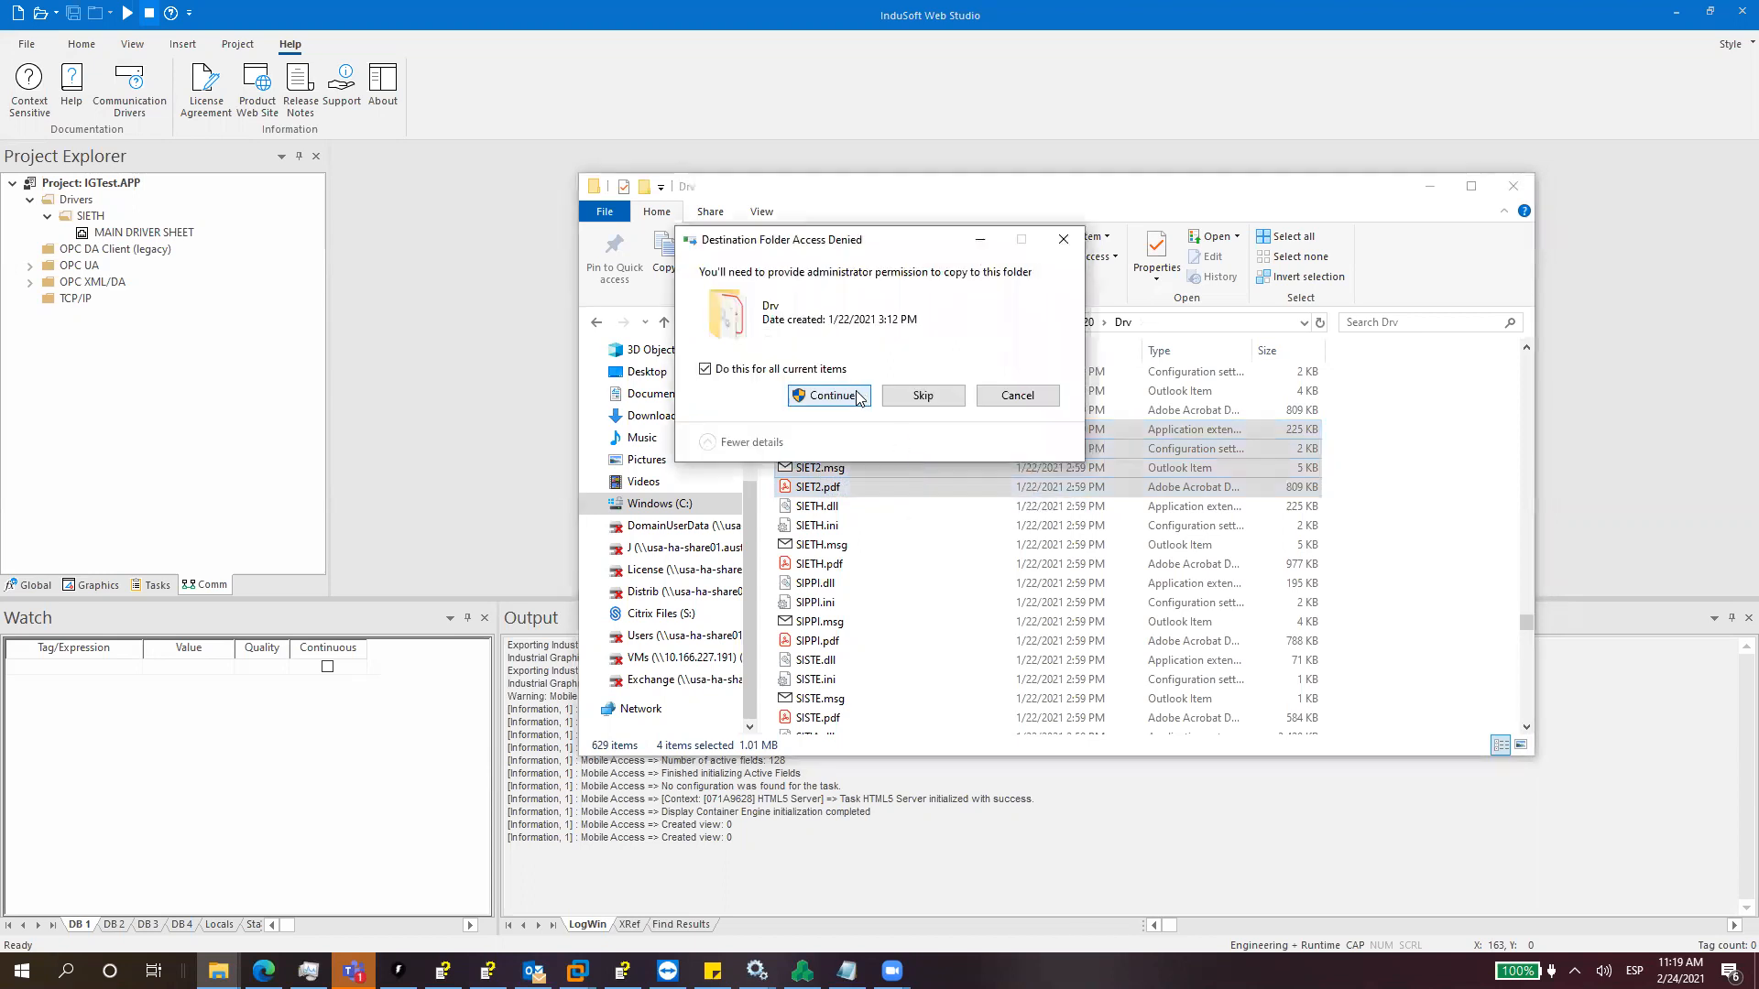
# Step: Allow pasting another copy of the driver files into Drv for the SIET3 set
pyautogui.click(828, 396)
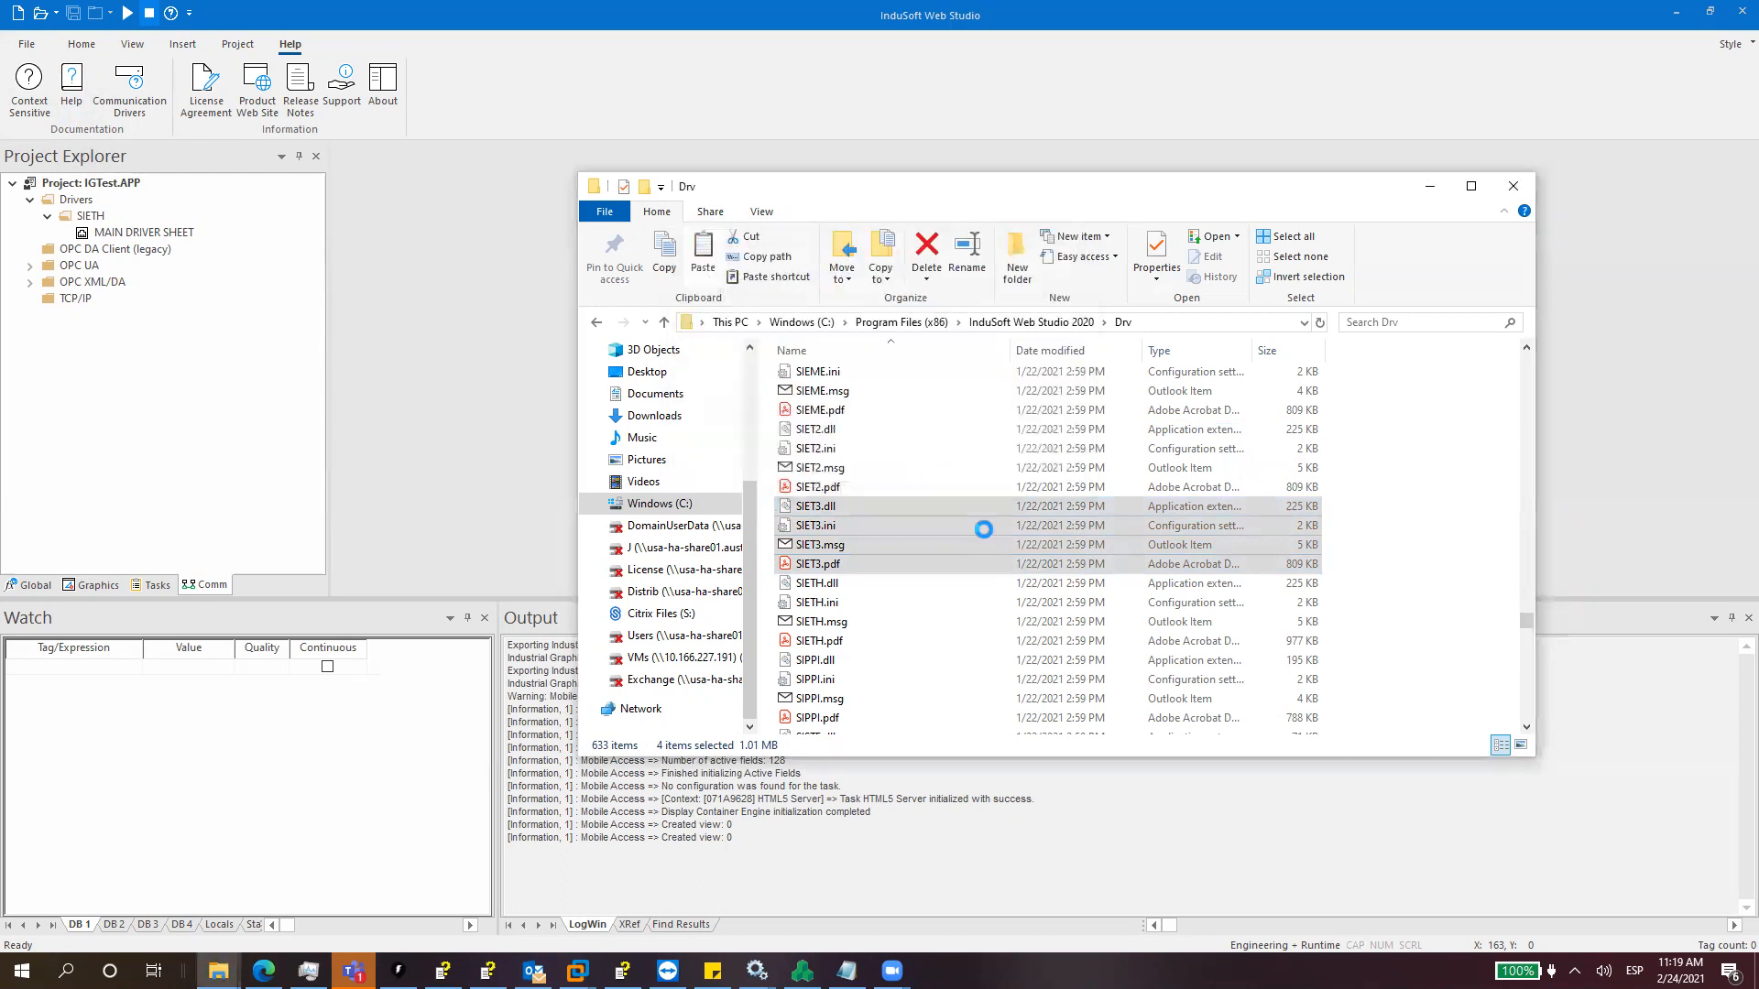
# Step: Paste another copy of the SIET3 files into Drv and rename them SIEA4, granting permission
pyautogui.click(702, 258)
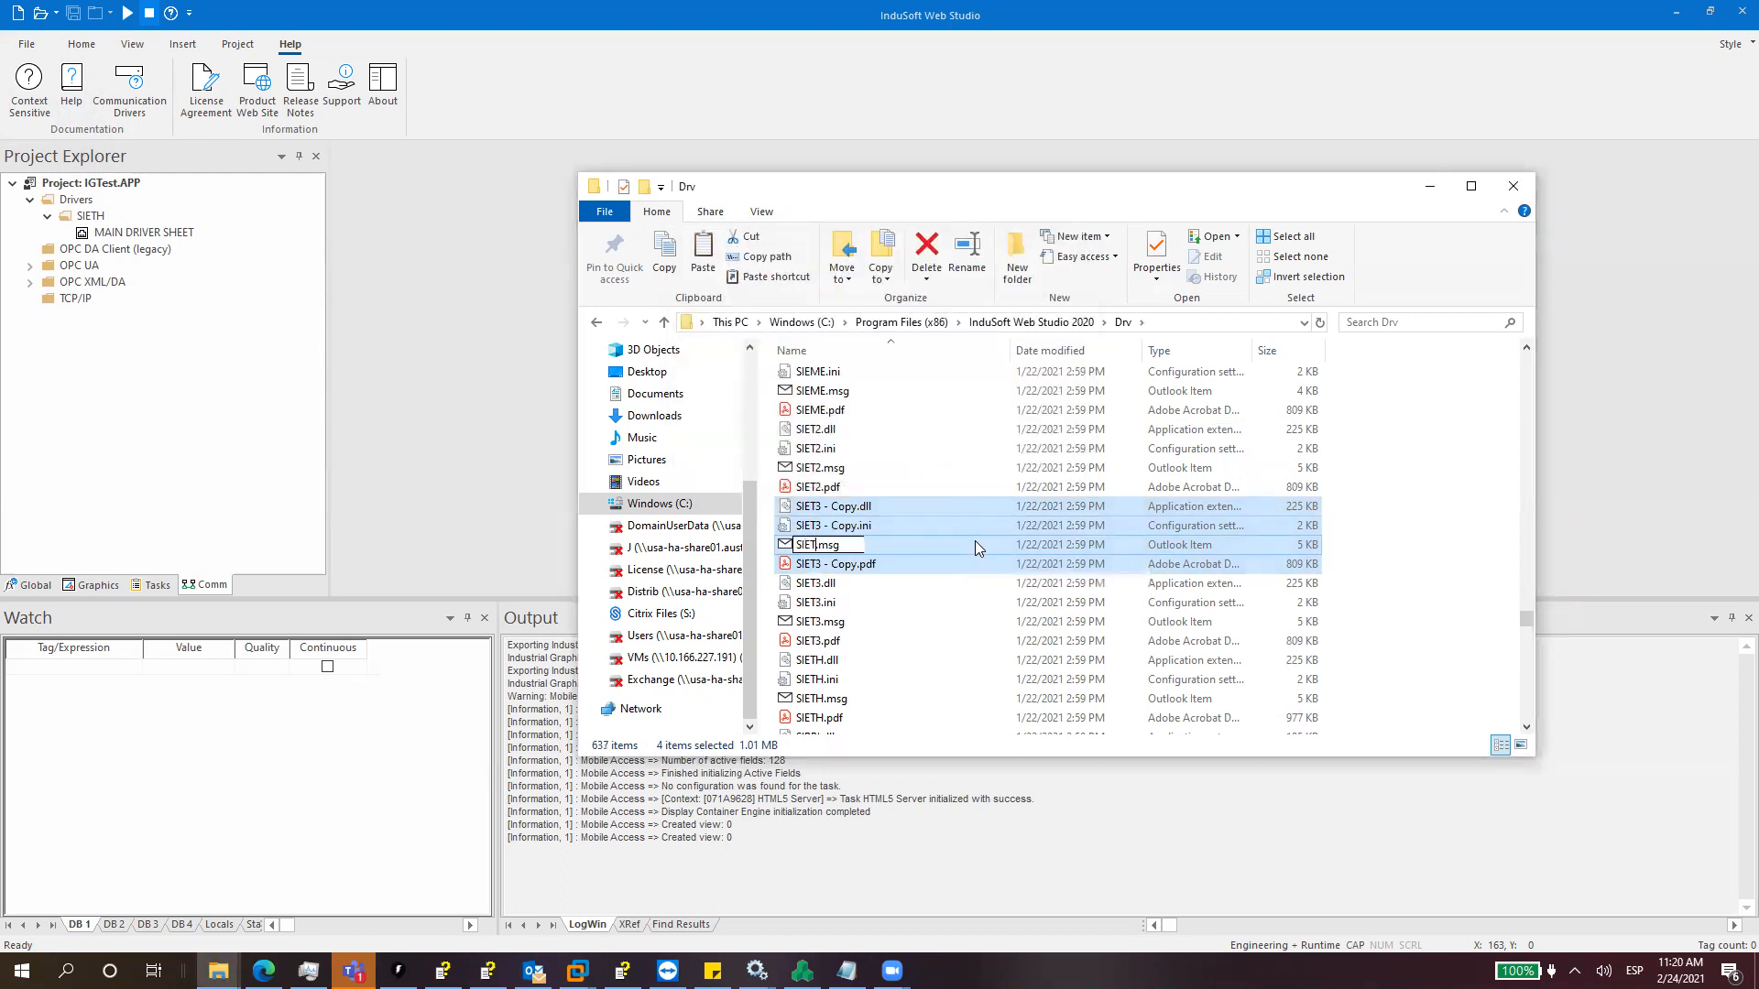
pyautogui.press('Backspace')
pyautogui.write('A4')
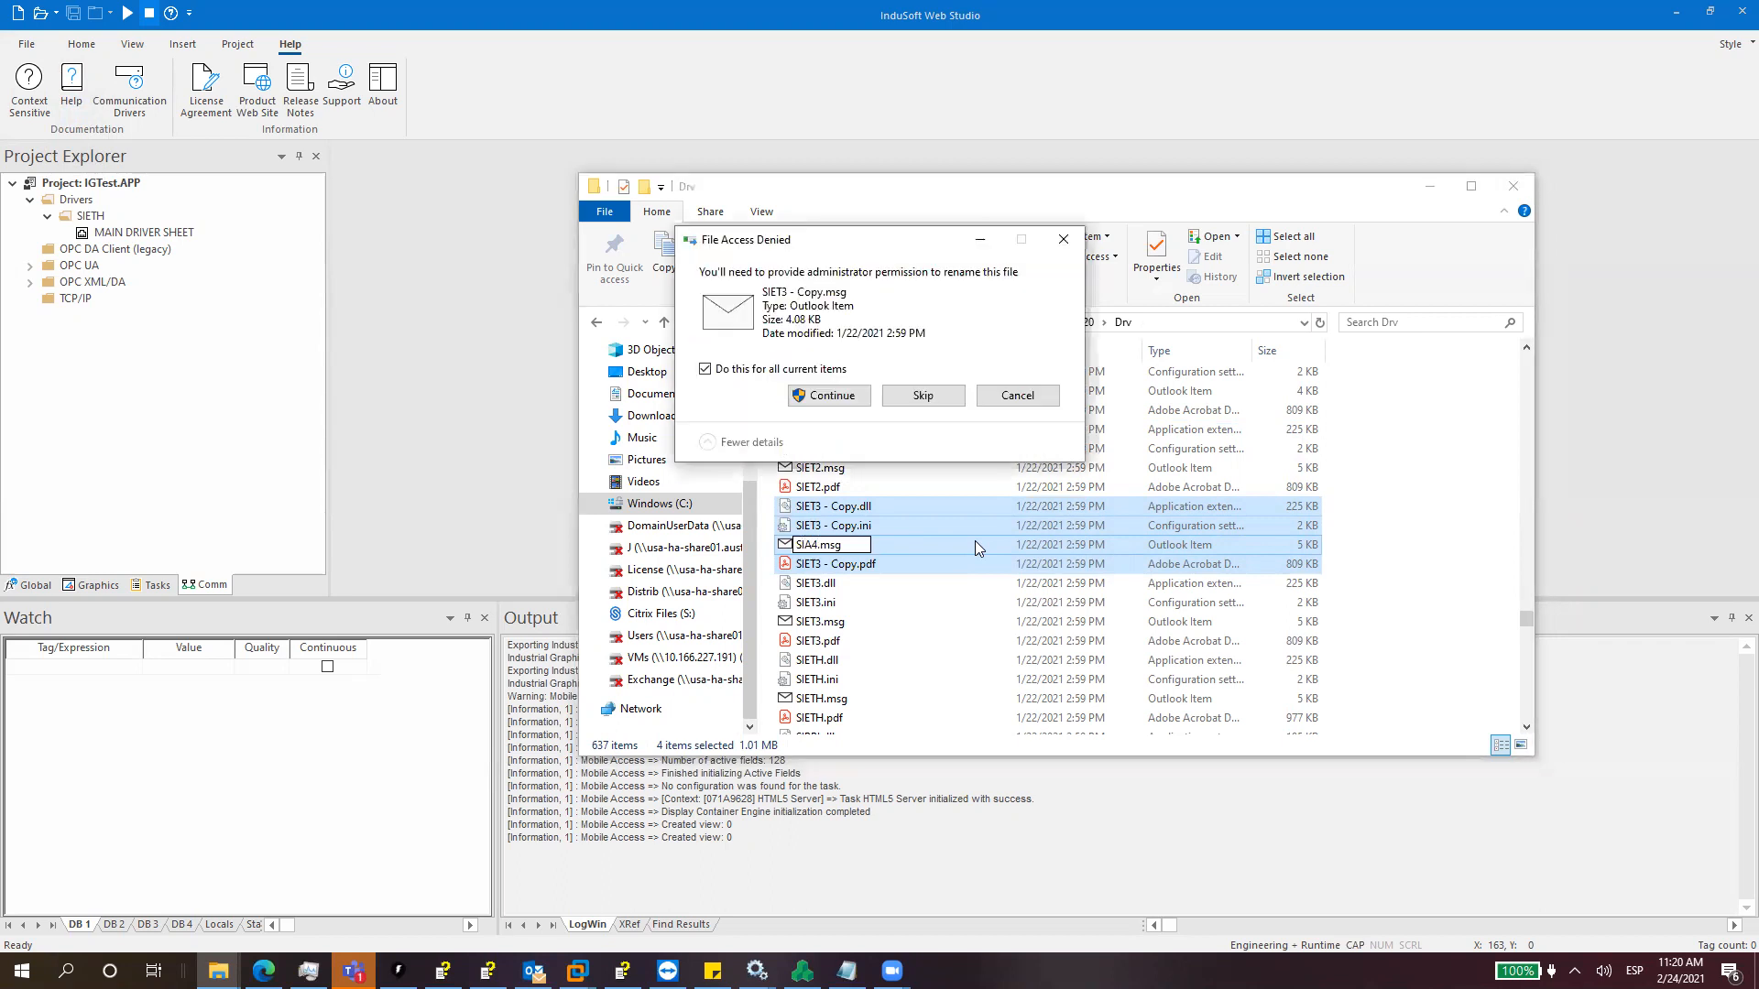
pyautogui.click(828, 396)
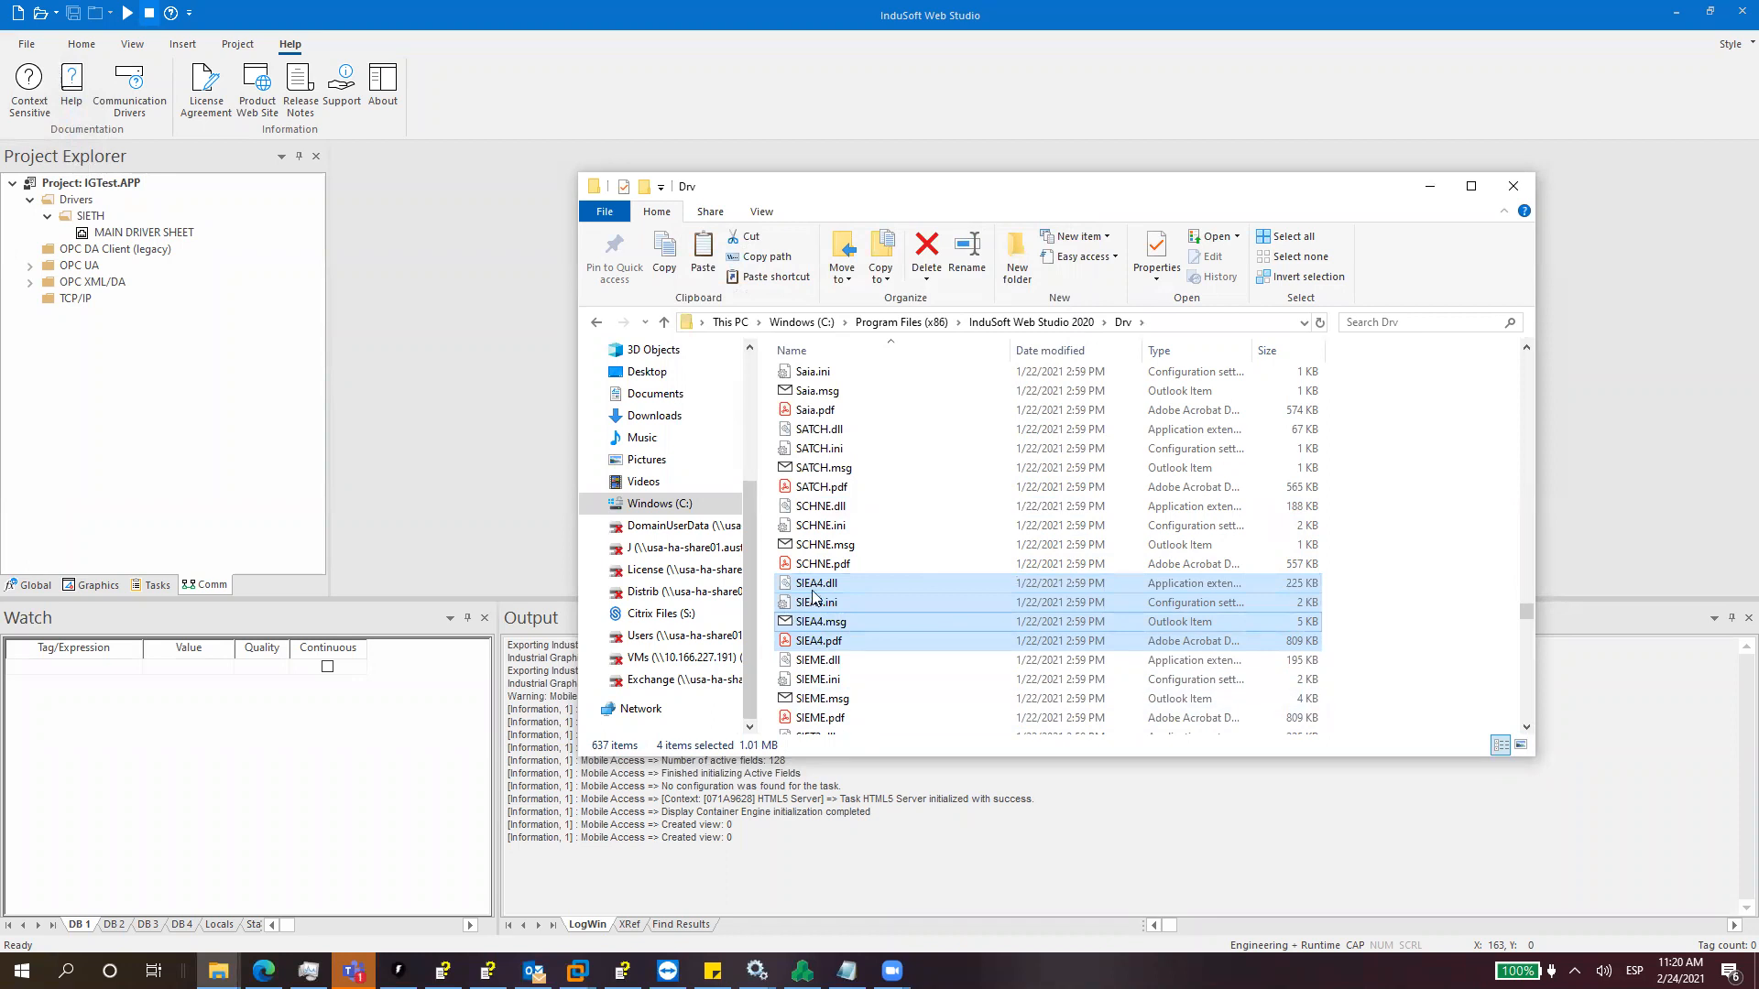
pyautogui.moveTo(465, 442)
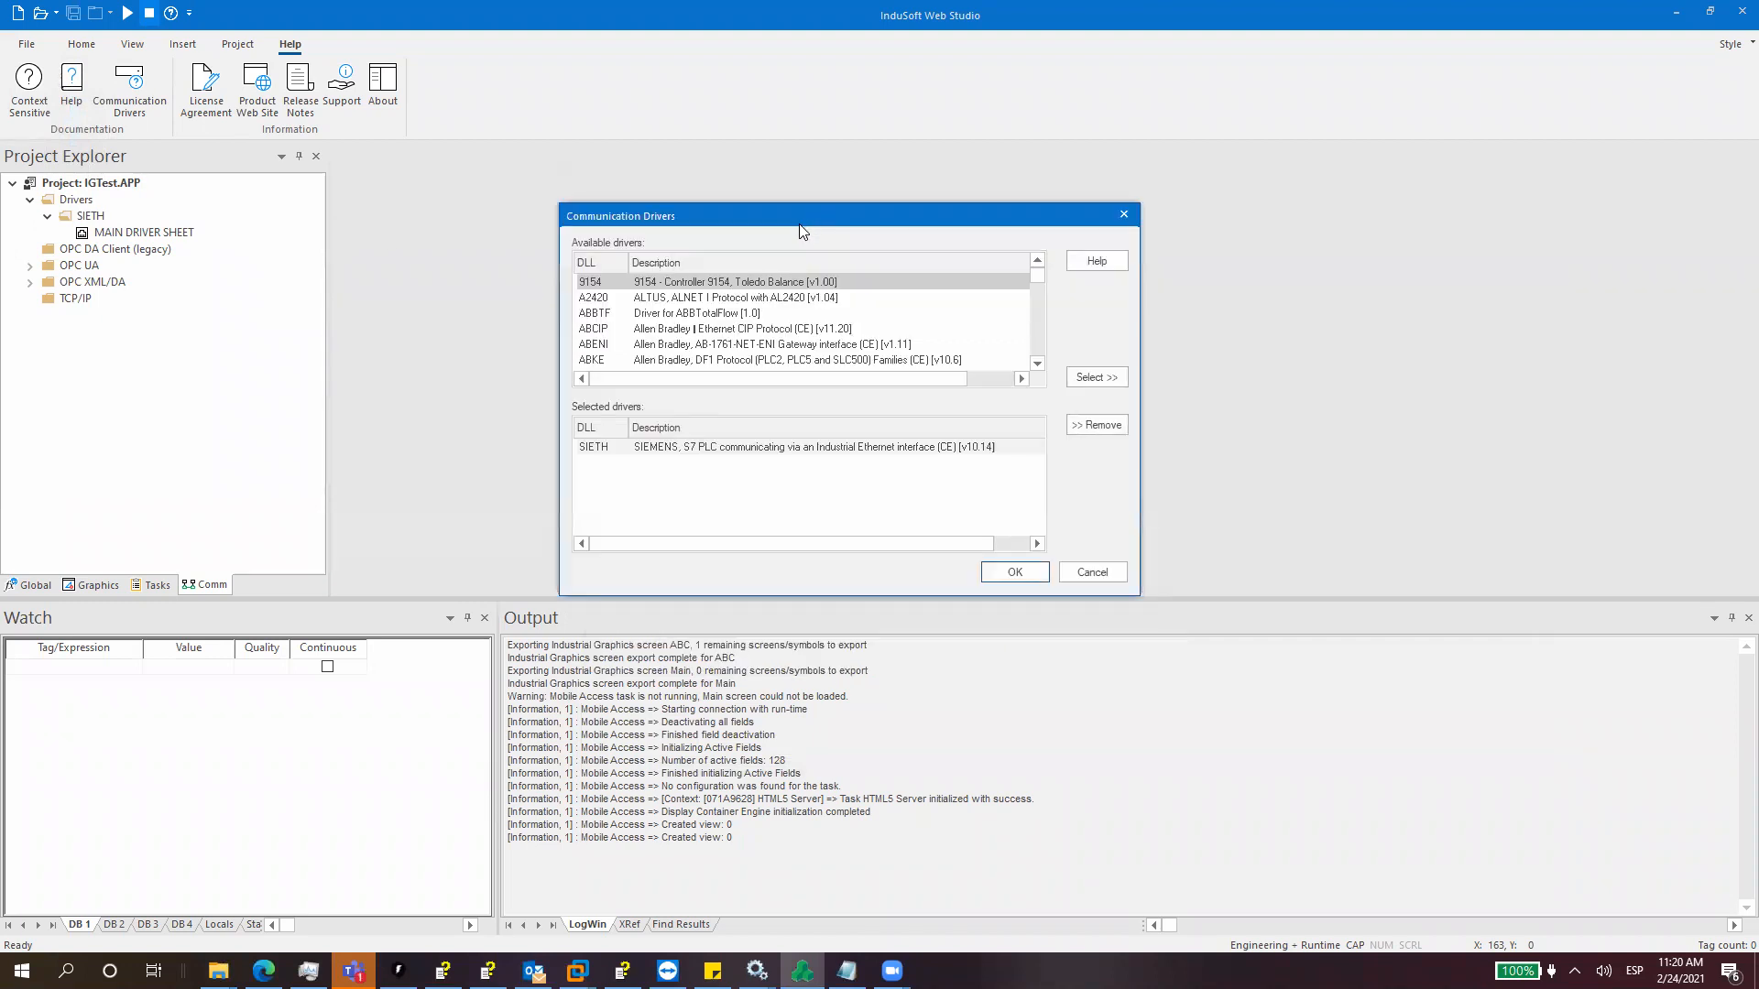
# Step: Select SIEA4, SIET2 and SIET3 from the available drivers into the project
pyautogui.scroll(-3)
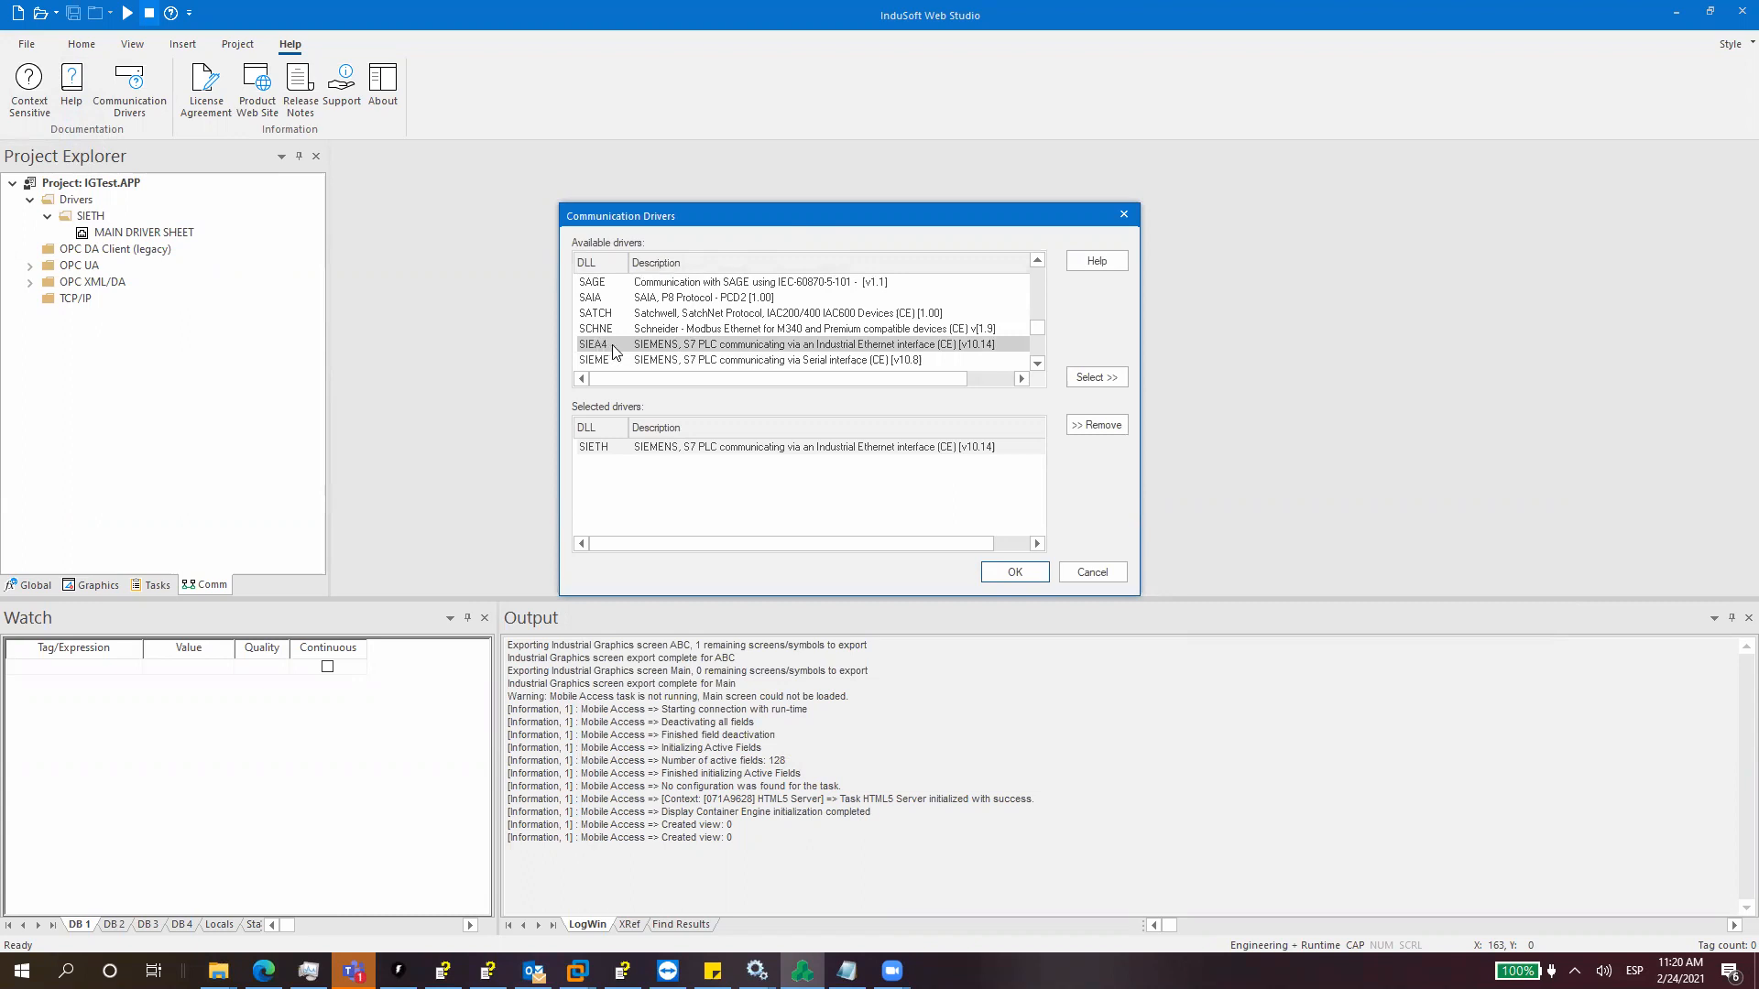
pyautogui.click(1096, 377)
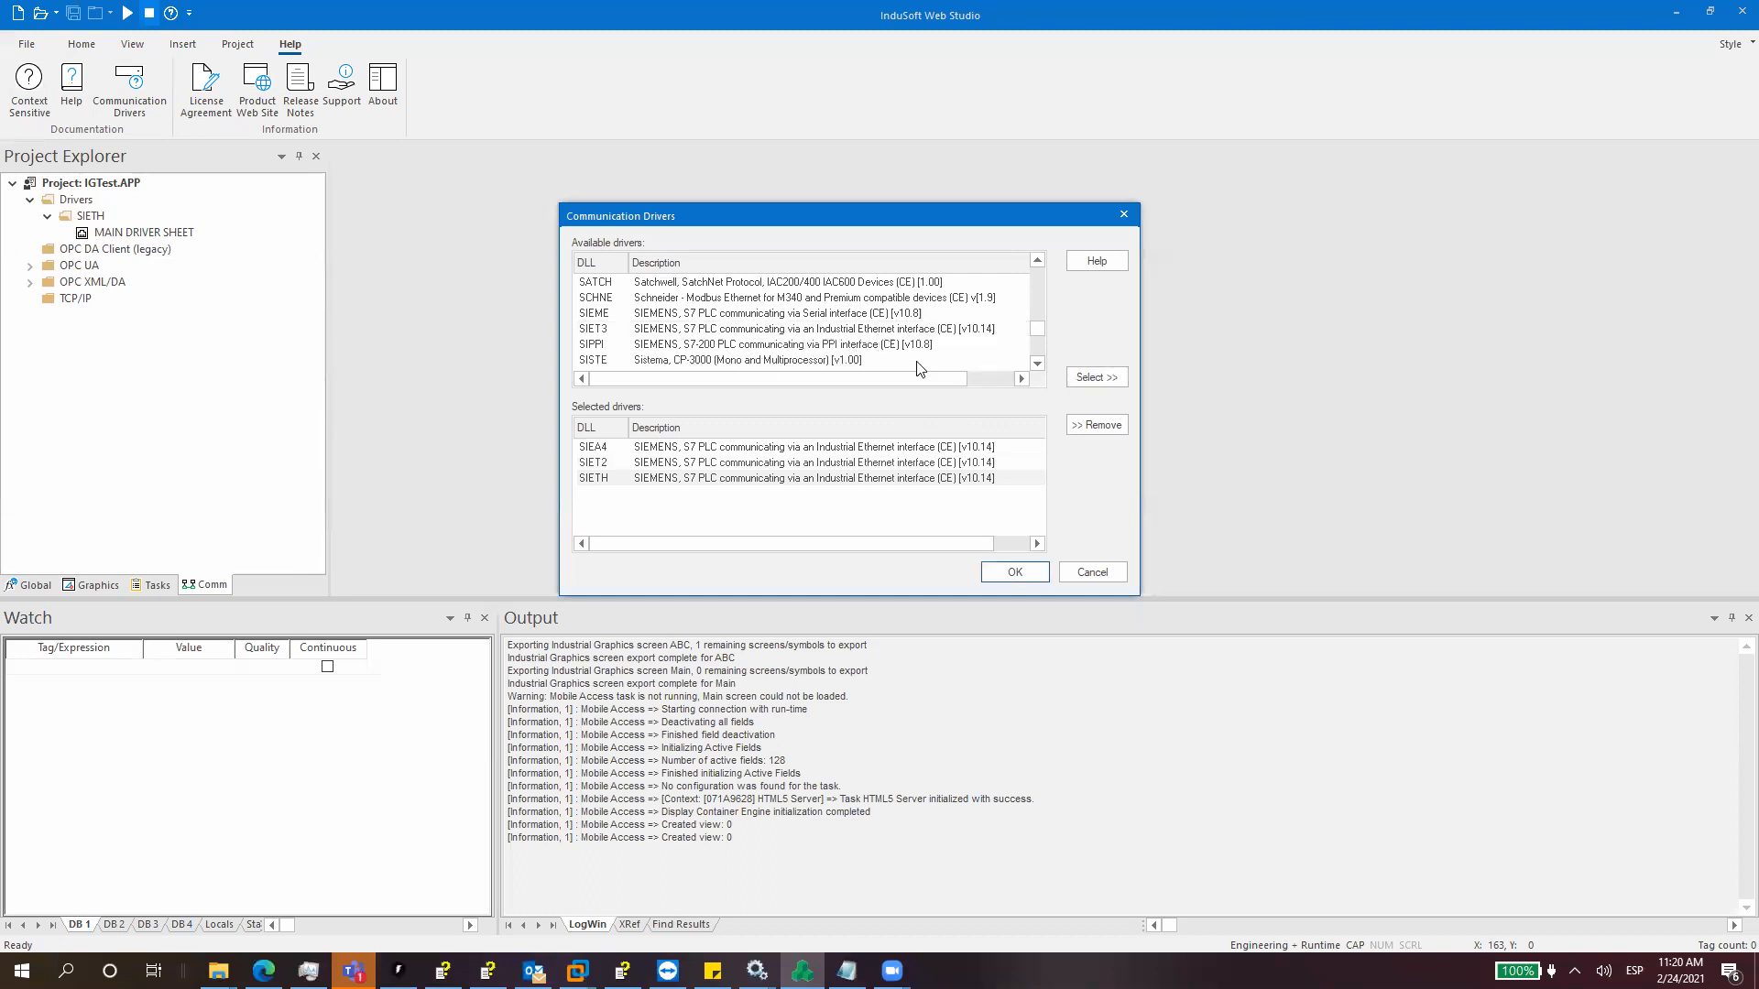
pyautogui.click(786, 328)
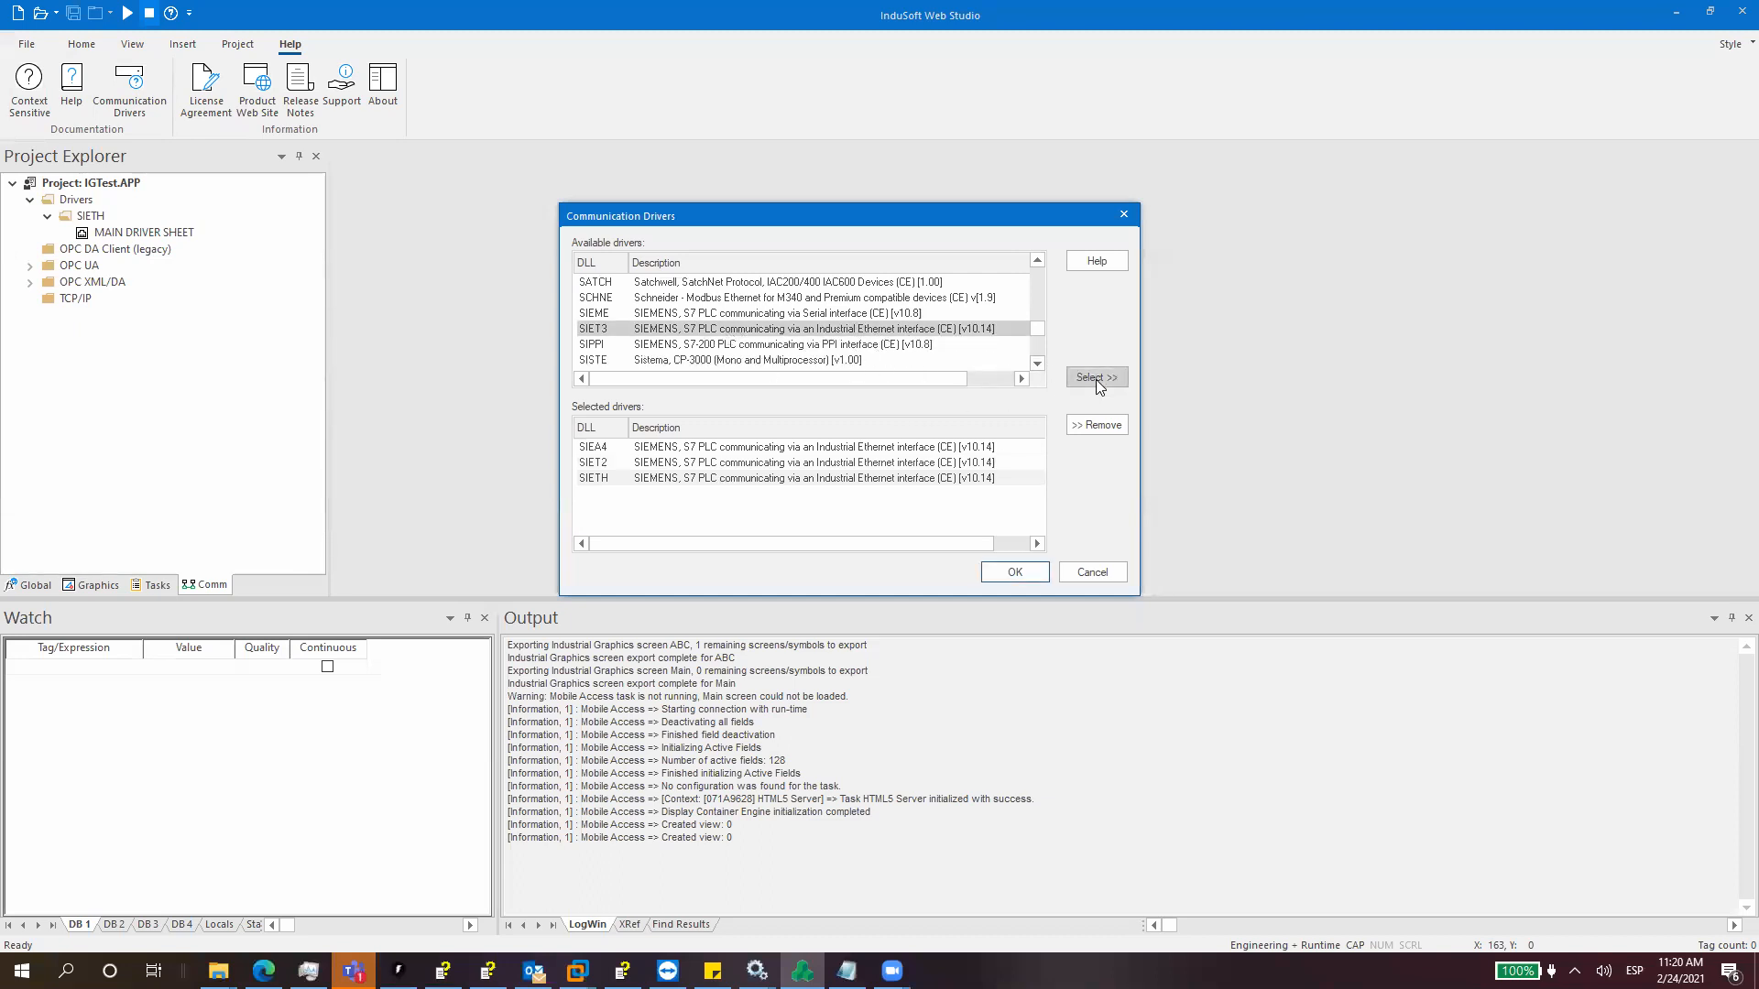
pyautogui.click(1096, 377)
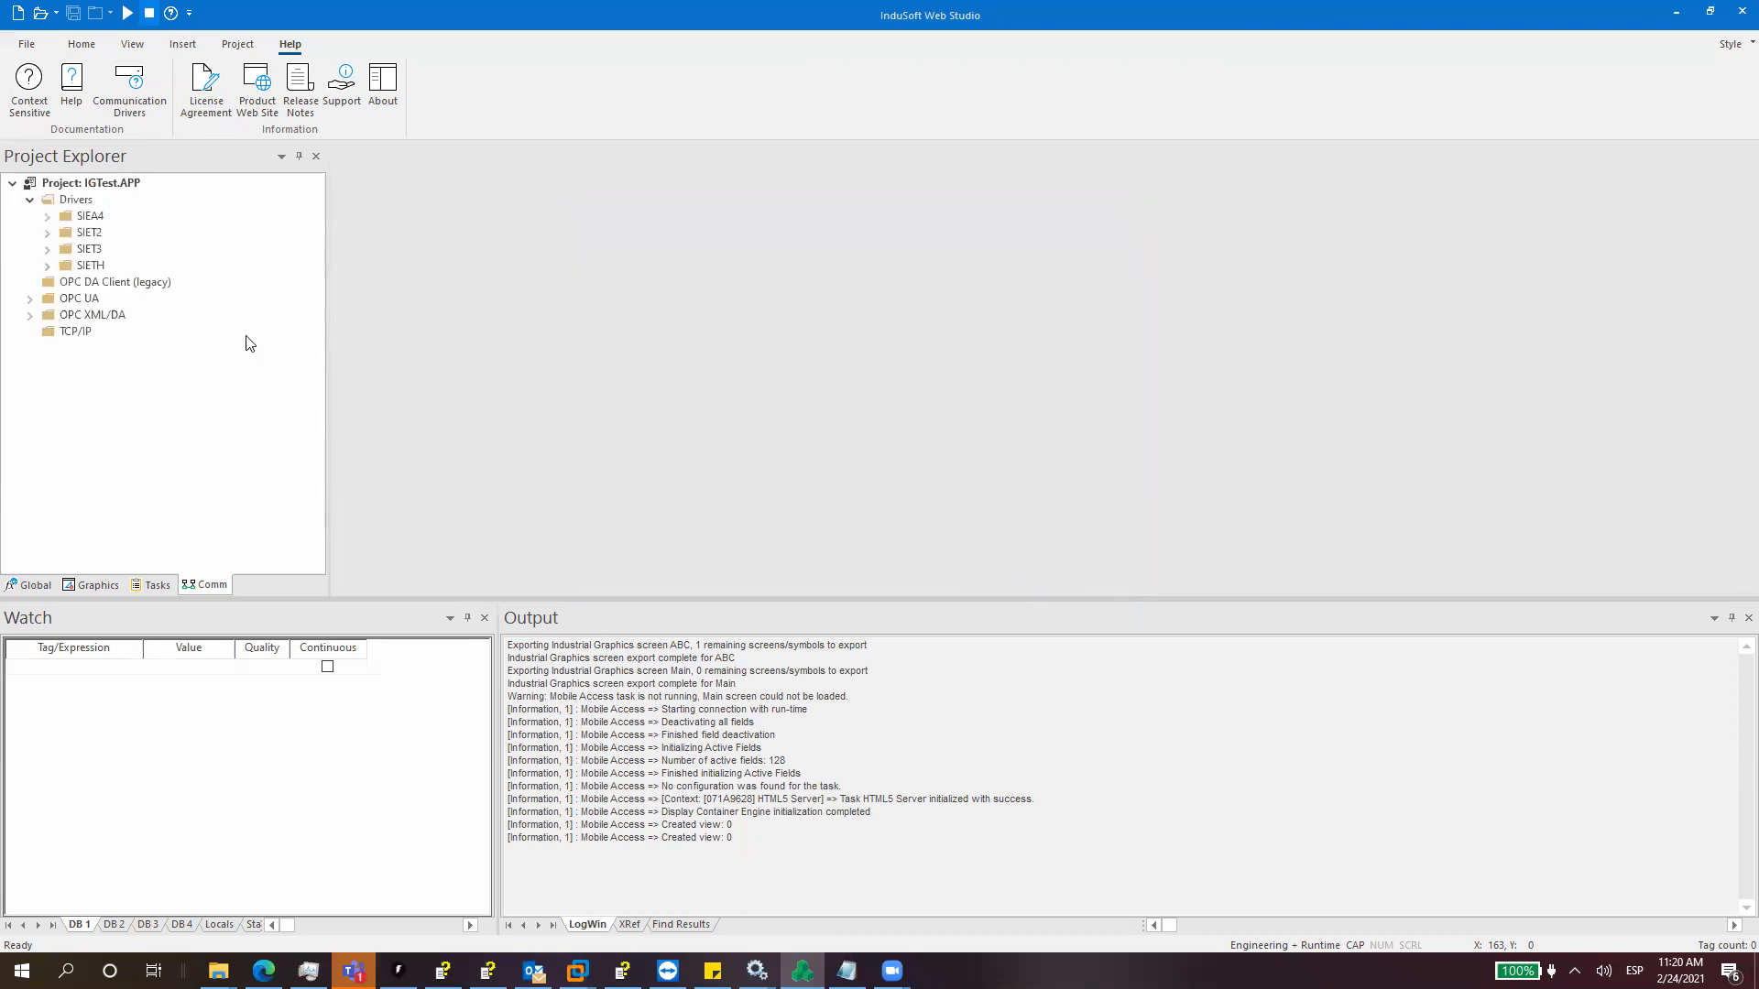
# Step: Expand the SIEA4, SIET2, SIET3 and SIETH folders and open each MAIN DRIVER SHEET
pyautogui.click(48, 216)
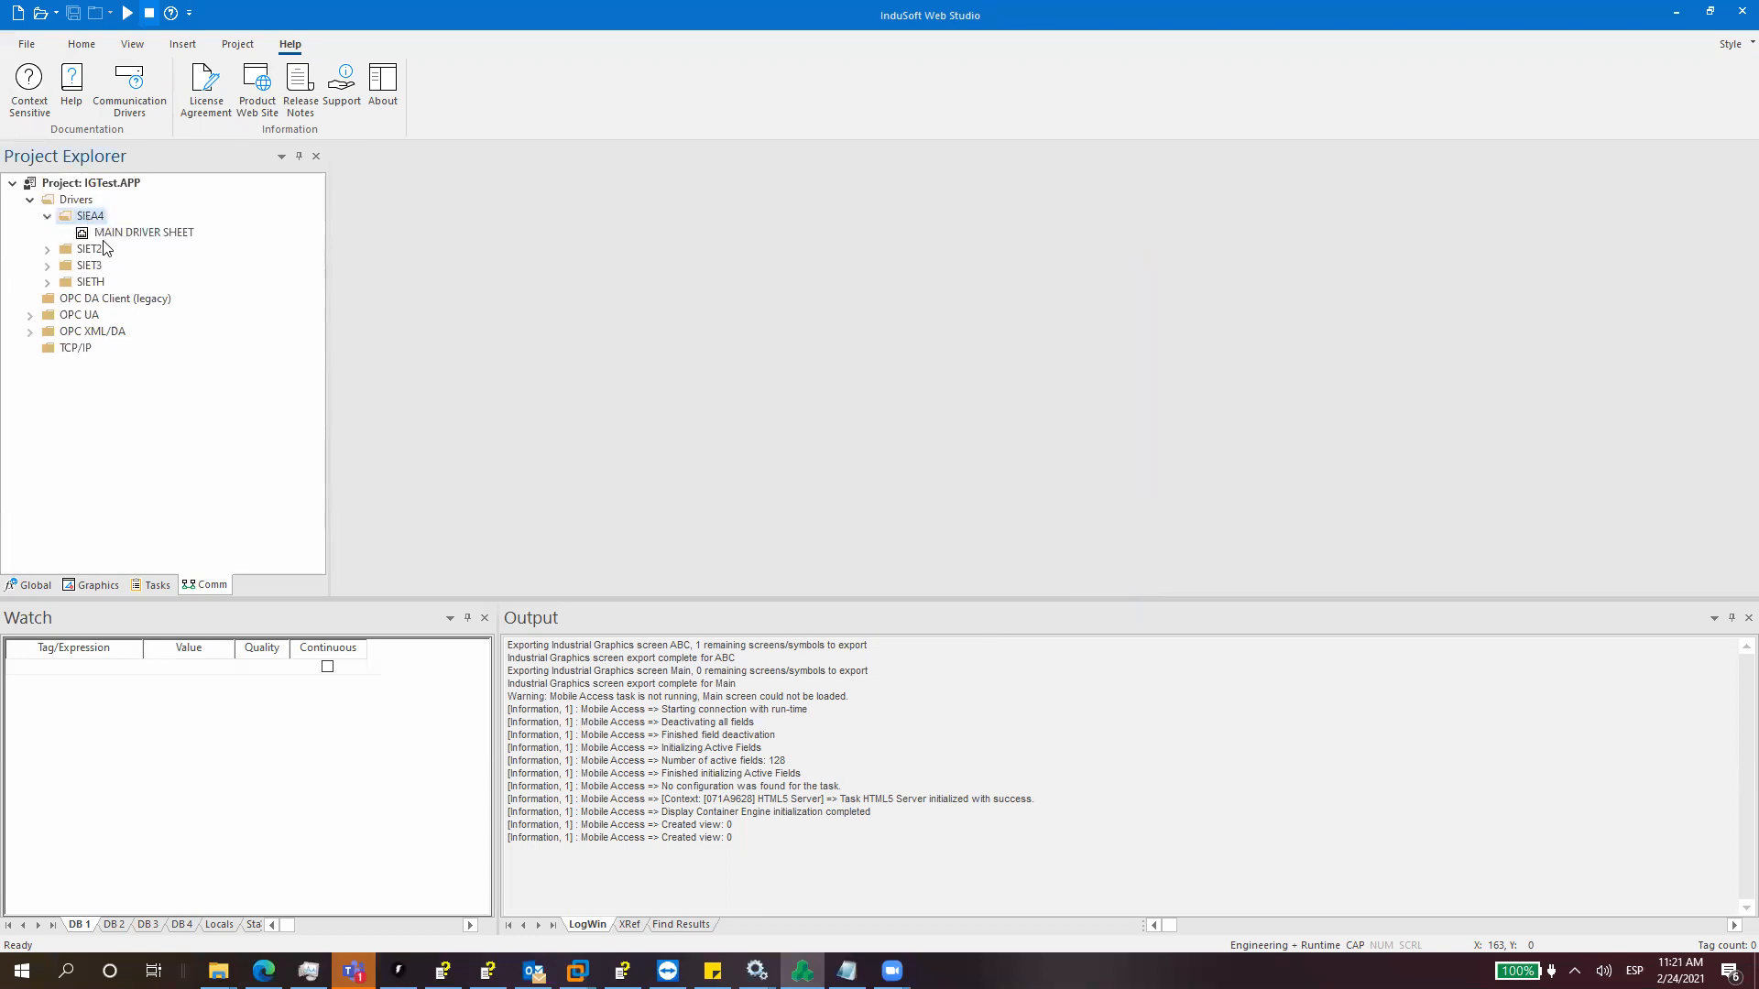
pyautogui.click(48, 250)
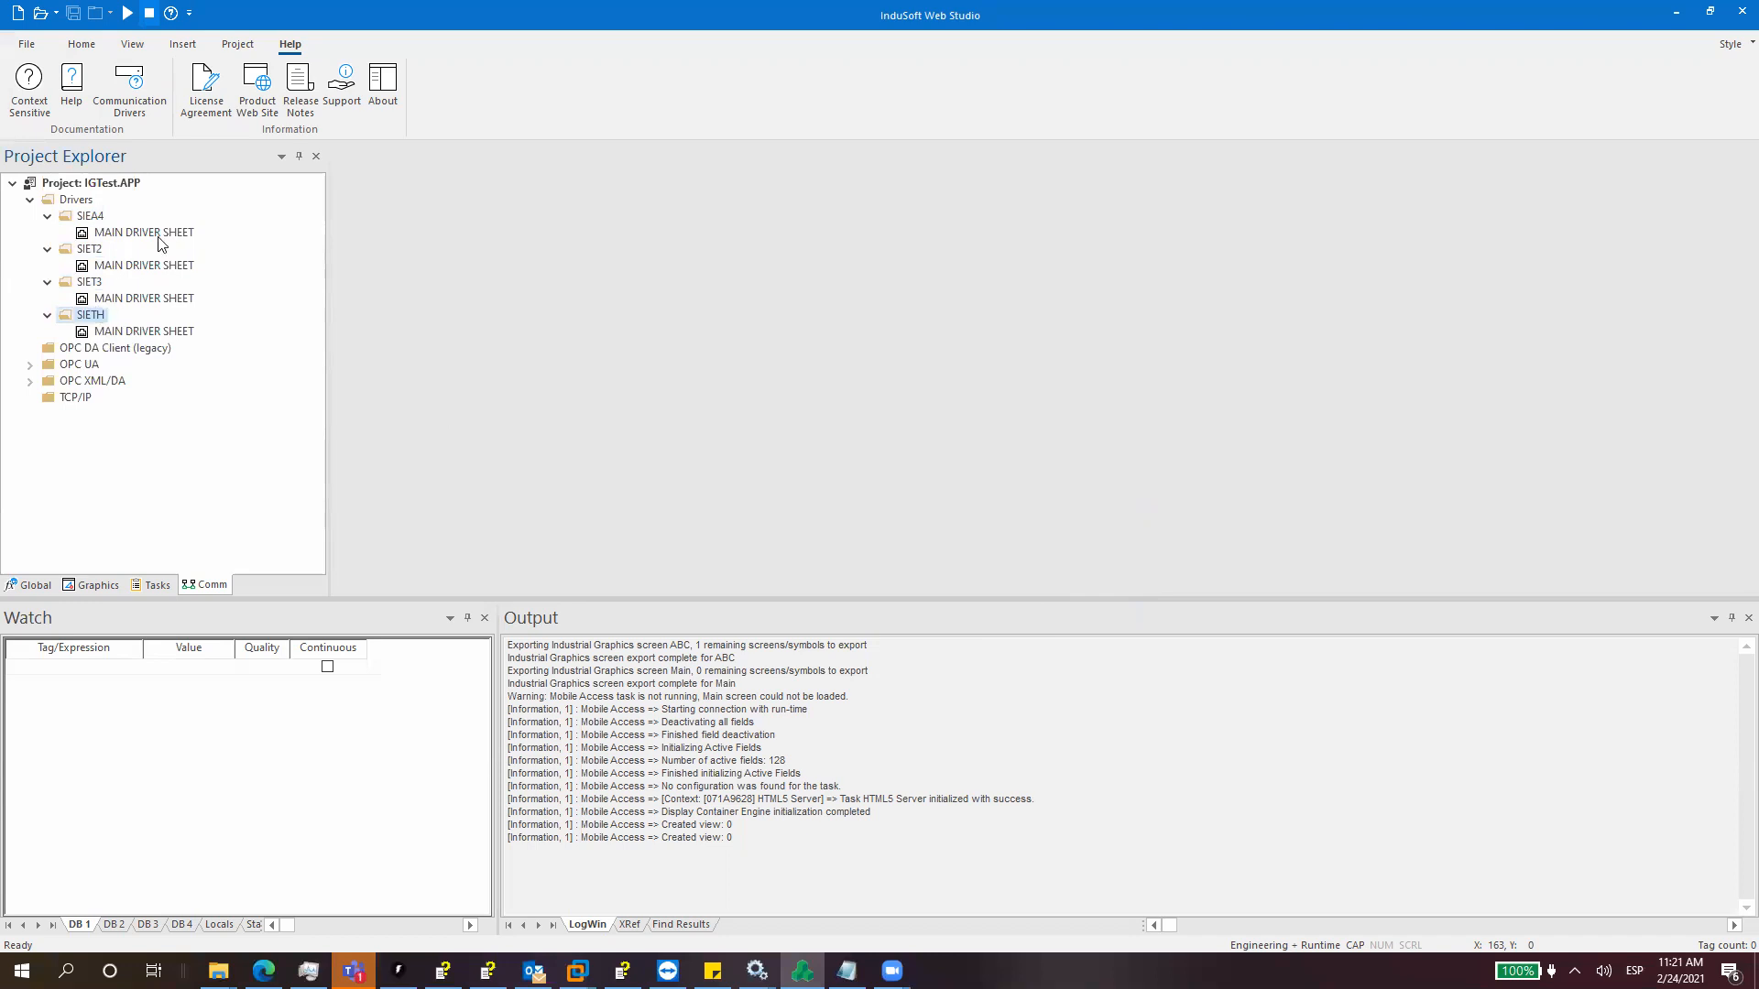
pyautogui.doubleClick(142, 233)
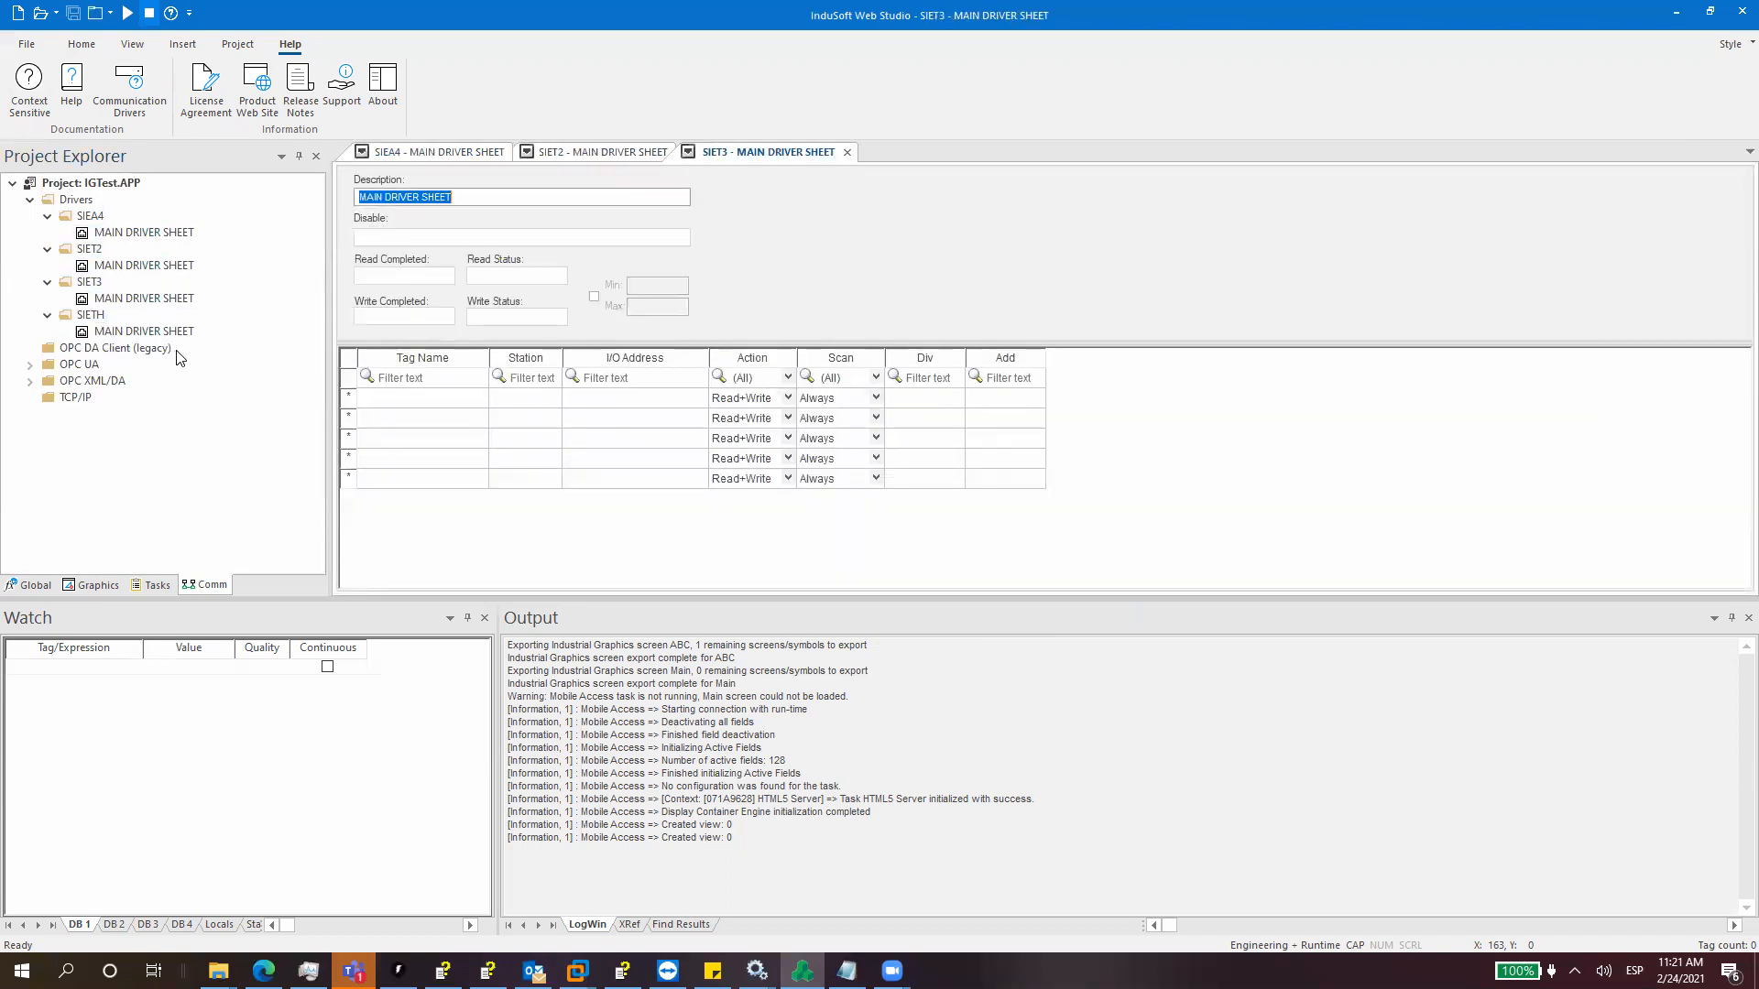
pyautogui.doubleClick(142, 332)
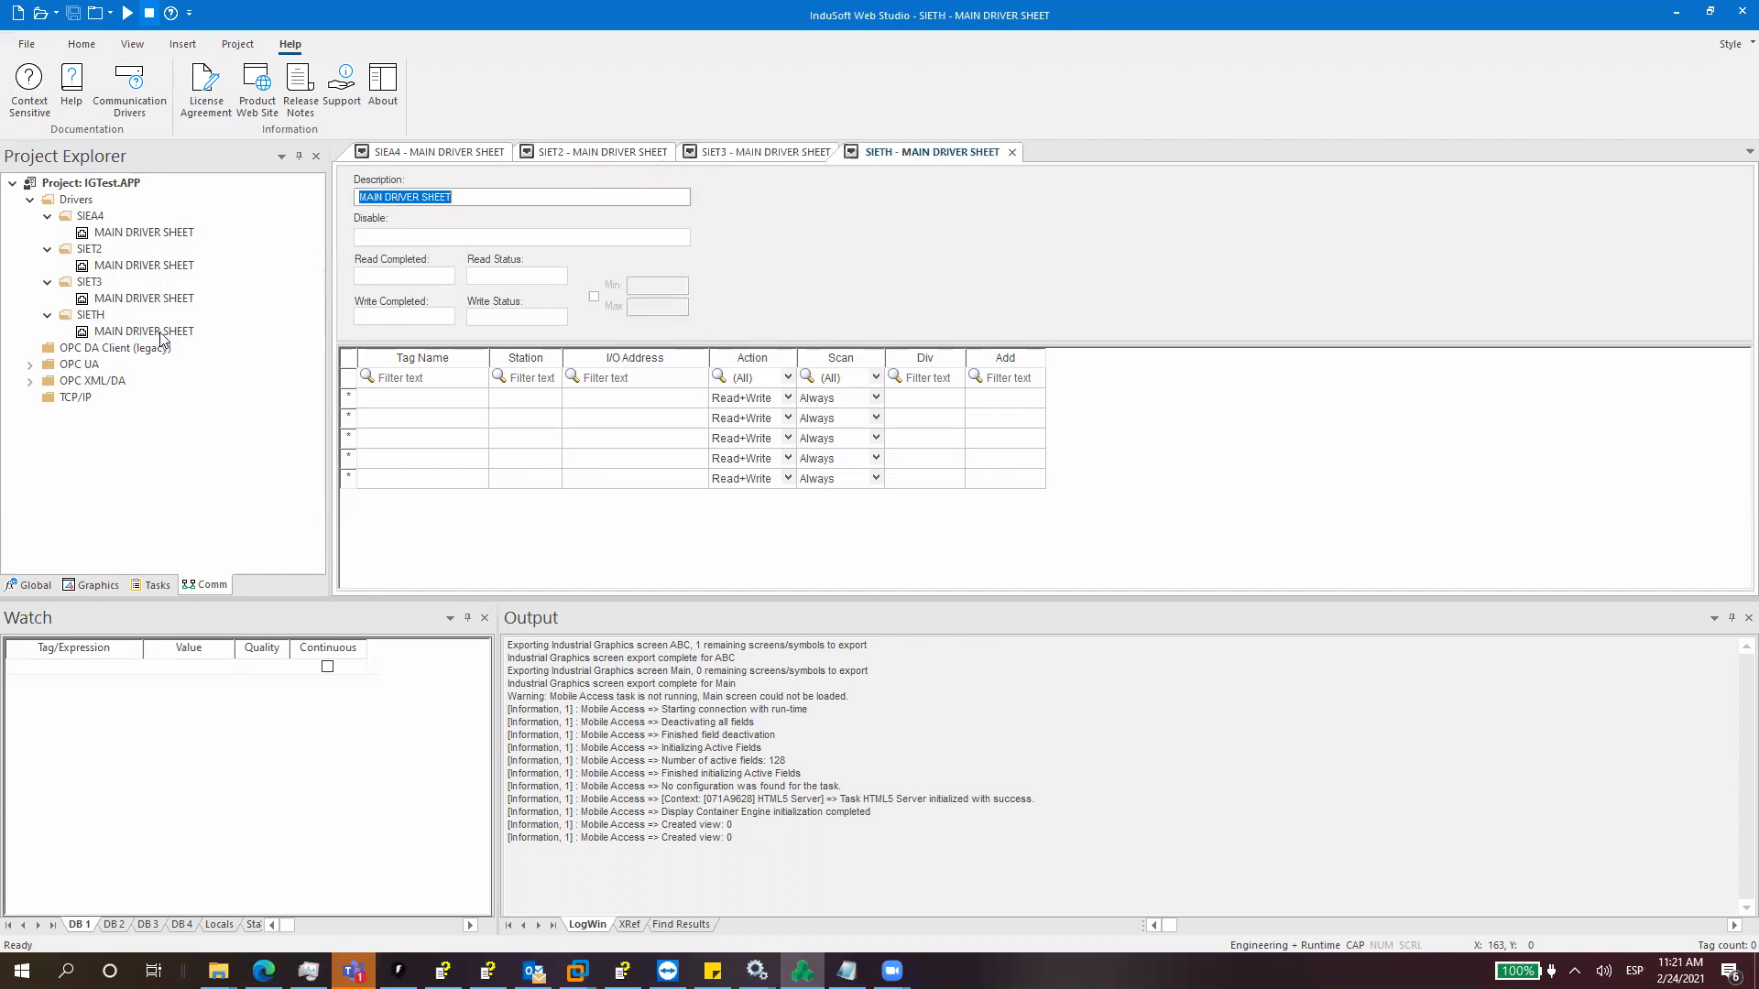
# Step: Enable Field Read/Write Commands and Protocol Analyzer in the Output log settings, then run the project
pyautogui.rightClick(819, 703)
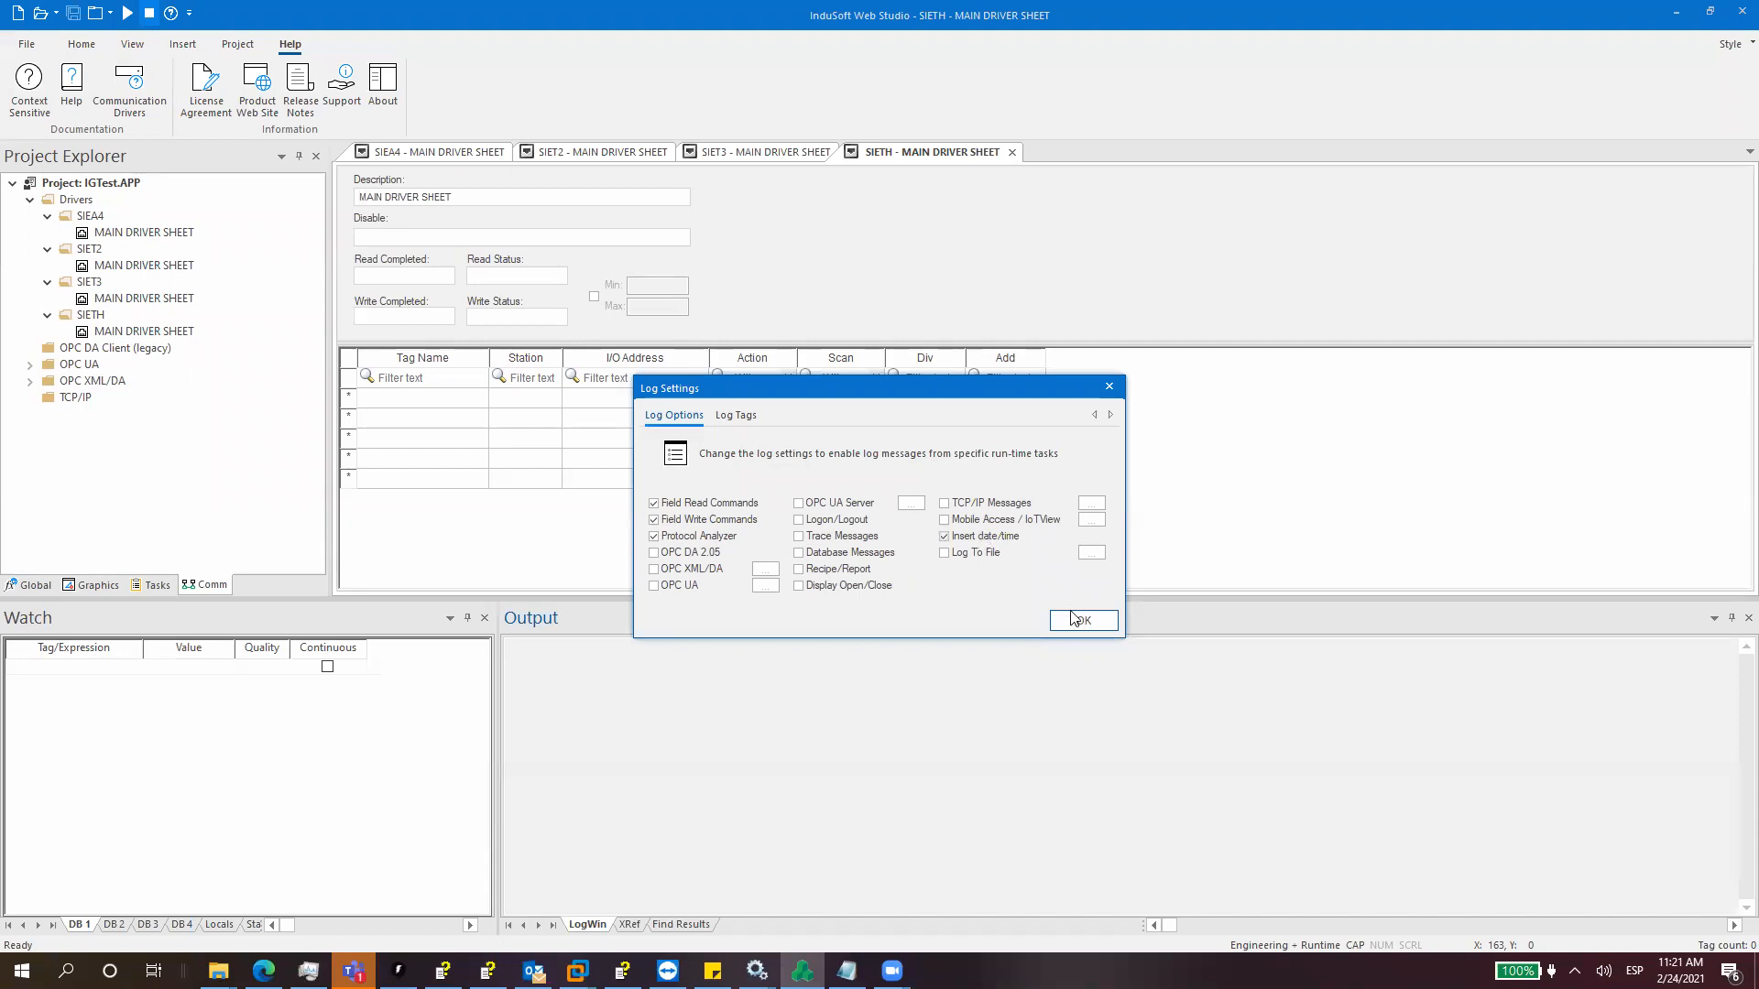
pyautogui.click(1082, 621)
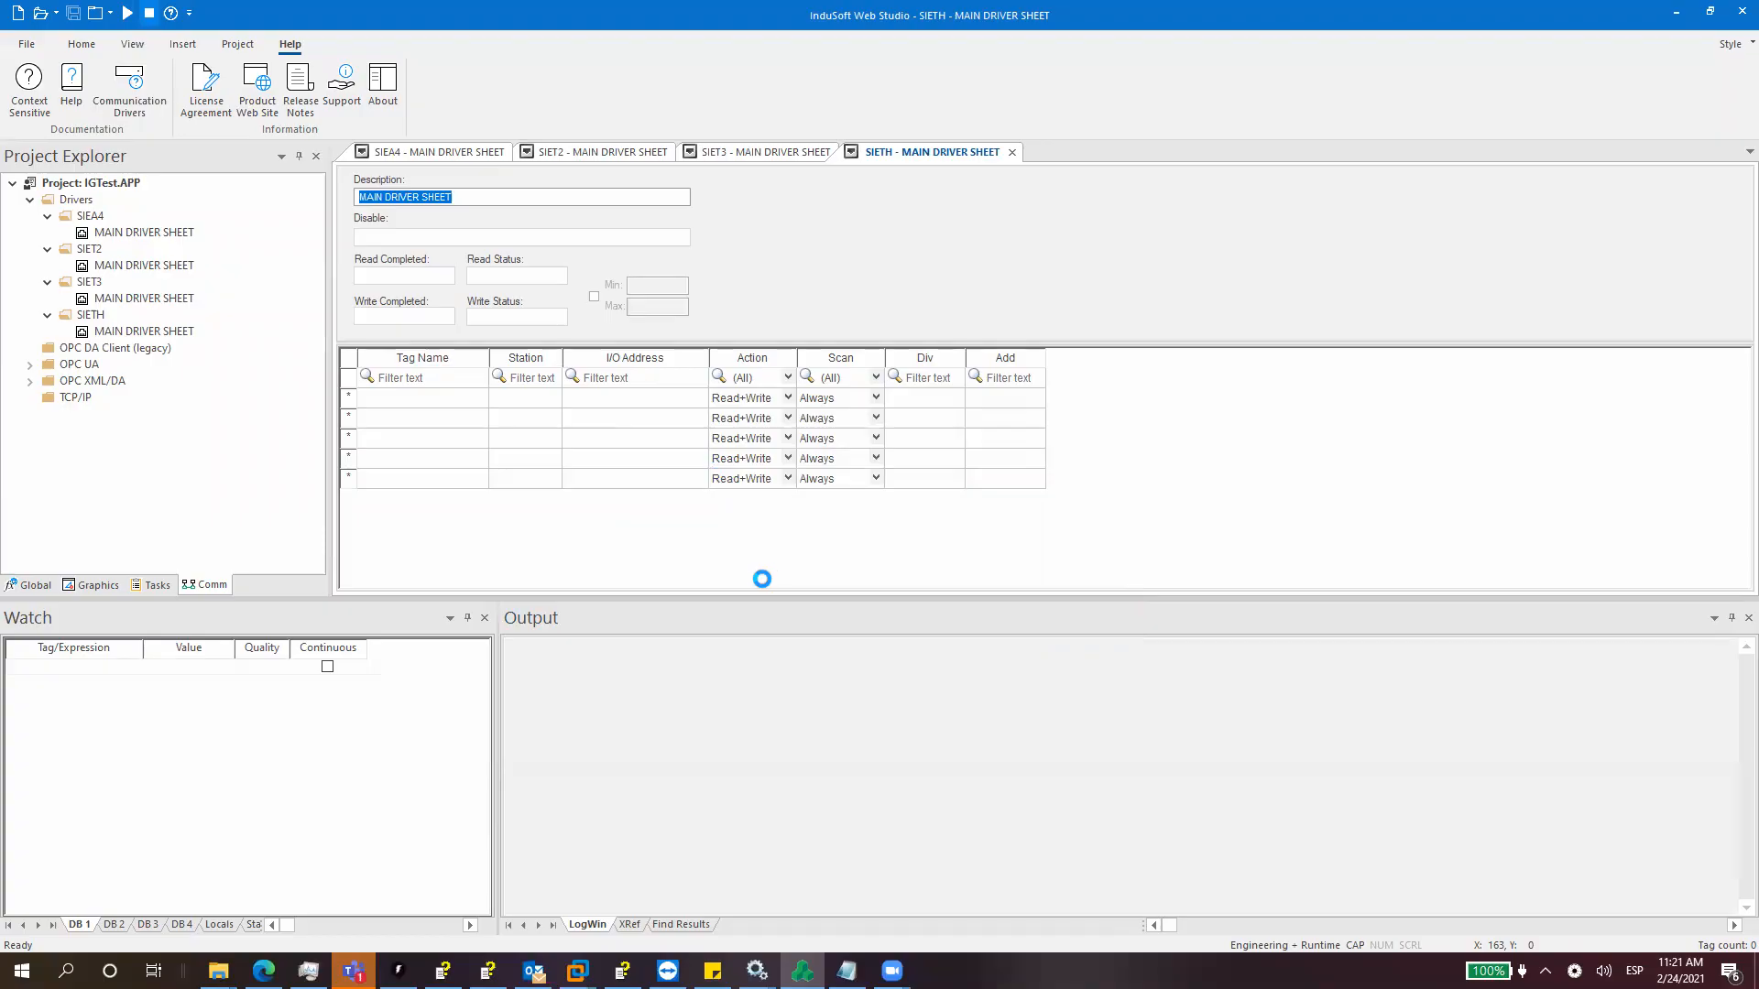
pyautogui.press('win+tab')
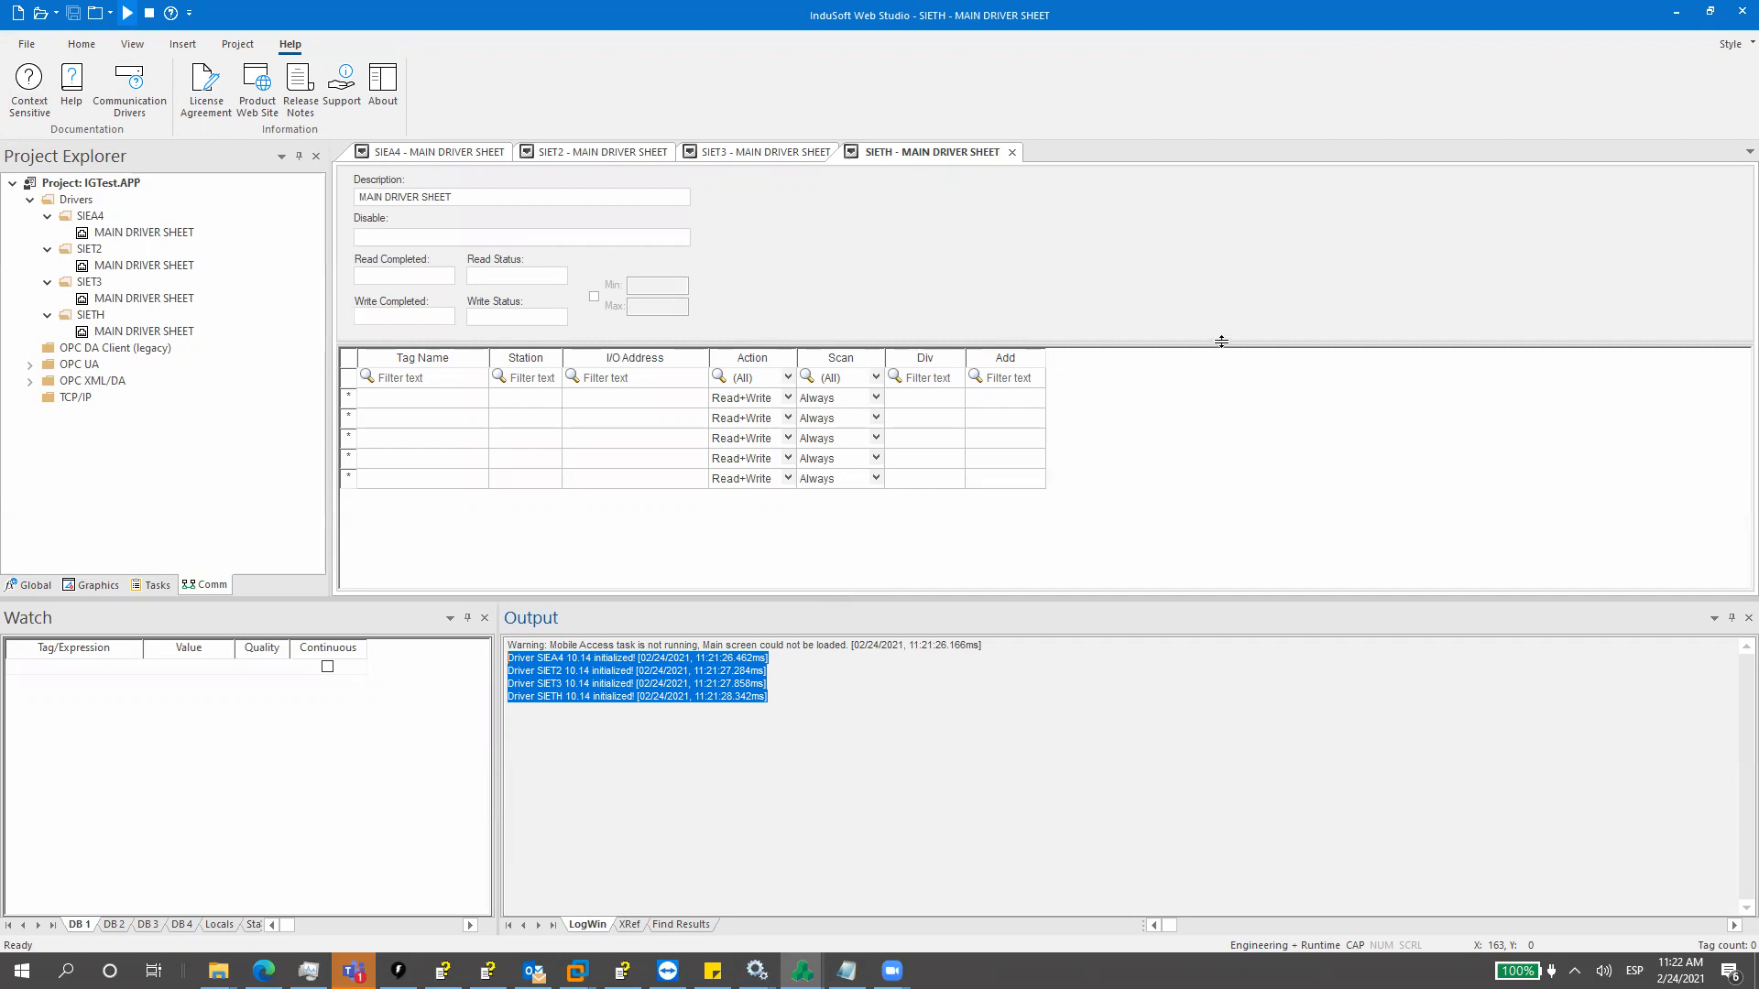
pyautogui.moveTo(1230, 89)
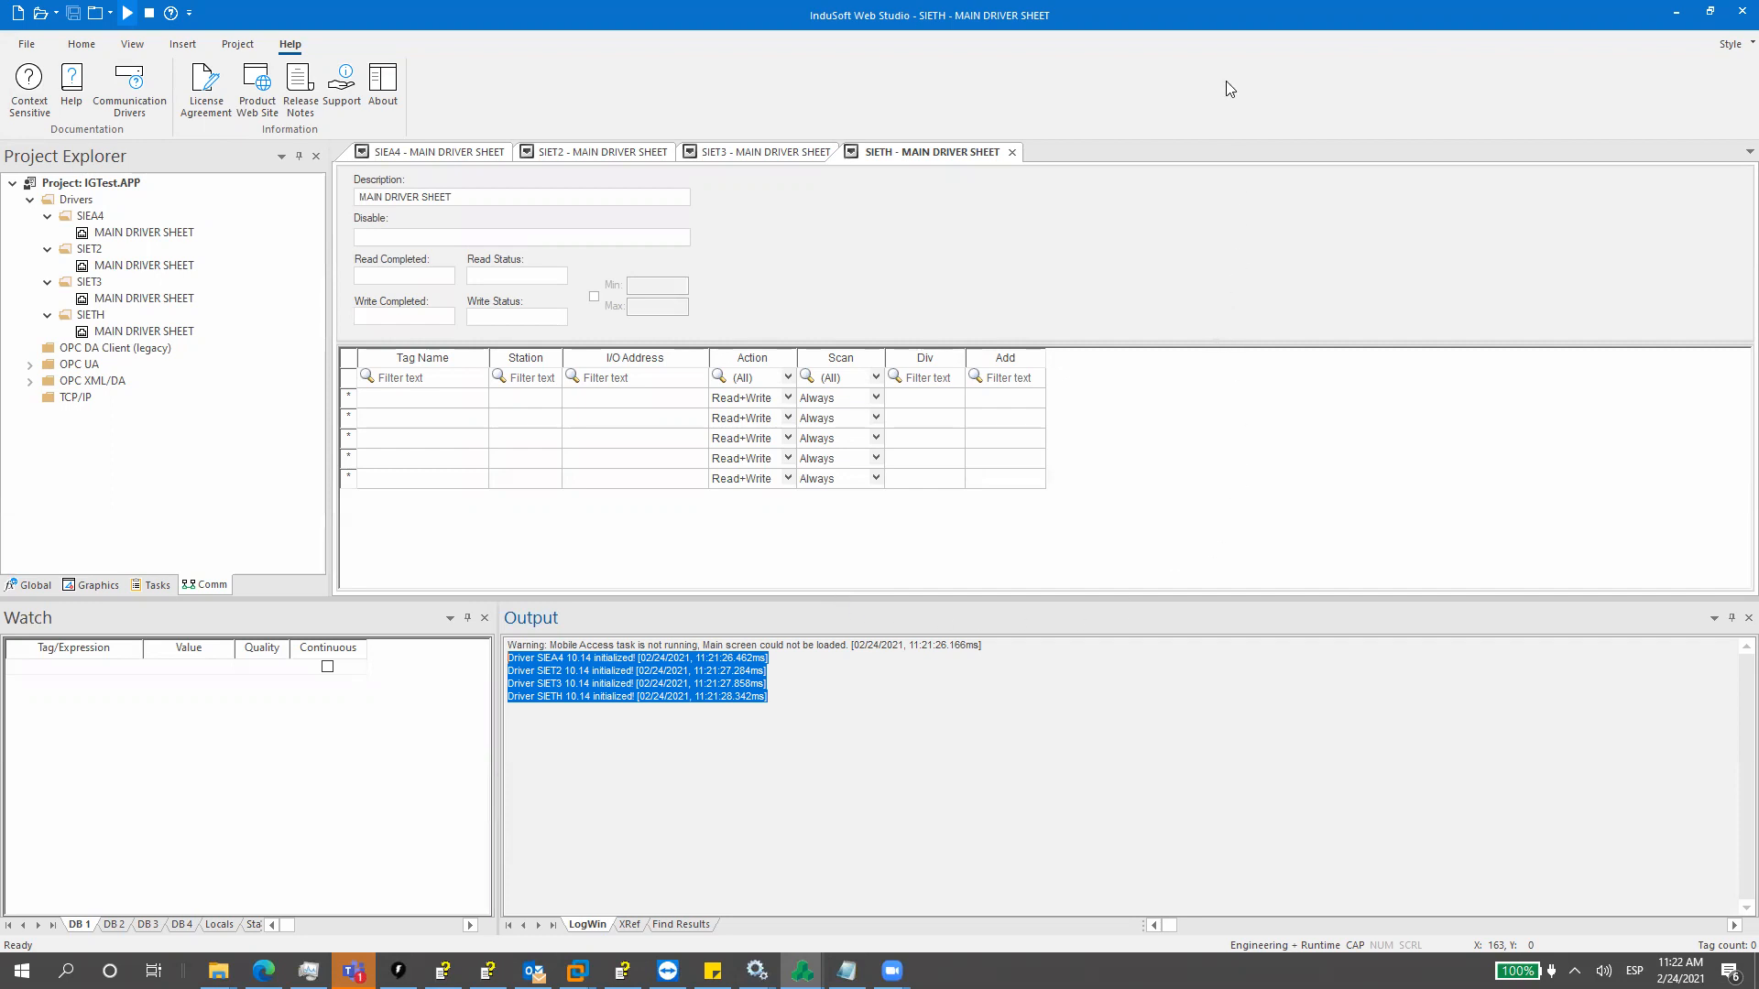